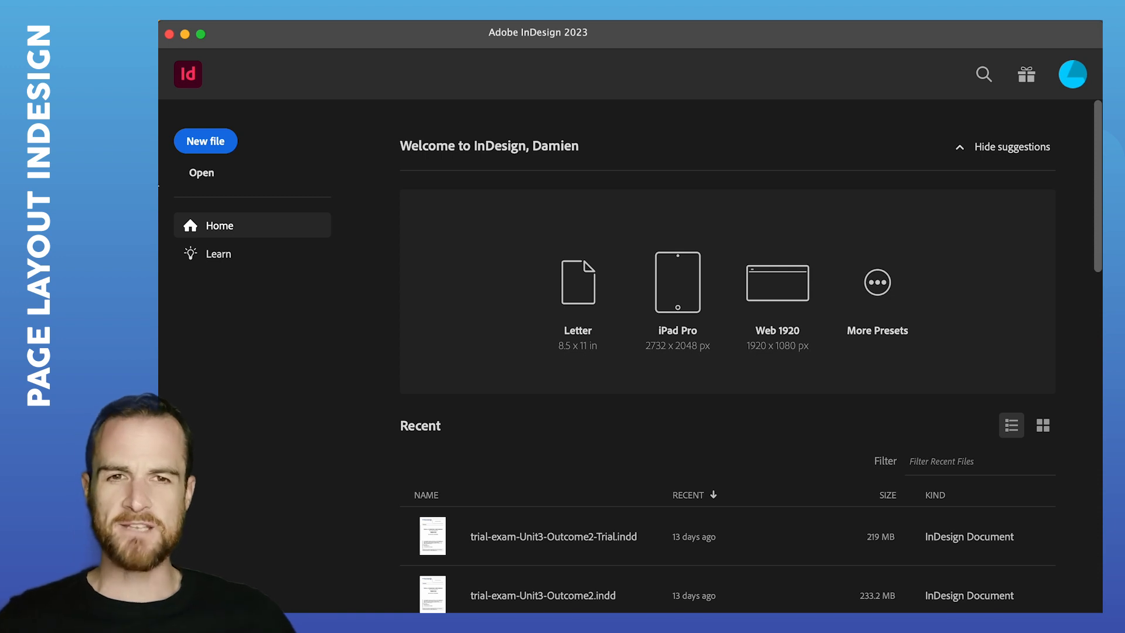
pyautogui.moveTo(174, 174)
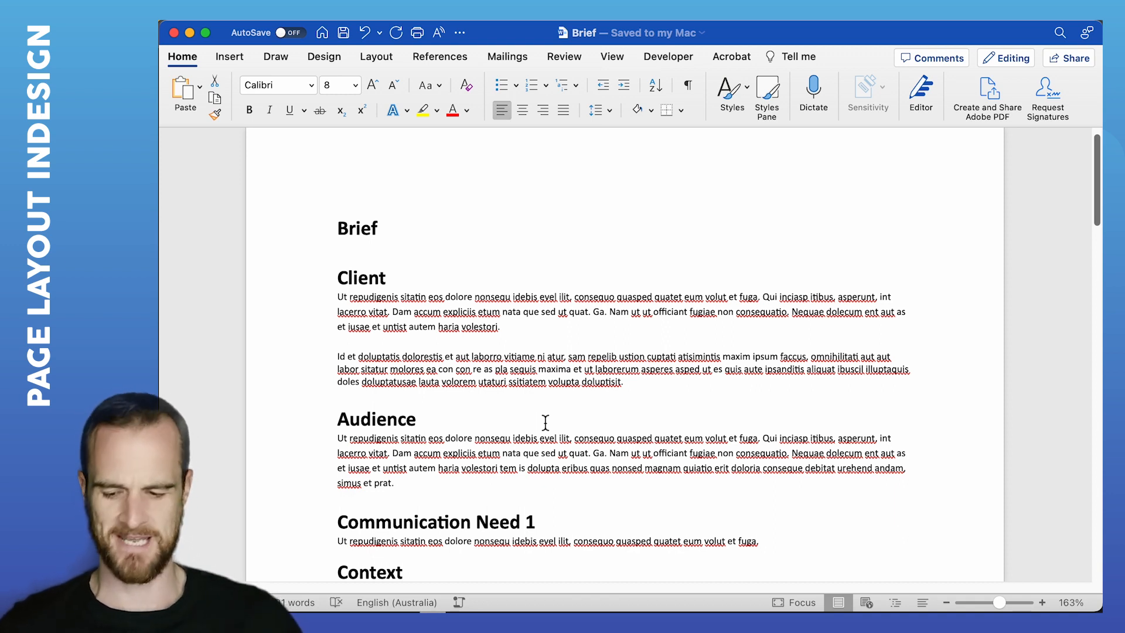
pyautogui.moveTo(524, 316)
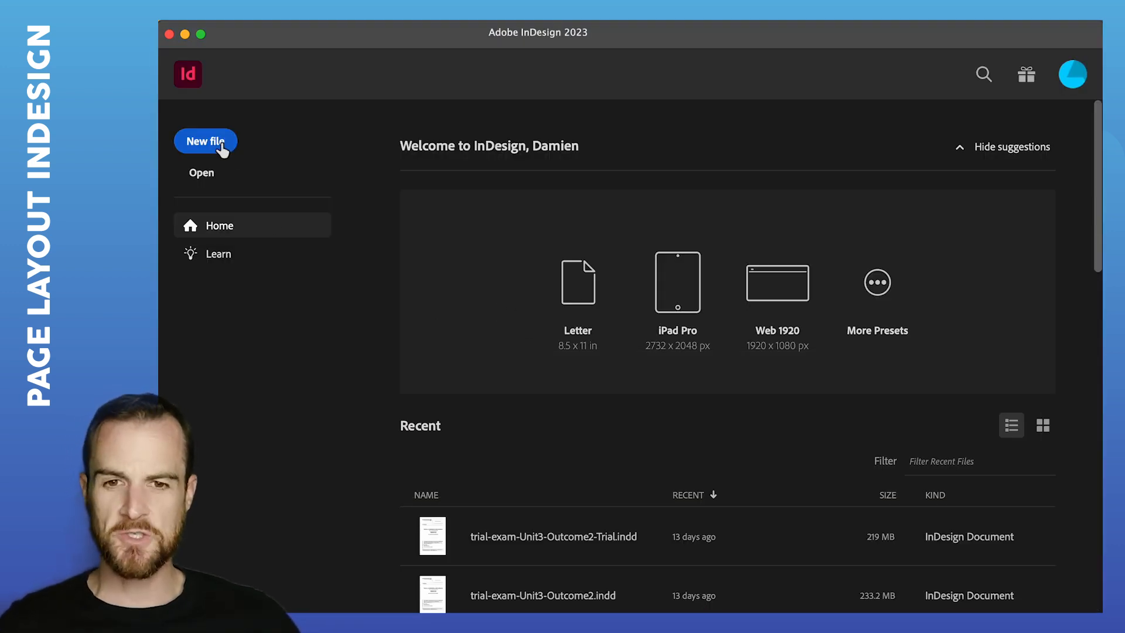
# Step: Start a new Print document with the A3 preset measured in millimetres
pyautogui.click(205, 140)
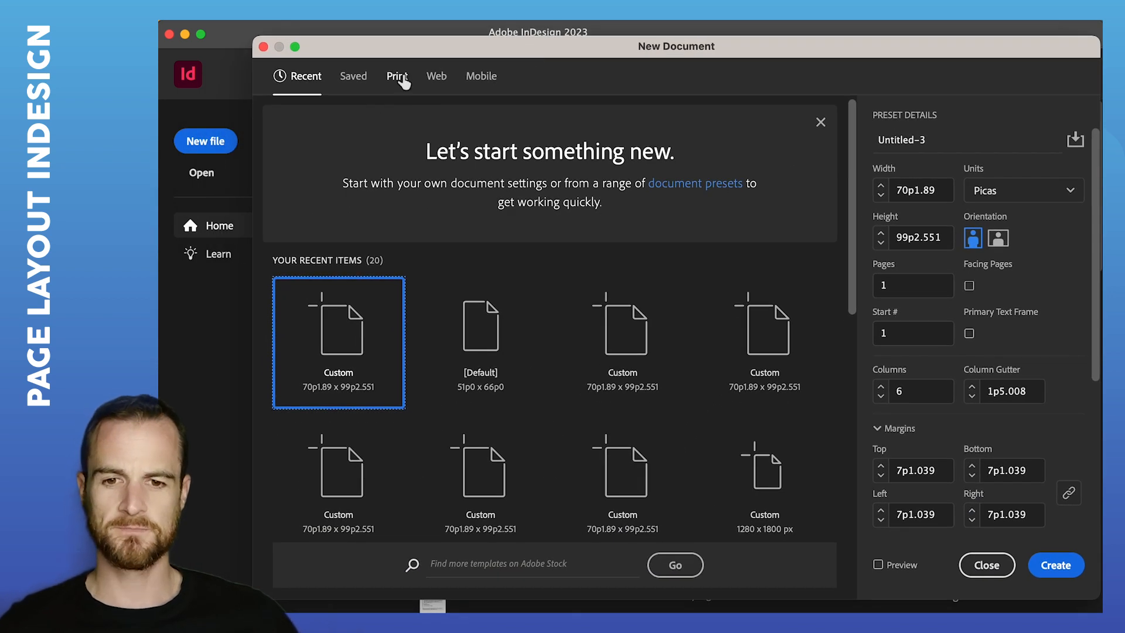
pyautogui.click(397, 77)
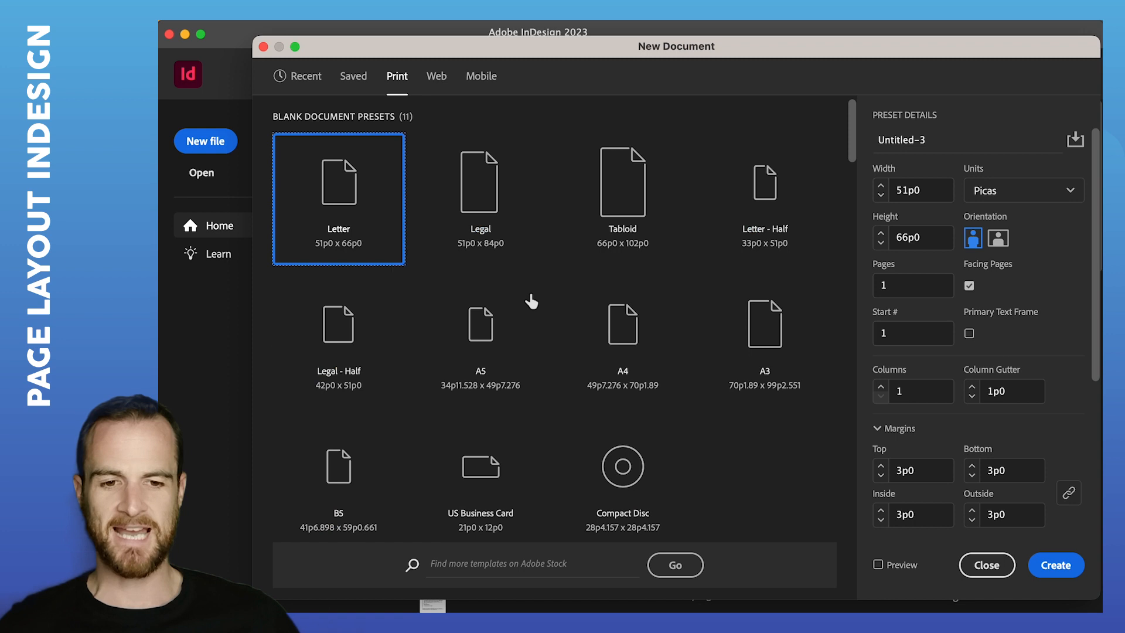
pyautogui.click(765, 325)
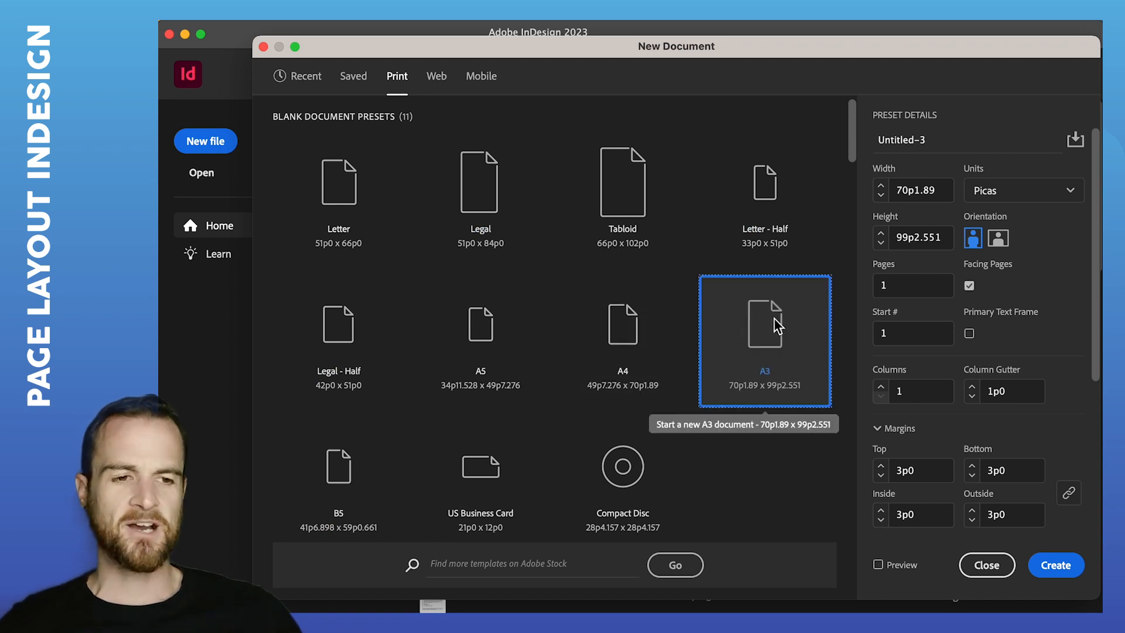
pyautogui.moveTo(973, 238)
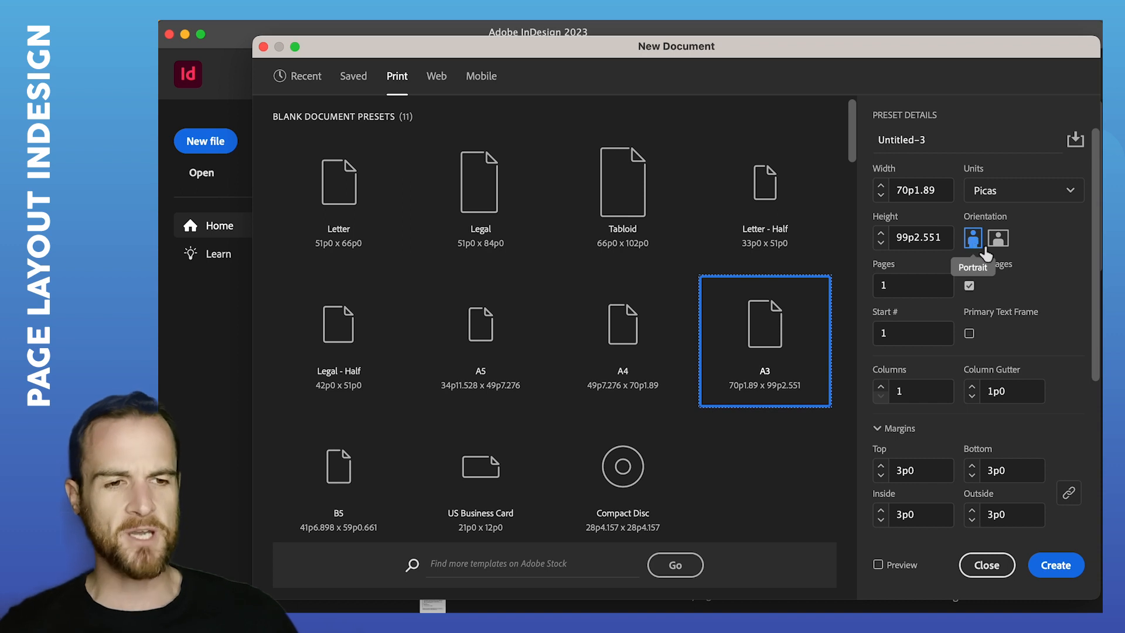
pyautogui.click(1021, 190)
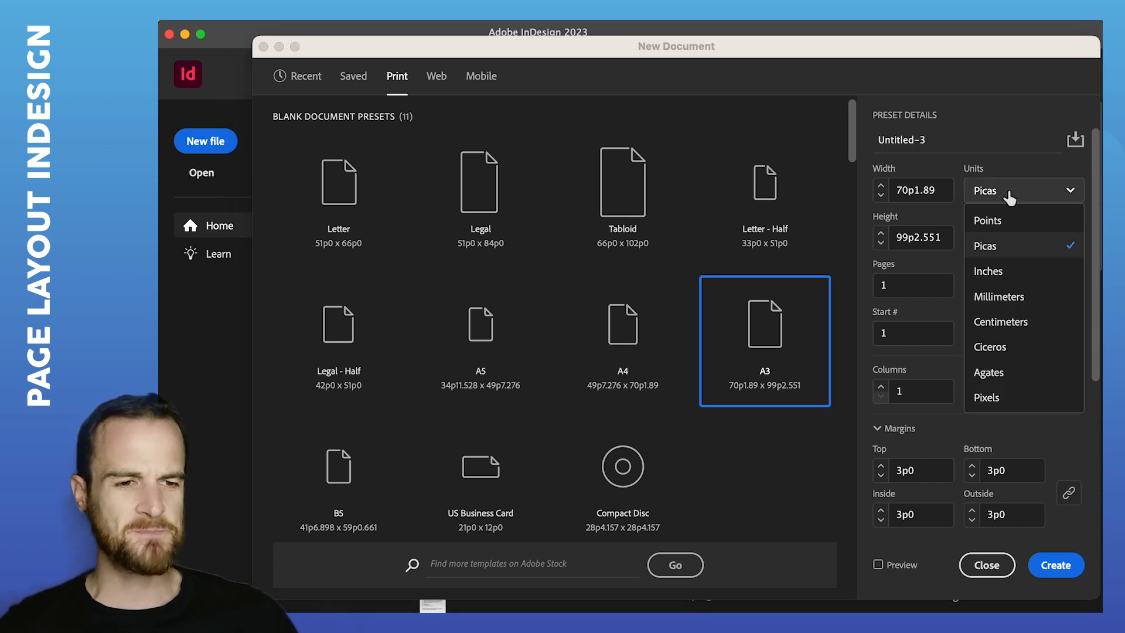
pyautogui.moveTo(998, 297)
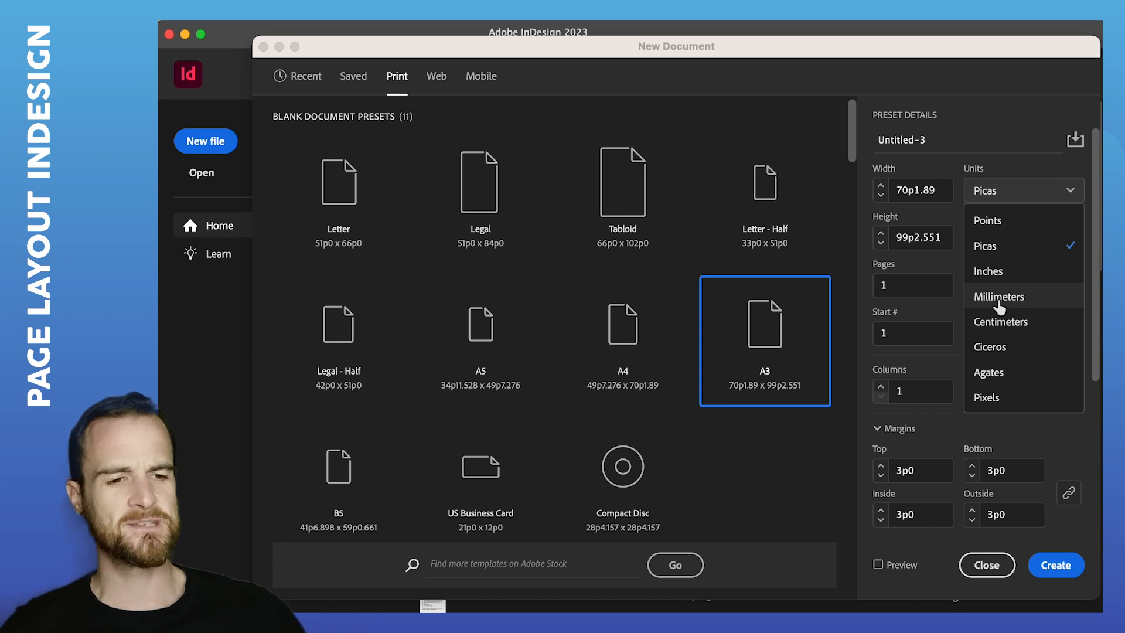
pyautogui.click(998, 296)
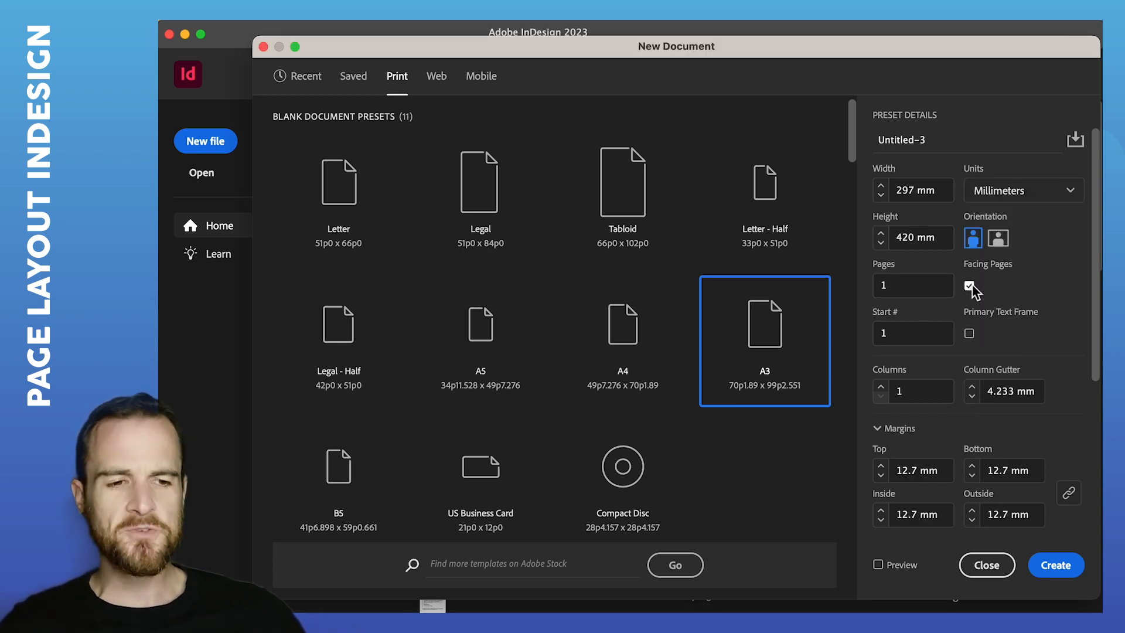
# Step: Turn off facing pages and set 6 columns with a 12 mm gutter and 20 mm margins
pyautogui.click(969, 286)
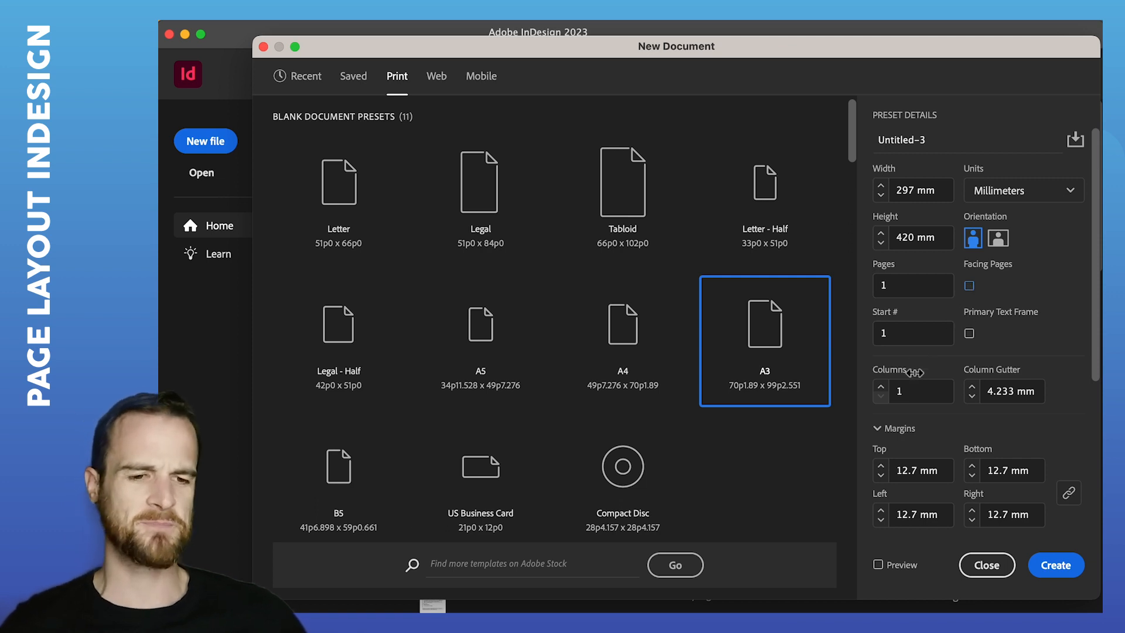
pyautogui.click(921, 392)
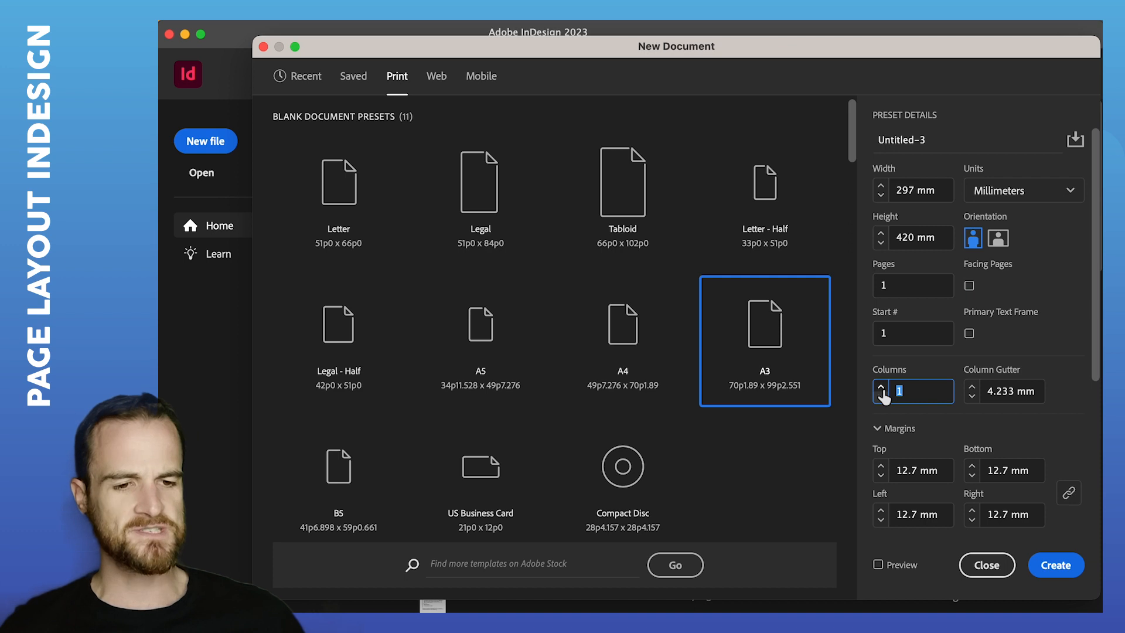
pyautogui.write('6')
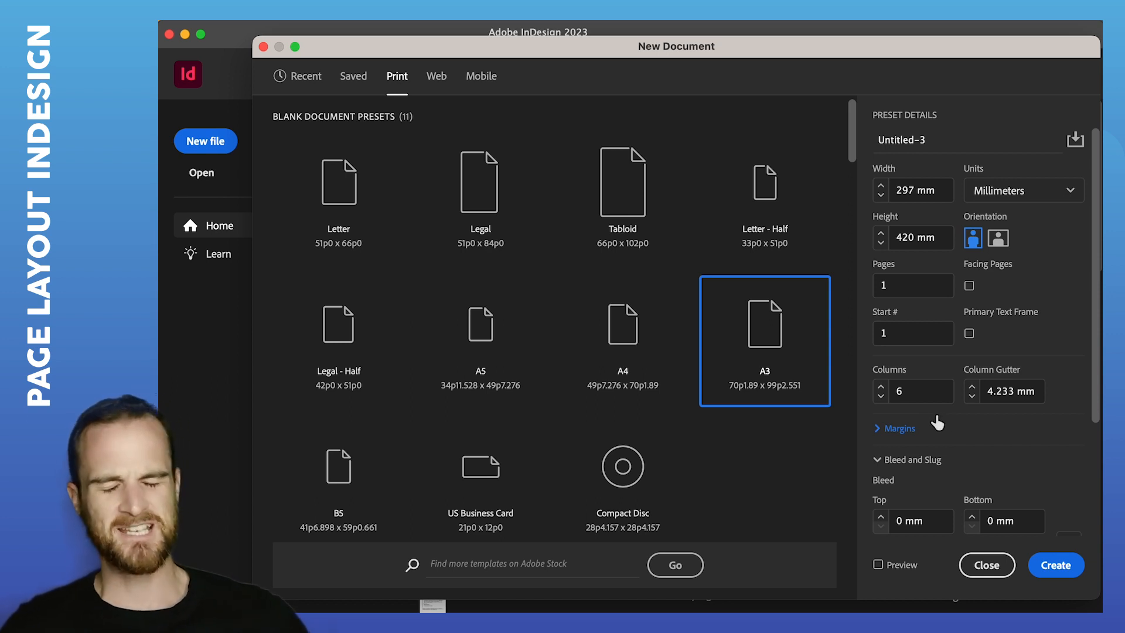
pyautogui.moveTo(974, 389)
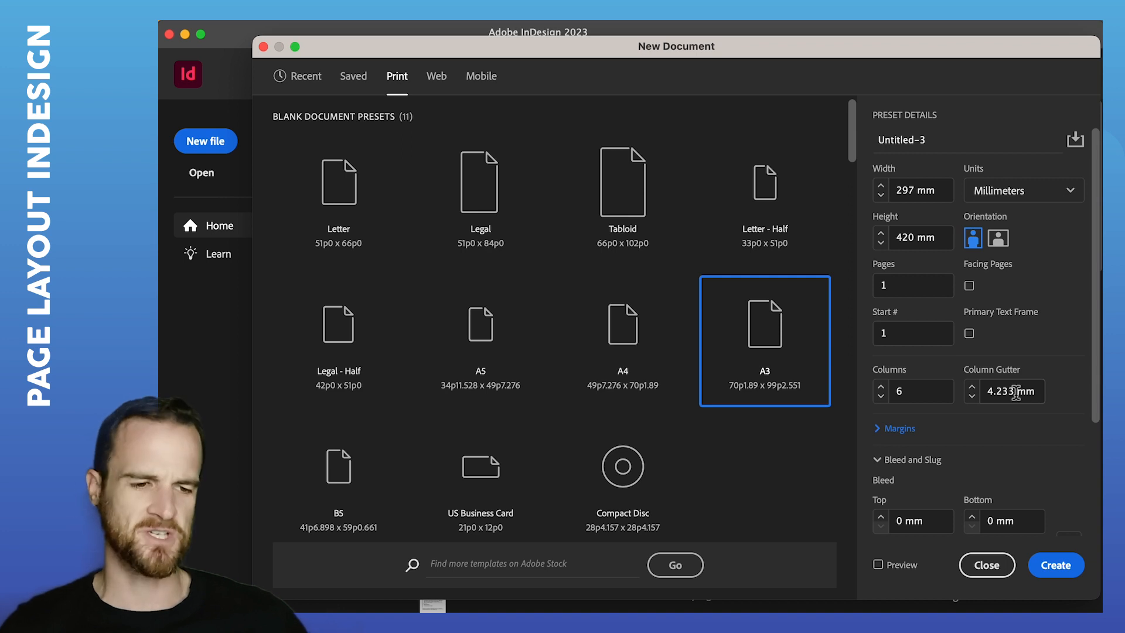
pyautogui.click(1007, 391)
pyautogui.write('12')
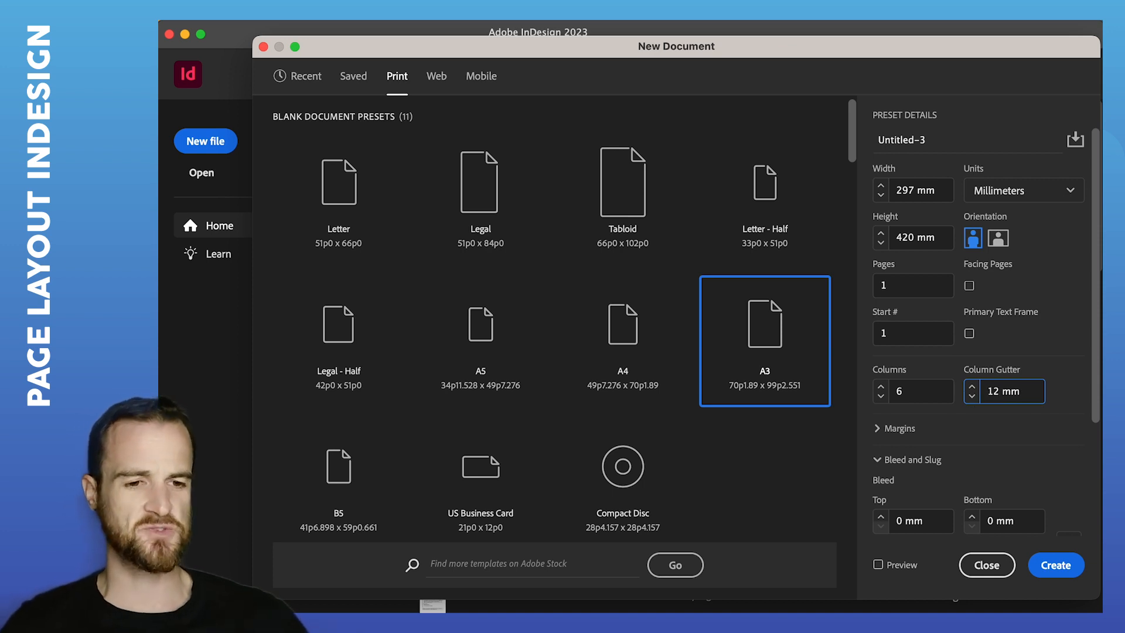
pyautogui.scroll(-3)
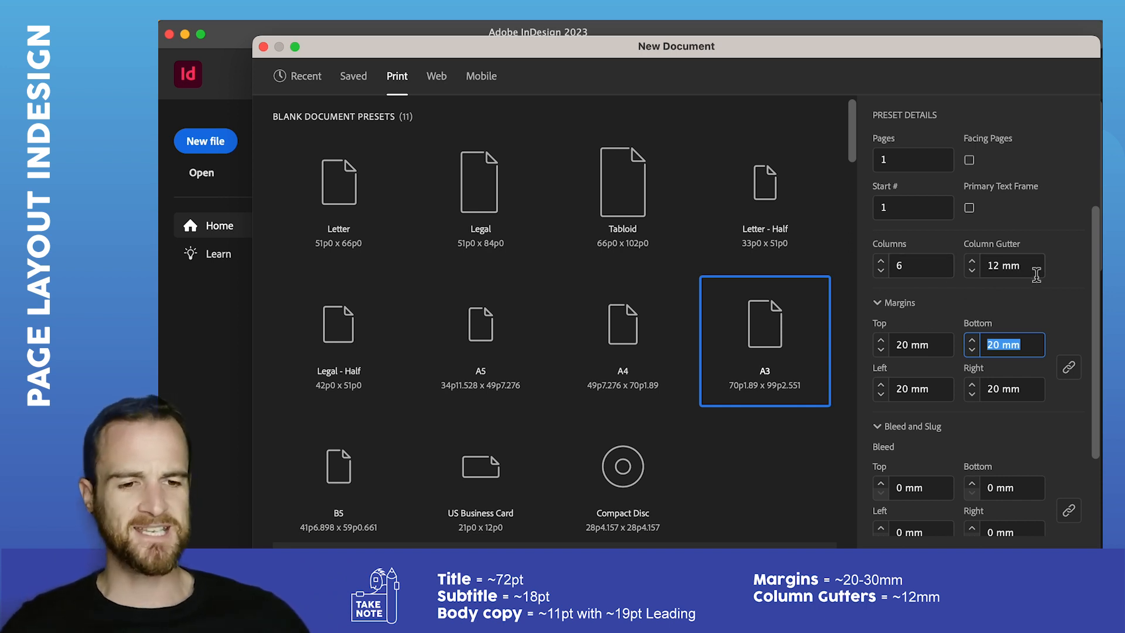
pyautogui.moveTo(921, 345)
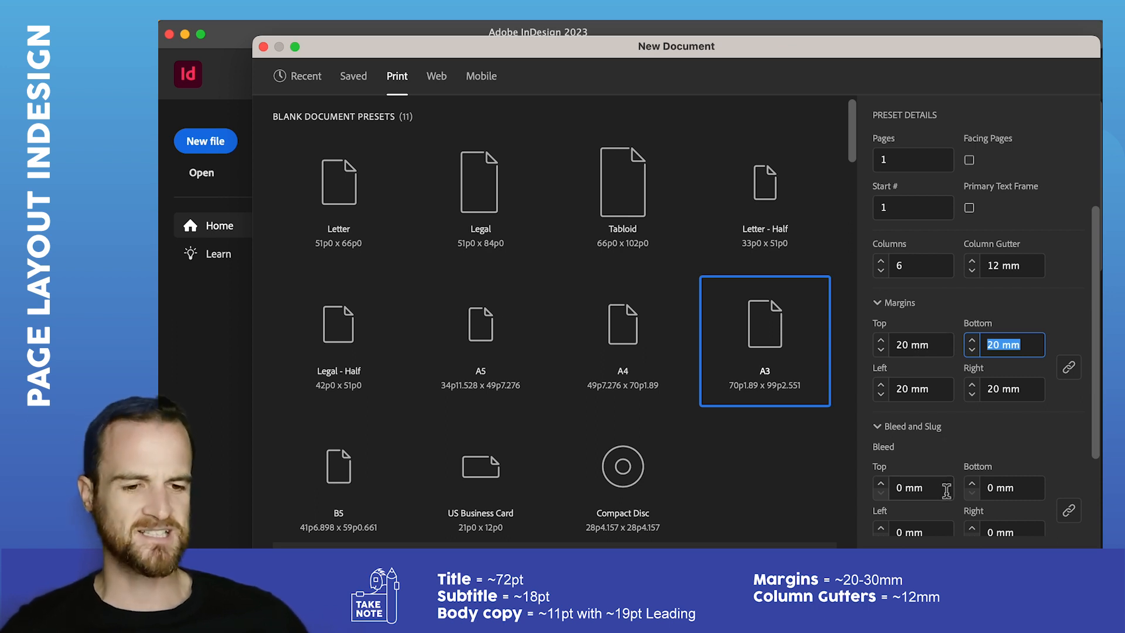
pyautogui.scroll(-3)
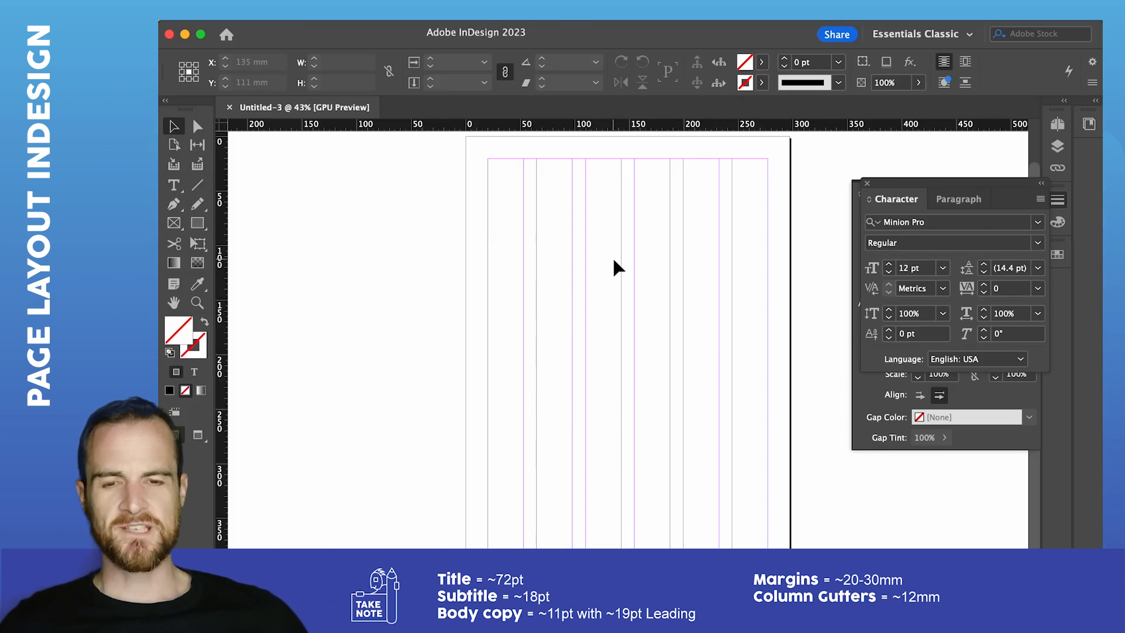
pyautogui.moveTo(567, 206)
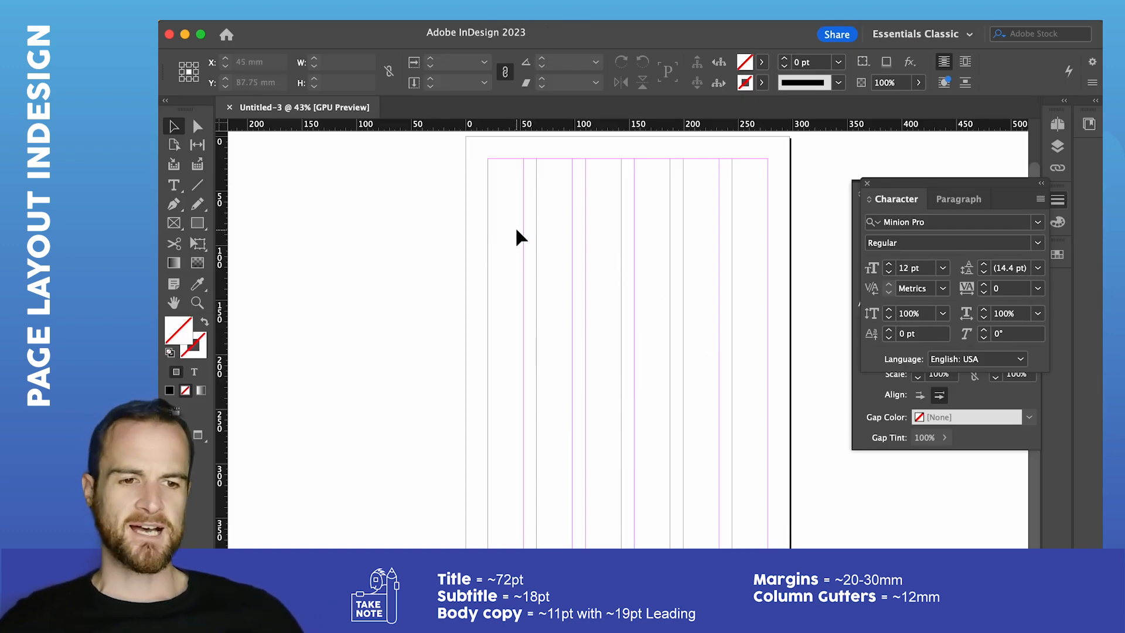
pyautogui.moveTo(423, 166)
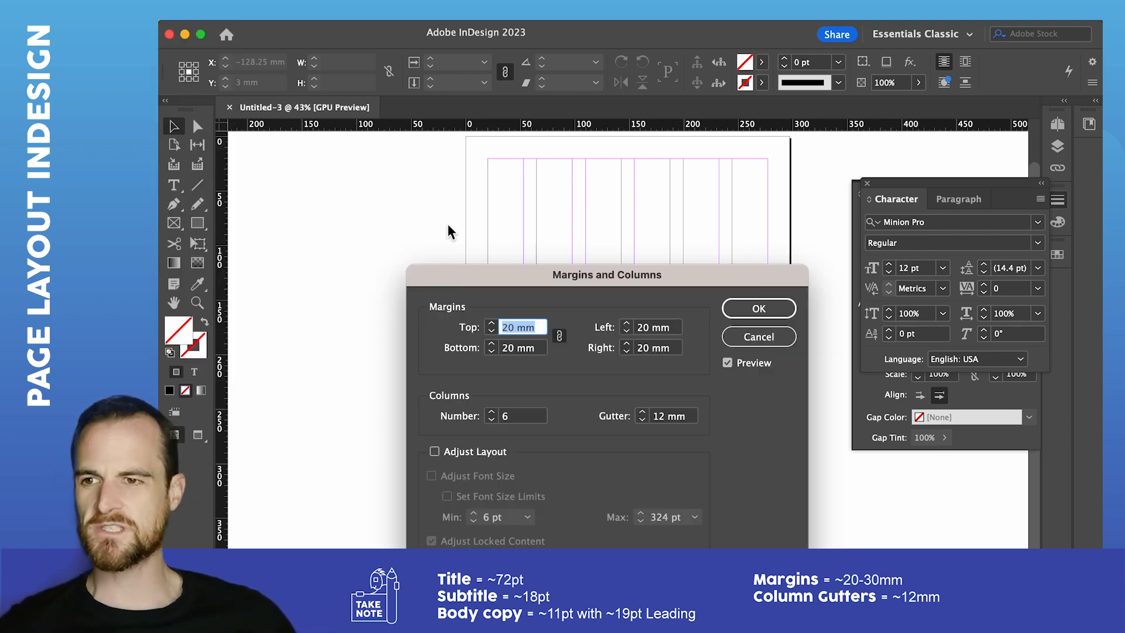
# Step: Widen the linked page margins to 30 mm on every side via Margins and Columns
pyautogui.moveTo(606, 274); pyautogui.dragTo(624, 199)
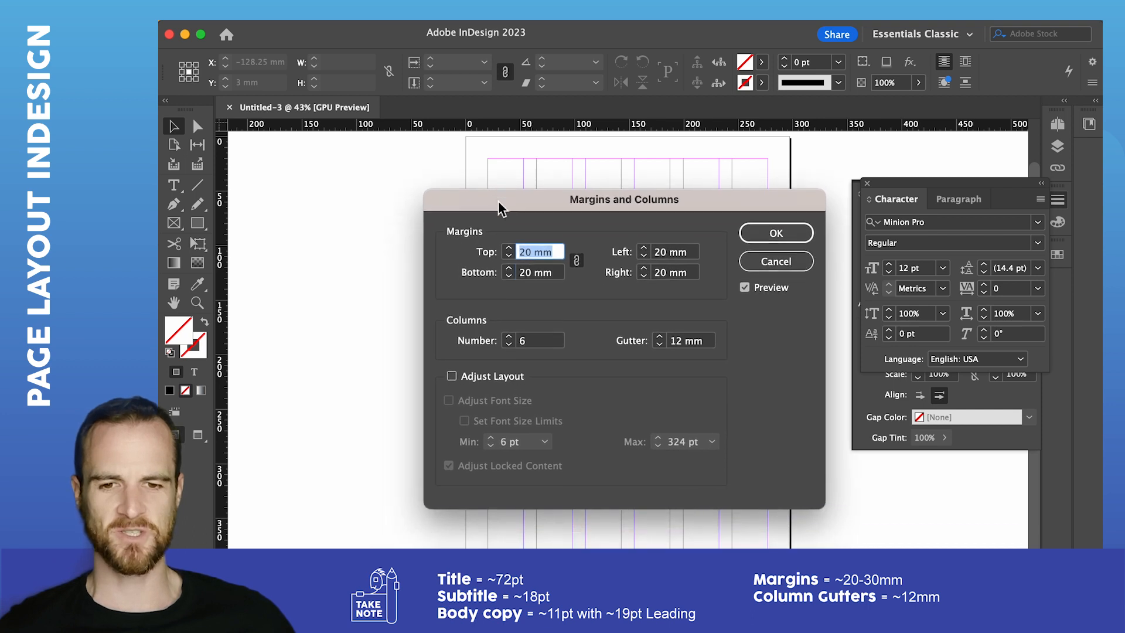
pyautogui.click(534, 252)
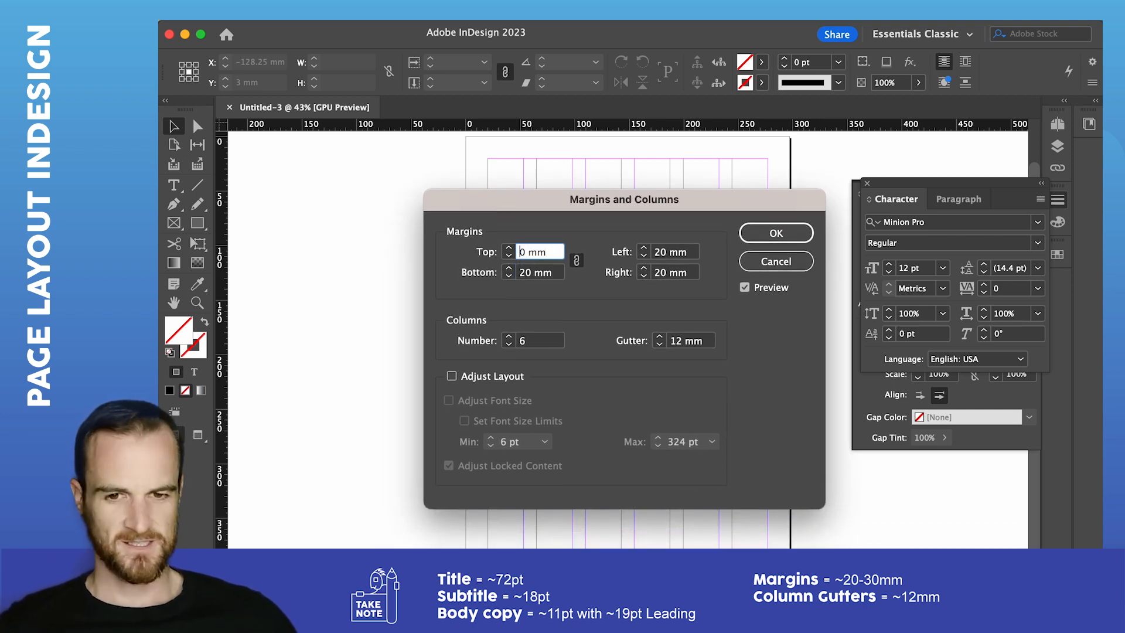
pyautogui.write('30 mm')
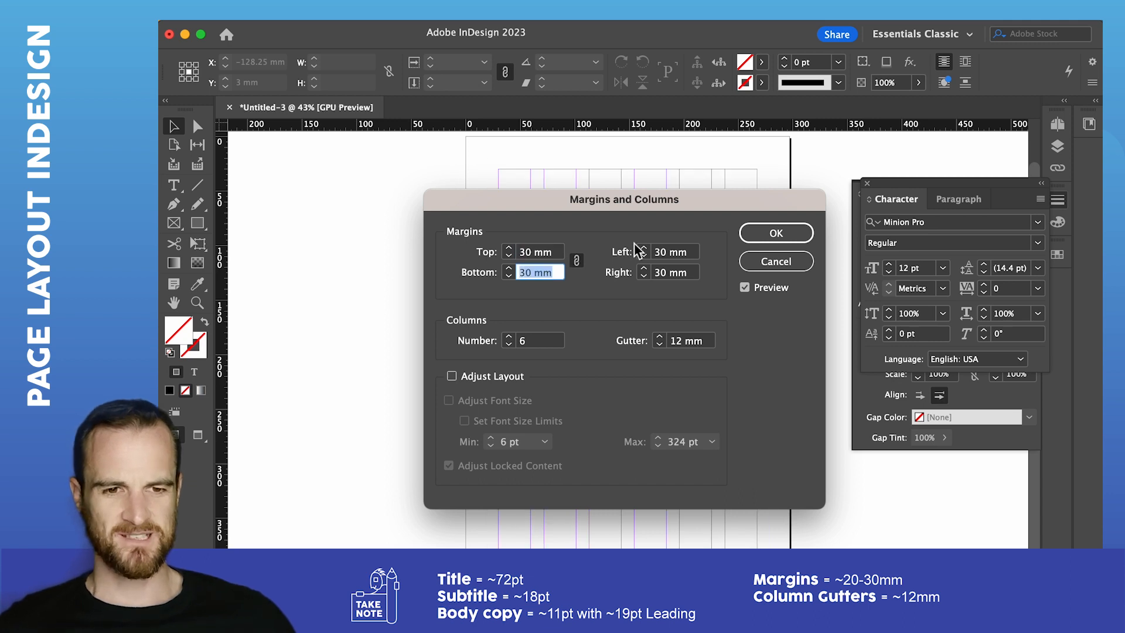
pyautogui.click(774, 232)
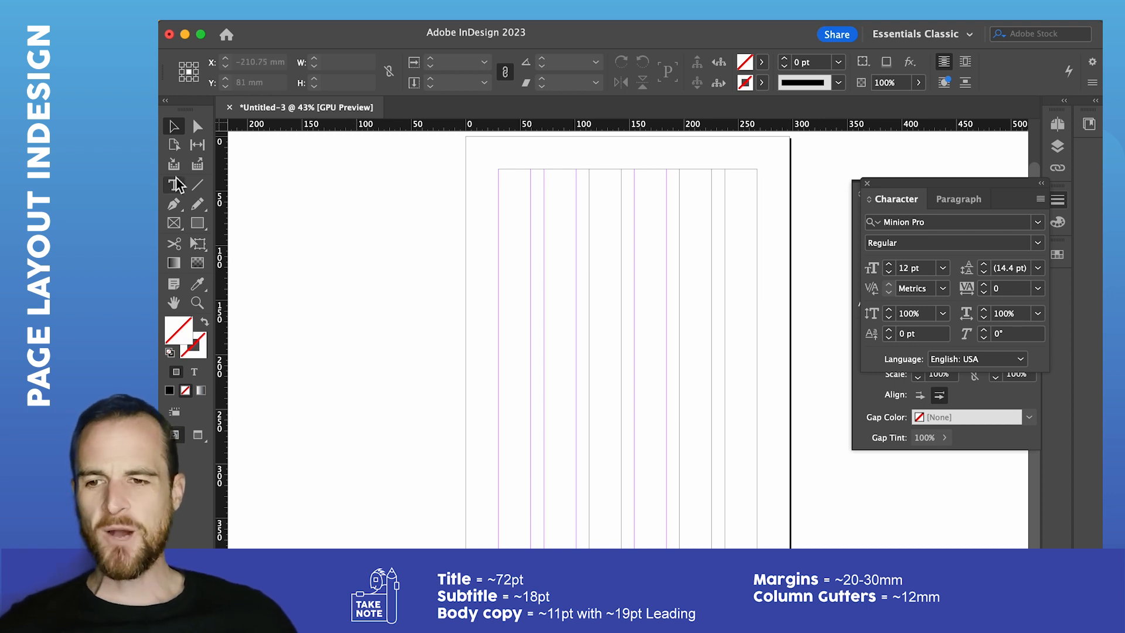
# Step: Draw a text frame beside the page holding BRIEF at 72 pt
pyautogui.click(174, 185)
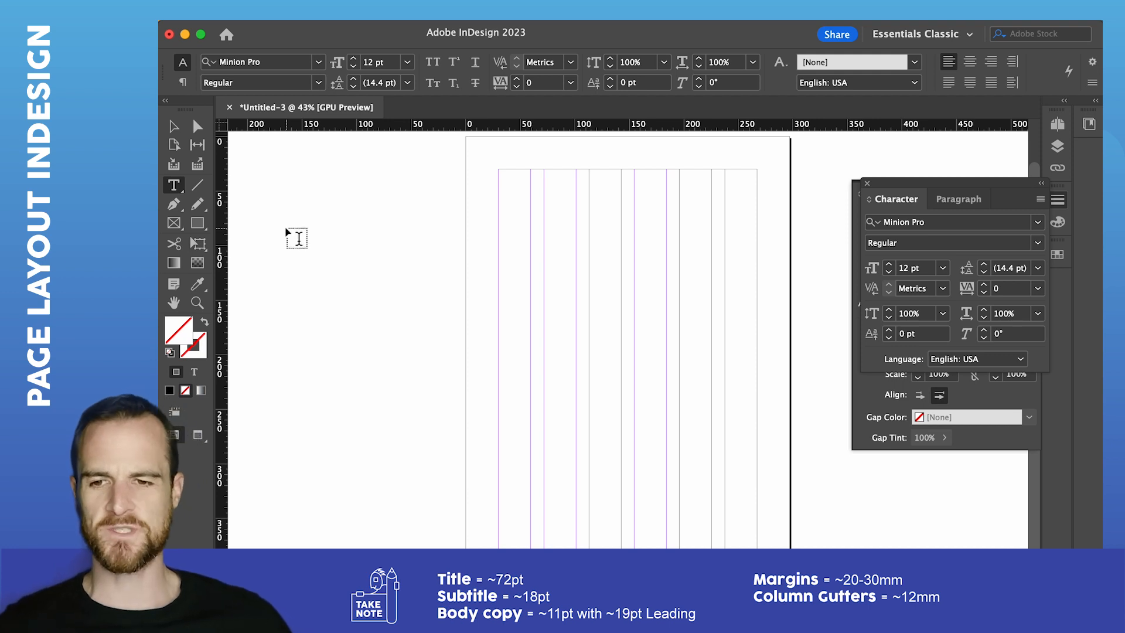
pyautogui.moveTo(286, 229); pyautogui.dragTo(326, 241)
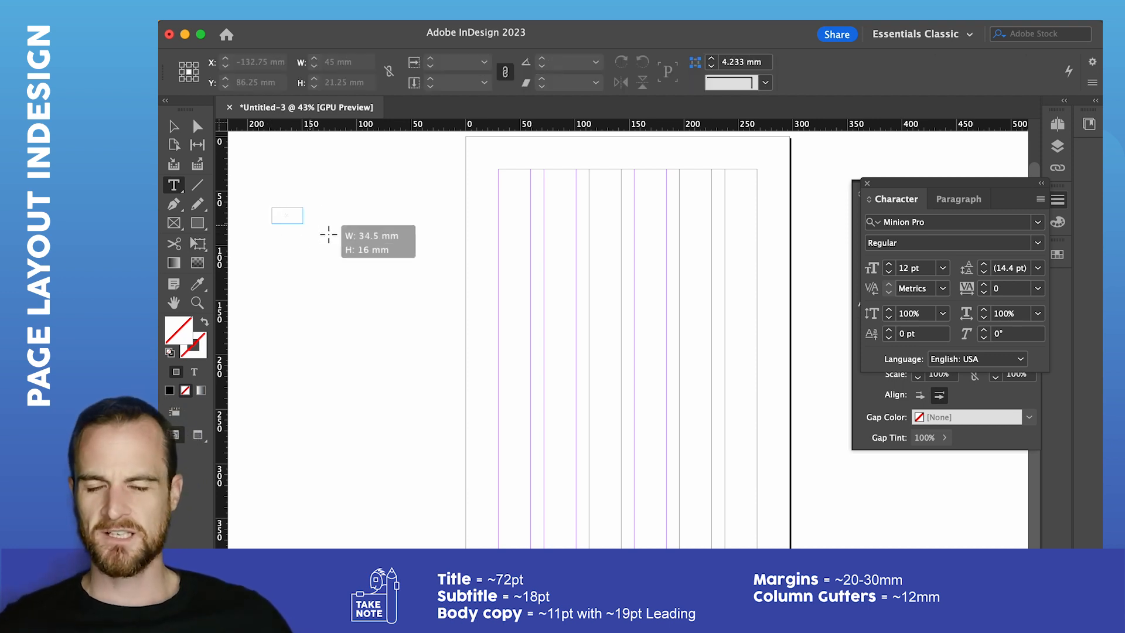
pyautogui.moveTo(271, 206); pyautogui.dragTo(443, 266)
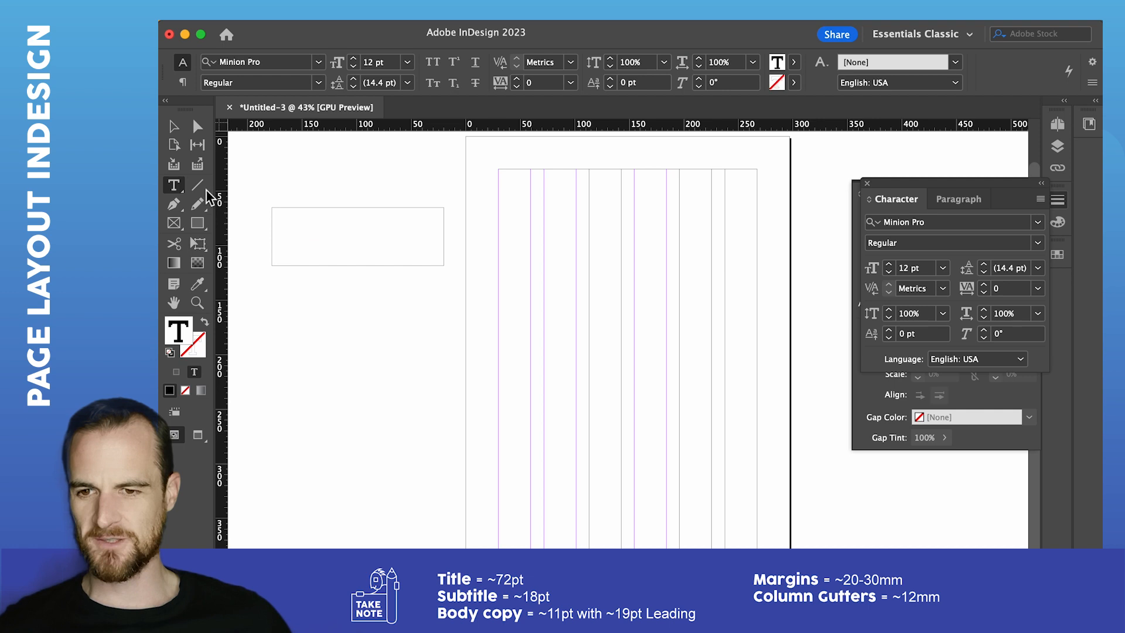
pyautogui.click(292, 222)
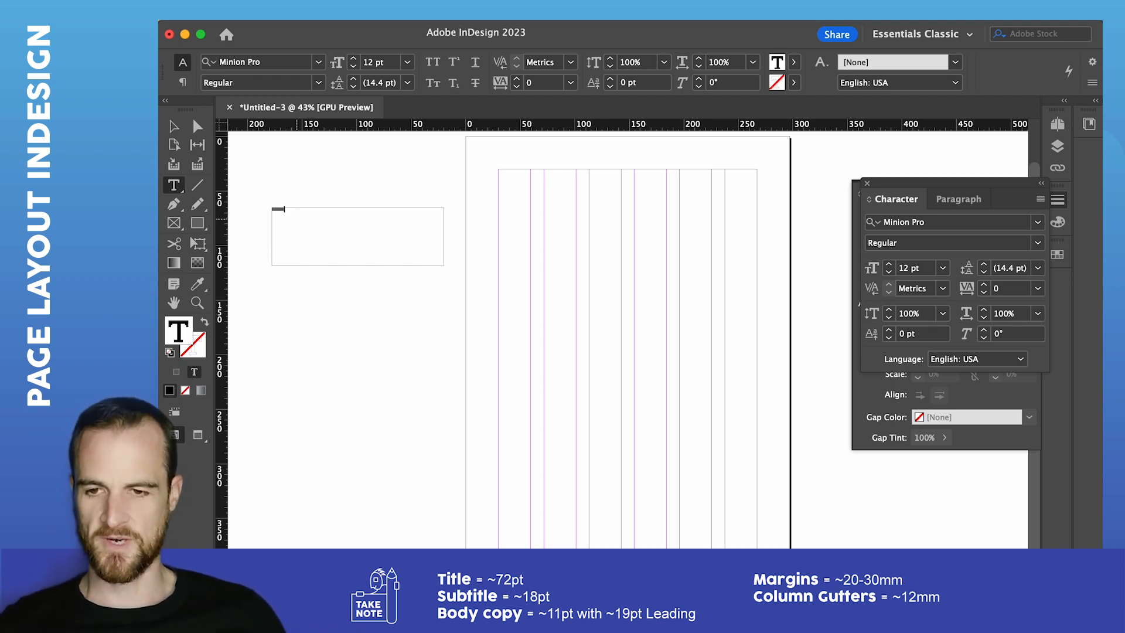
pyautogui.write('0')
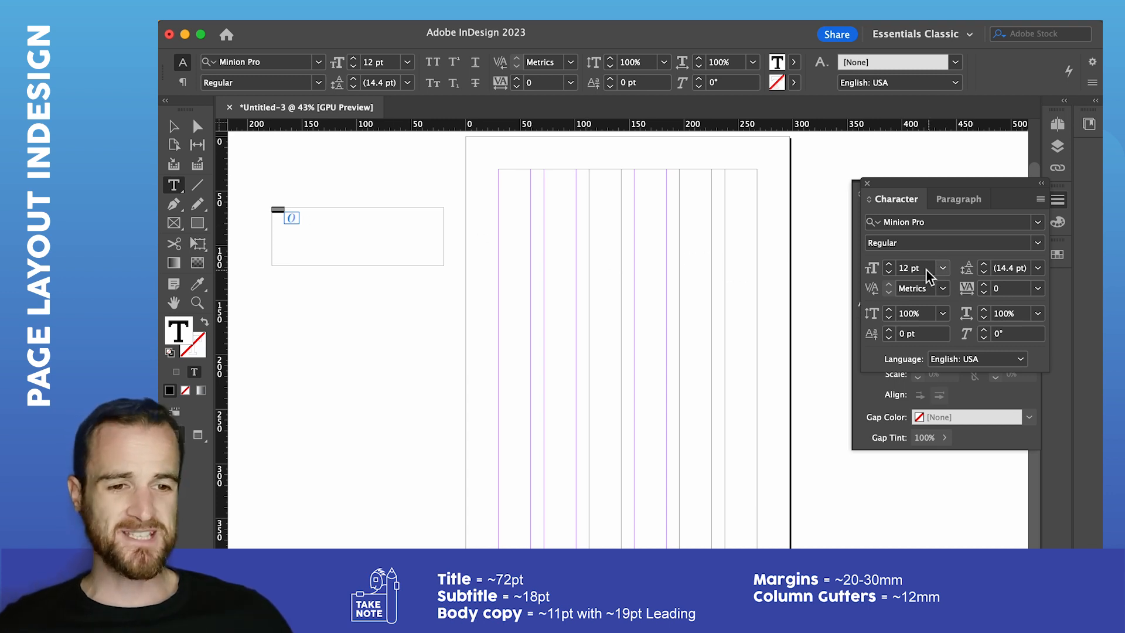
pyautogui.write('72')
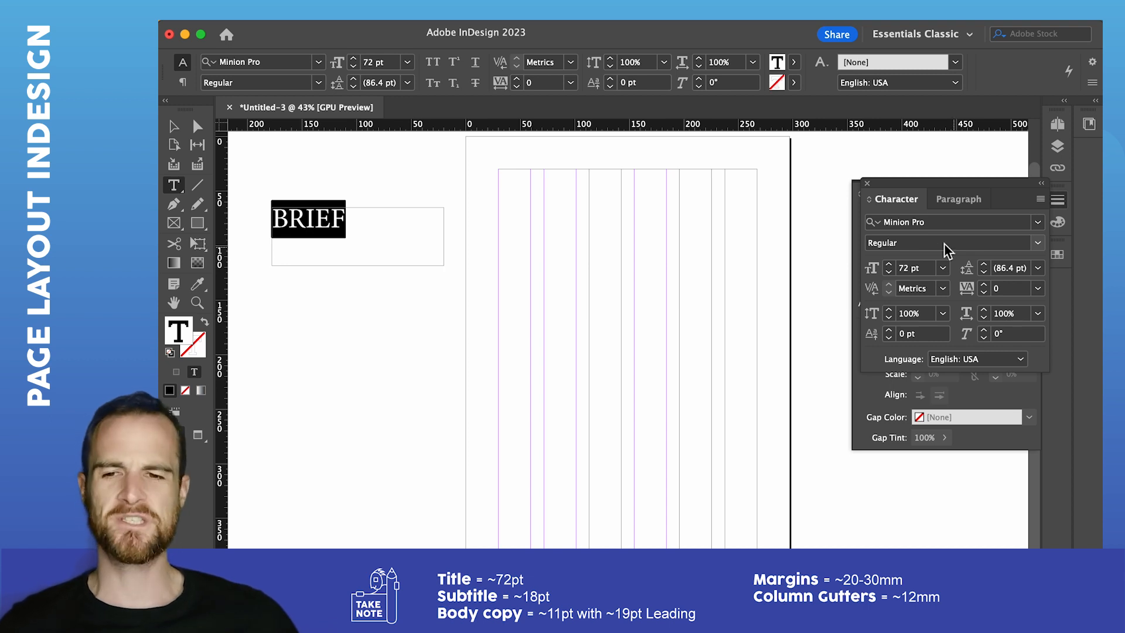
pyautogui.moveTo(968, 220)
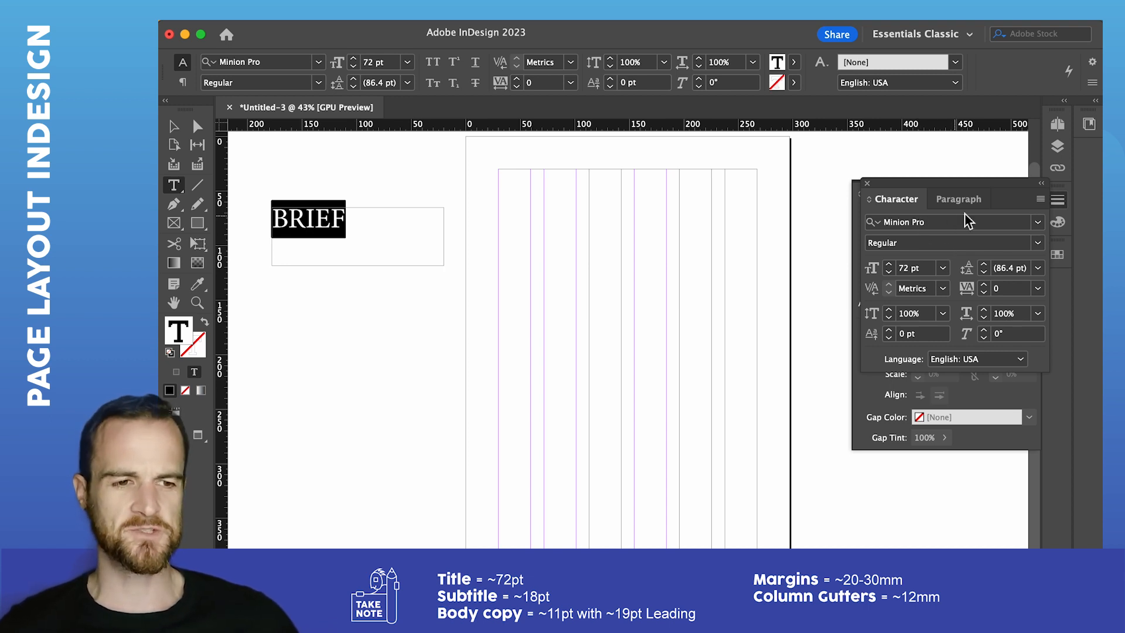
# Step: Set the BRIEF title in Arial Black
pyautogui.click(932, 221)
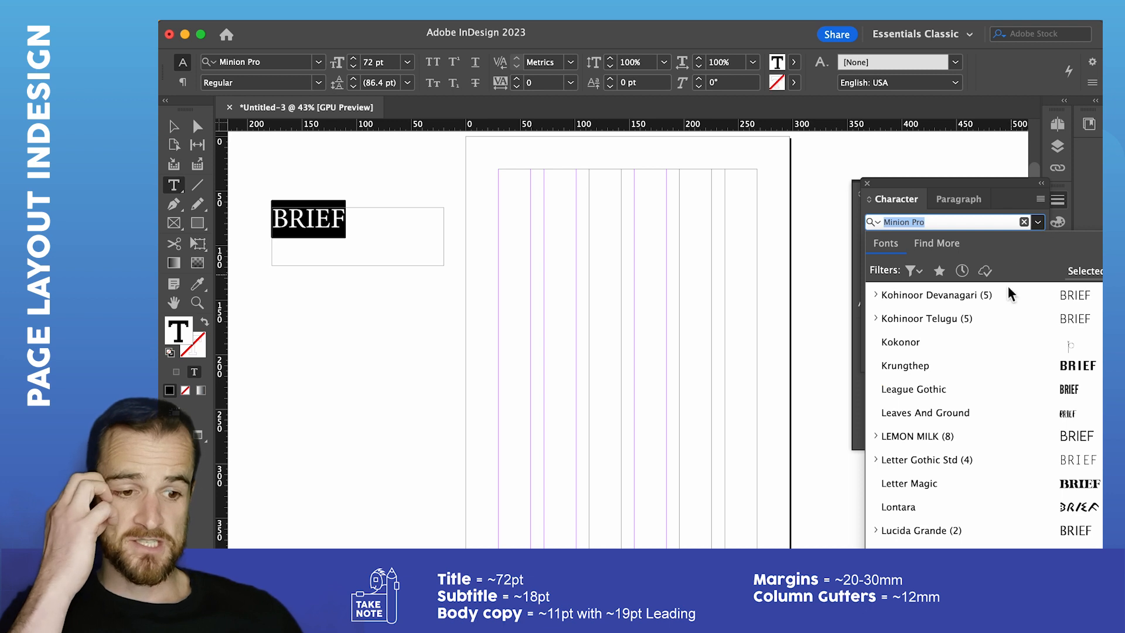
pyautogui.click(905, 365)
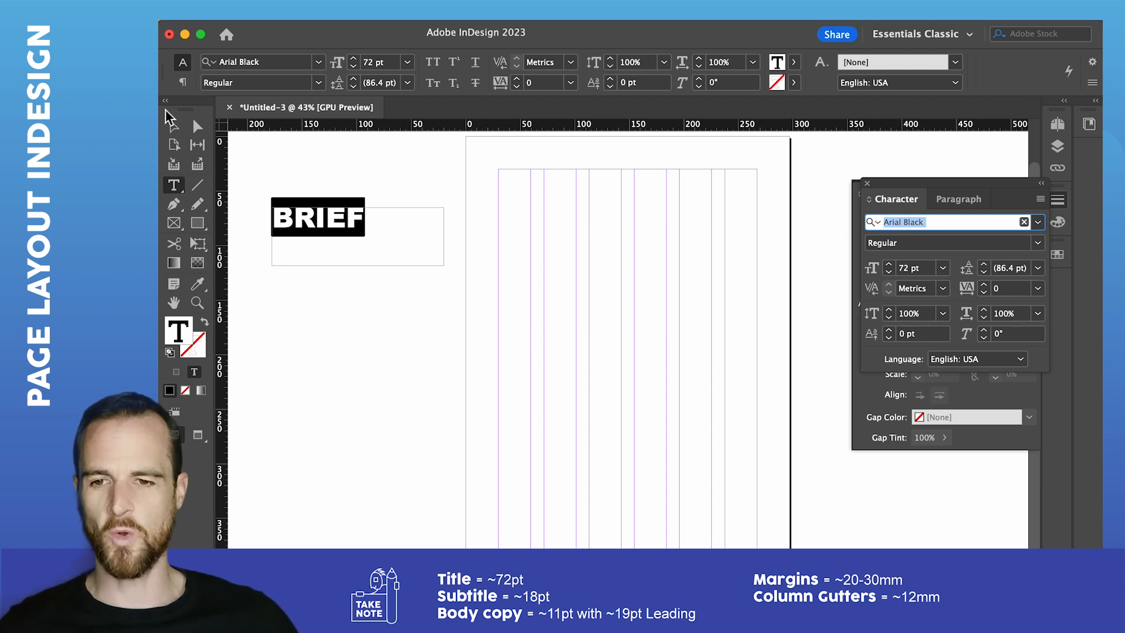
# Step: Move the BRIEF frame to the page's top-left margin corner and deselect it
pyautogui.click(173, 127)
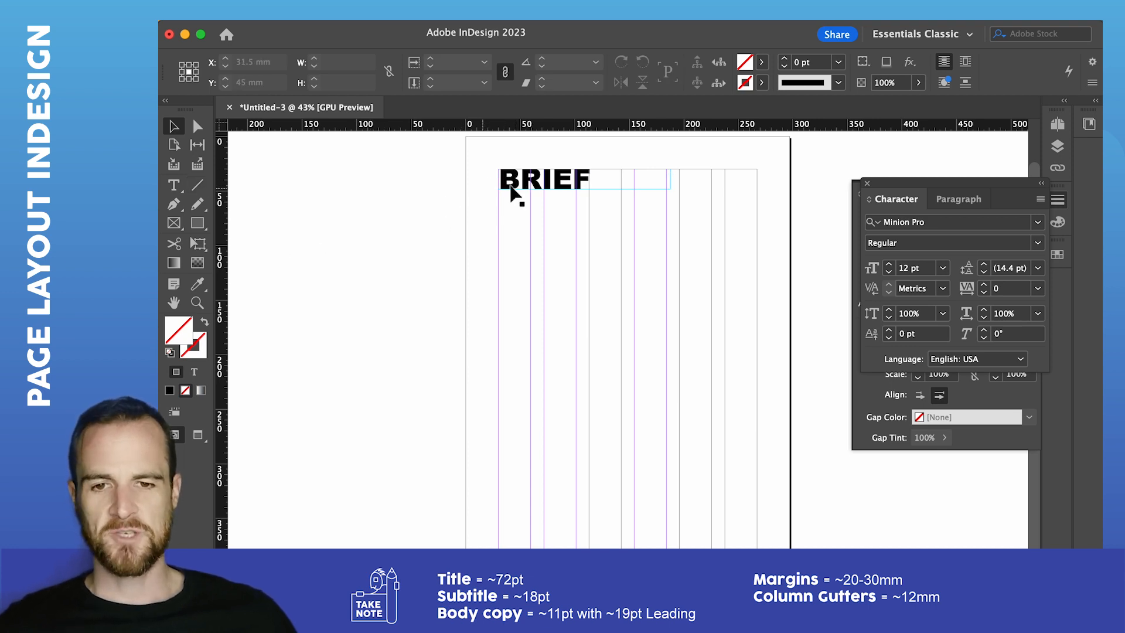
pyautogui.click(543, 179)
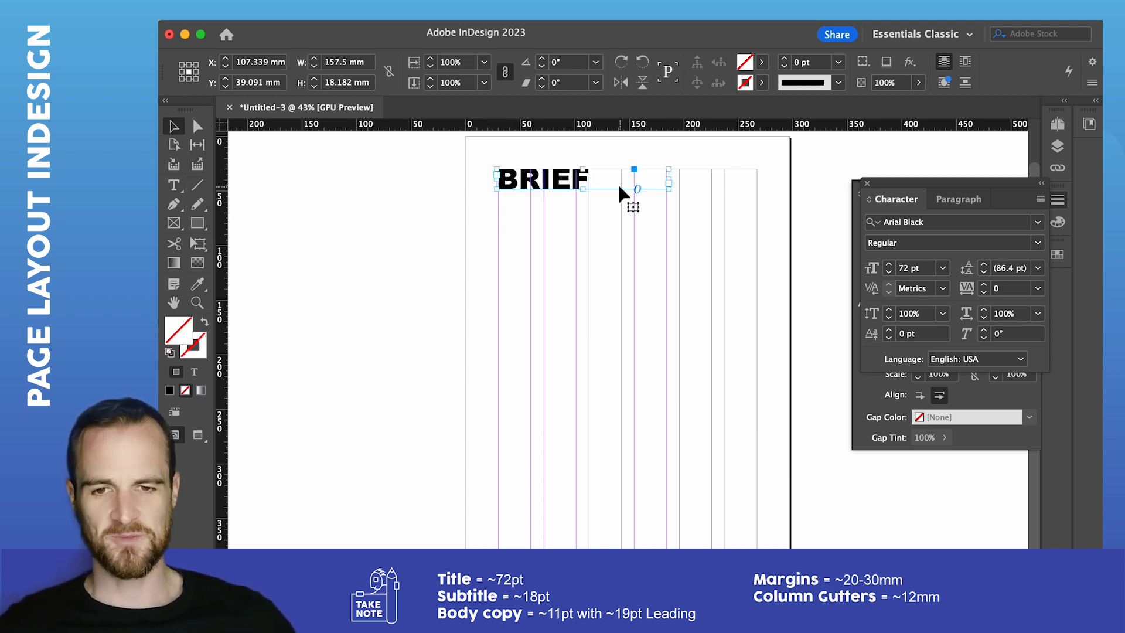
pyautogui.click(384, 212)
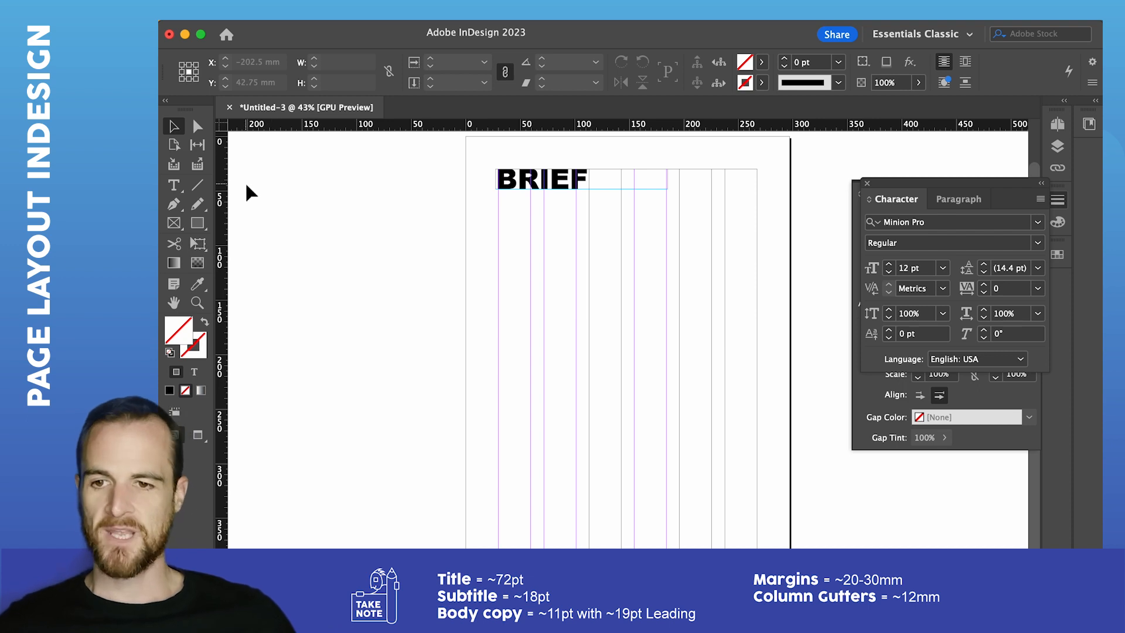
# Step: Draw a text frame beside the page holding CLIENT in Arial Black at 20 pt
pyautogui.click(173, 185)
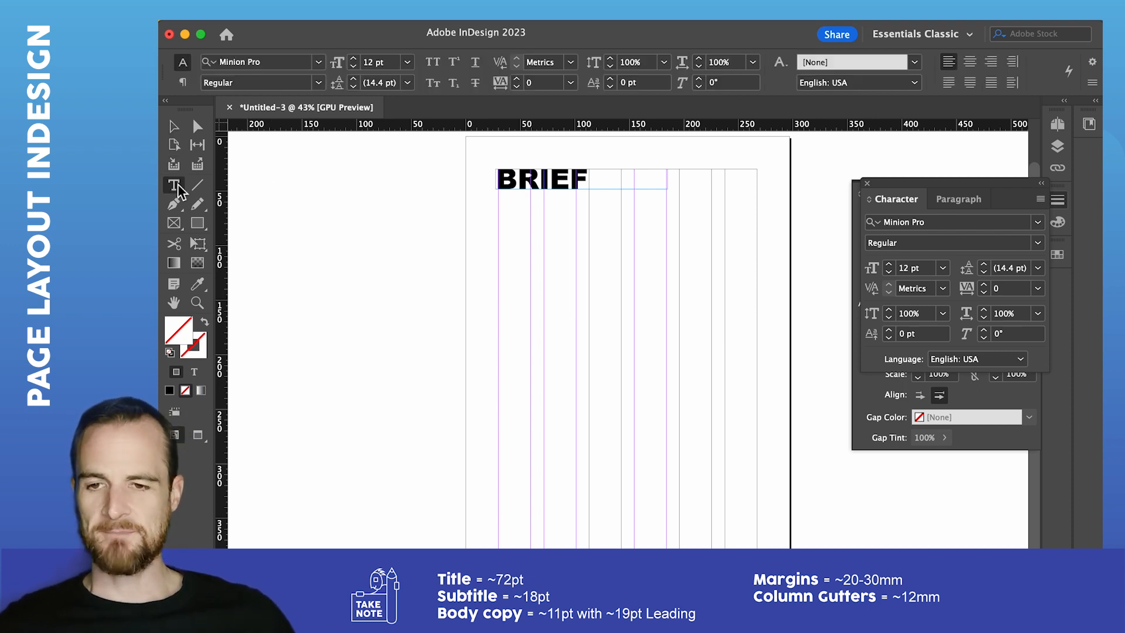
pyautogui.moveTo(265, 196); pyautogui.dragTo(456, 225)
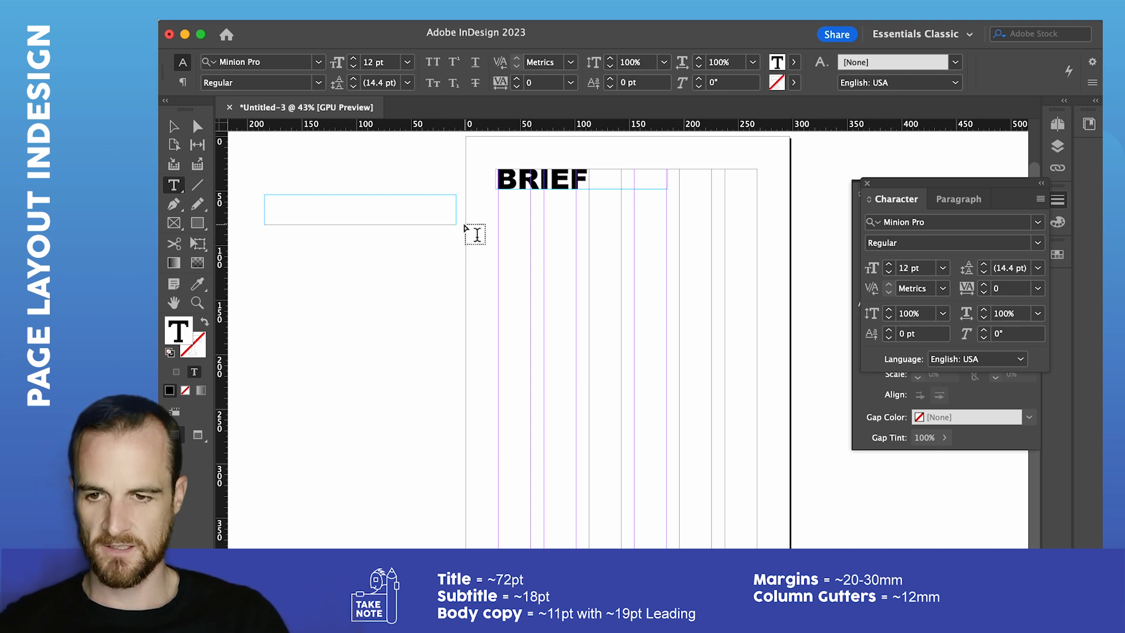
pyautogui.write('0')
pyautogui.write('CLIENT')
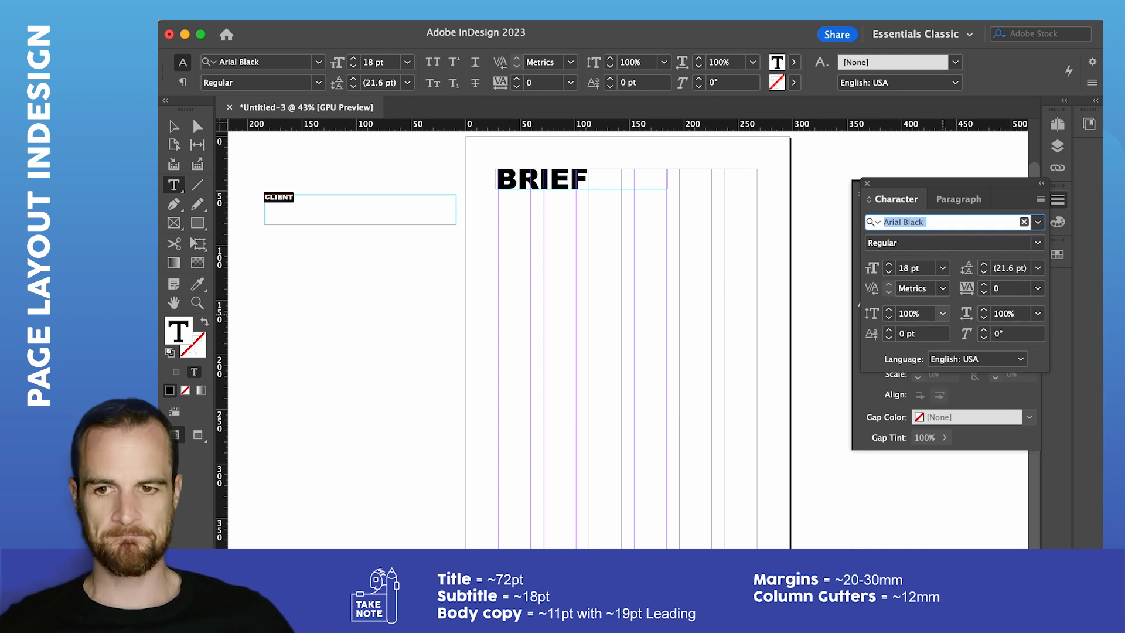
pyautogui.moveTo(630, 255)
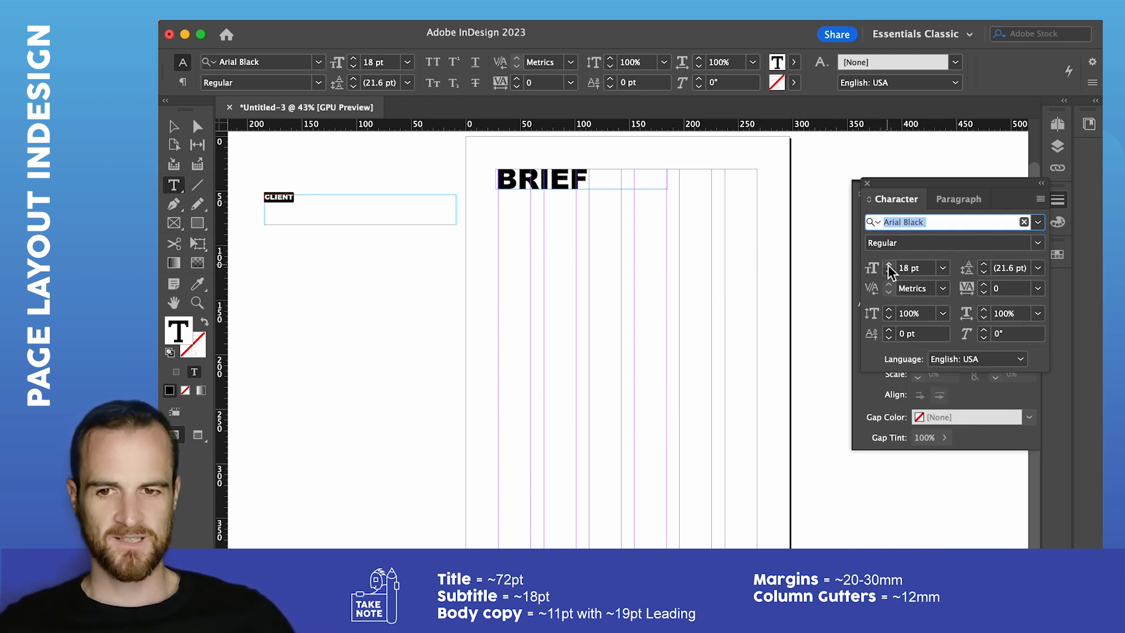
pyautogui.click(889, 264)
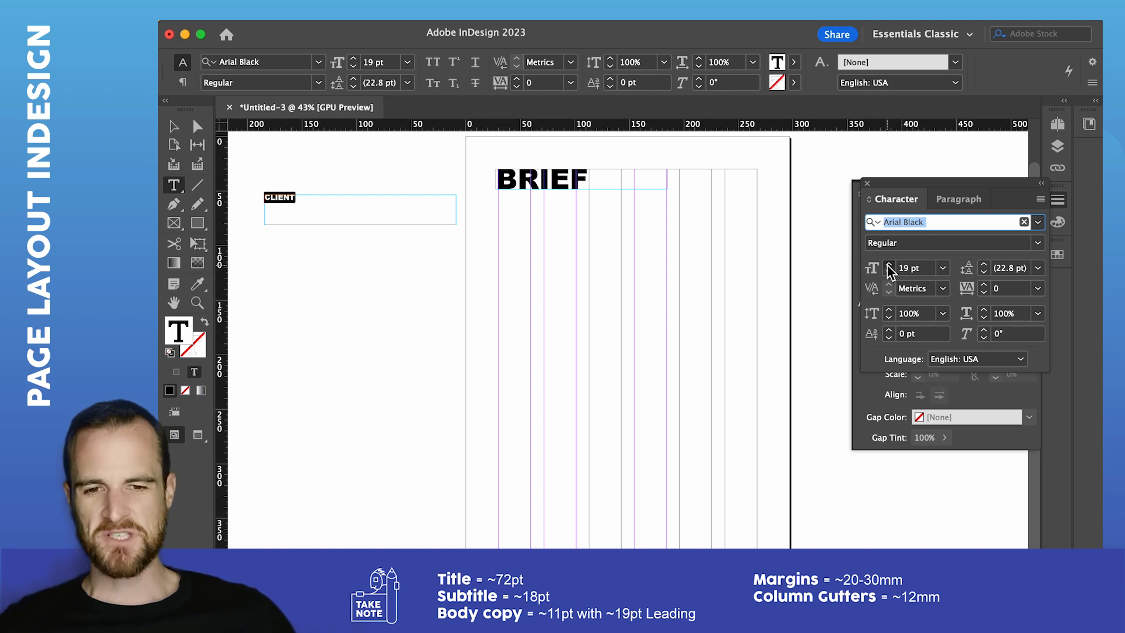
pyautogui.click(889, 264)
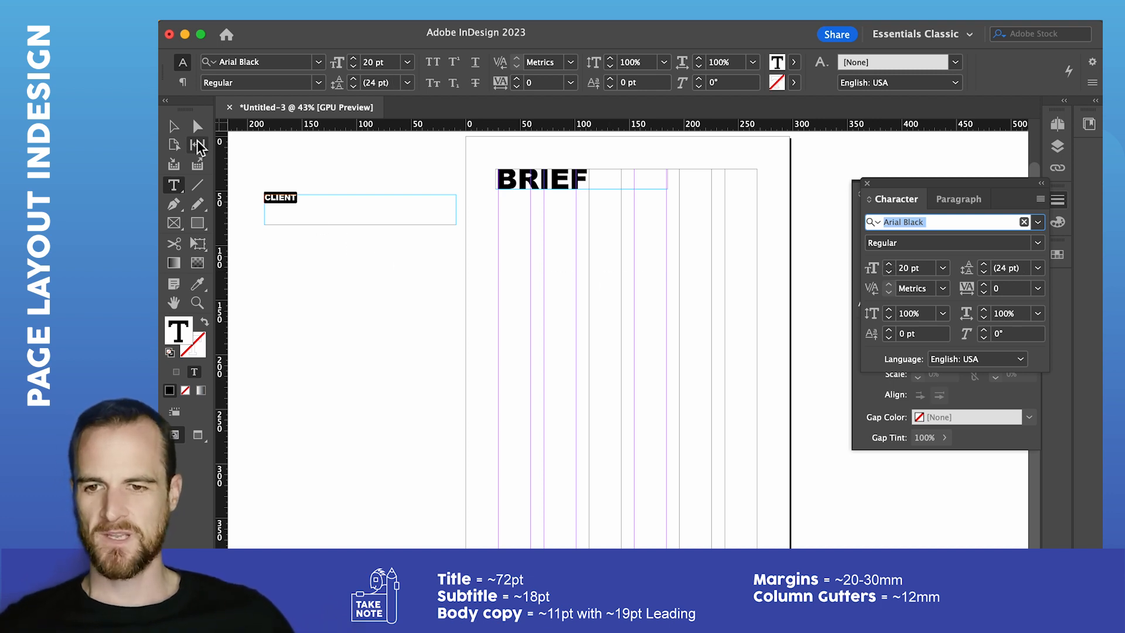
# Step: Shrink the CLIENT frame height to fit its single line
pyautogui.click(173, 127)
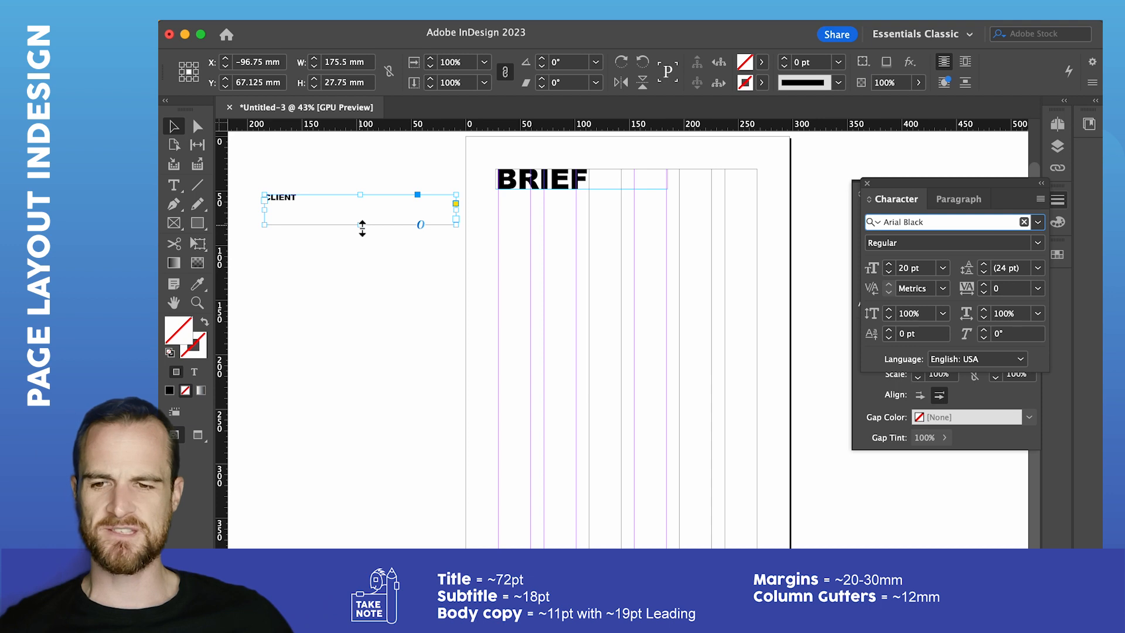
pyautogui.moveTo(362, 224); pyautogui.dragTo(362, 199)
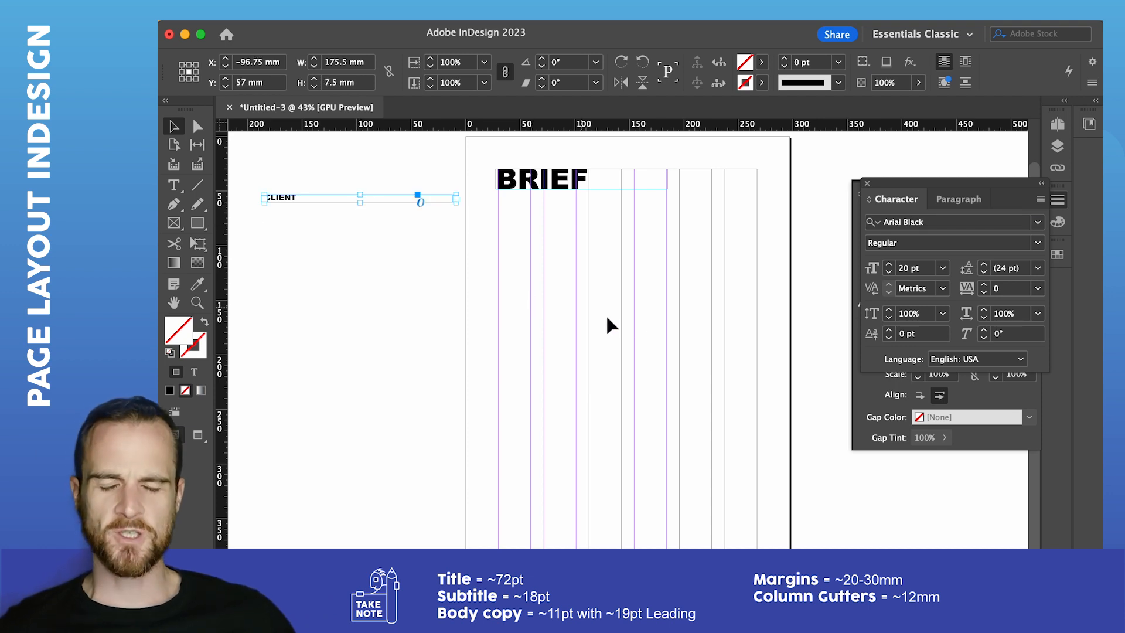
pyautogui.moveTo(565, 351)
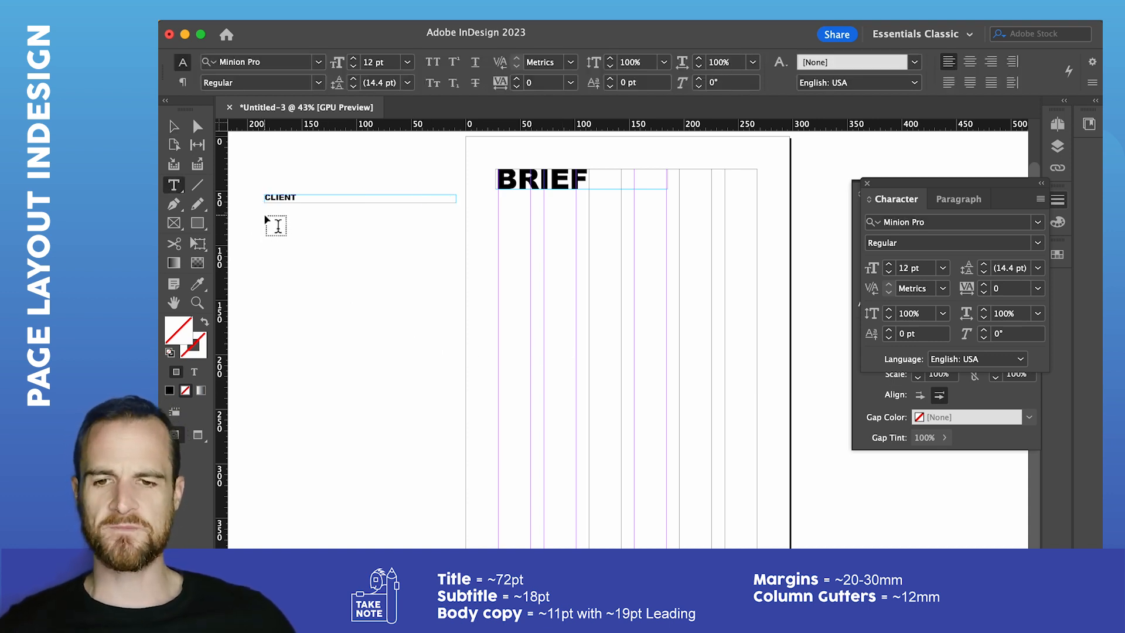
# Step: Draw a text frame below CLIENT and fill it with placeholder body text
pyautogui.moveTo(263, 213); pyautogui.dragTo(456, 286)
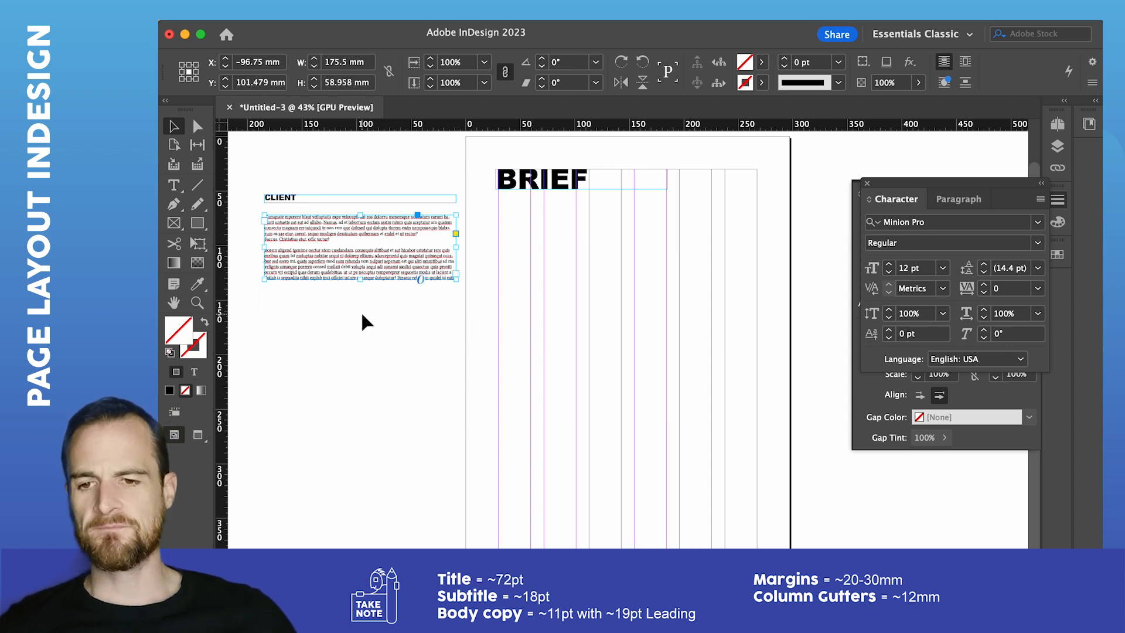
pyautogui.click(174, 185)
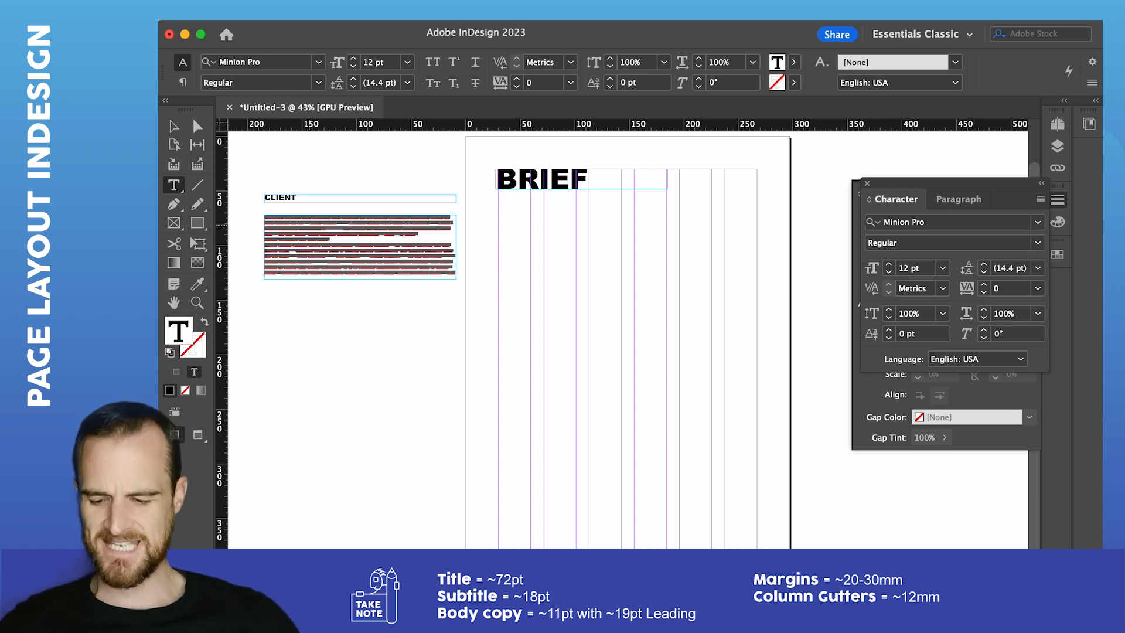
# Step: Give the placeholder paragraphs 5 mm Space Before in the Paragraph panel
pyautogui.click(331, 241)
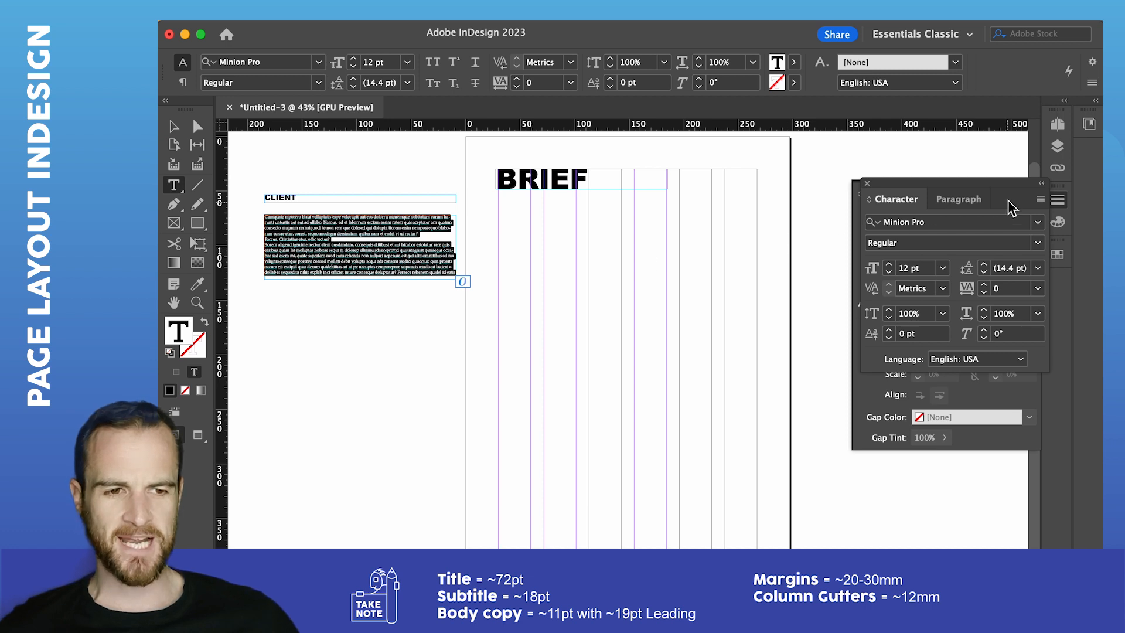
pyautogui.click(957, 199)
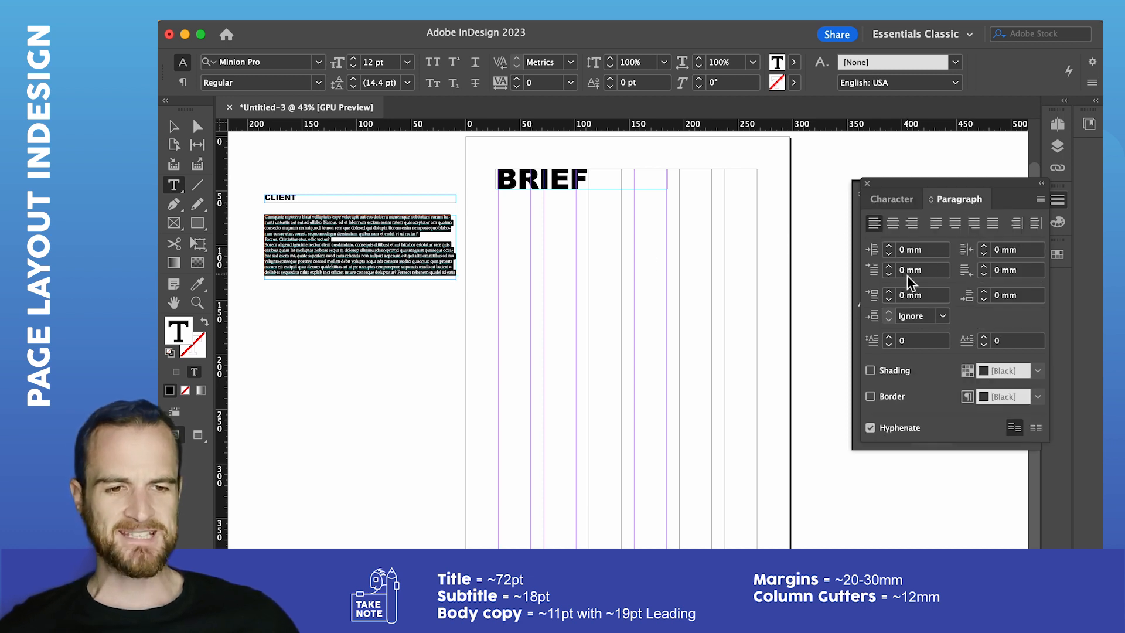
pyautogui.moveTo(886, 300)
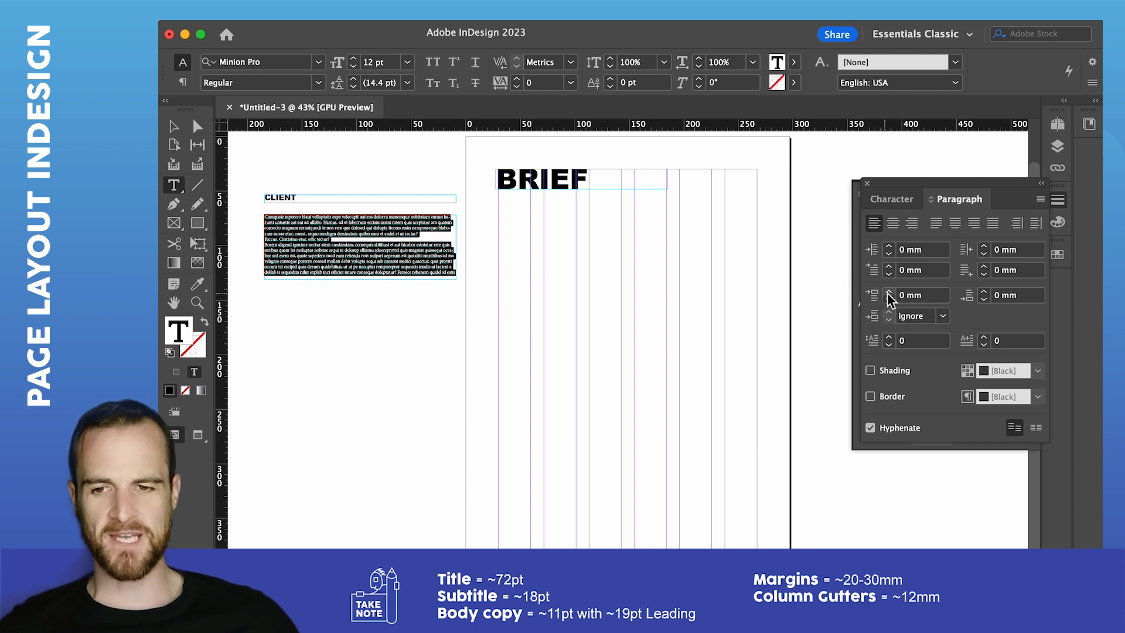
pyautogui.write('4 mm')
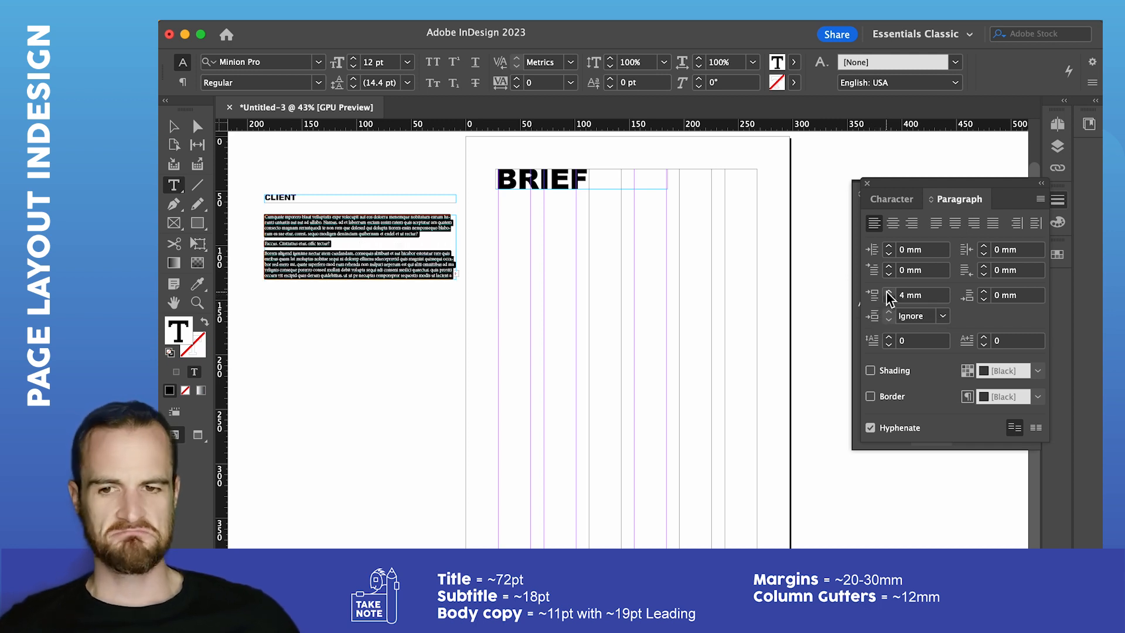
pyautogui.click(889, 292)
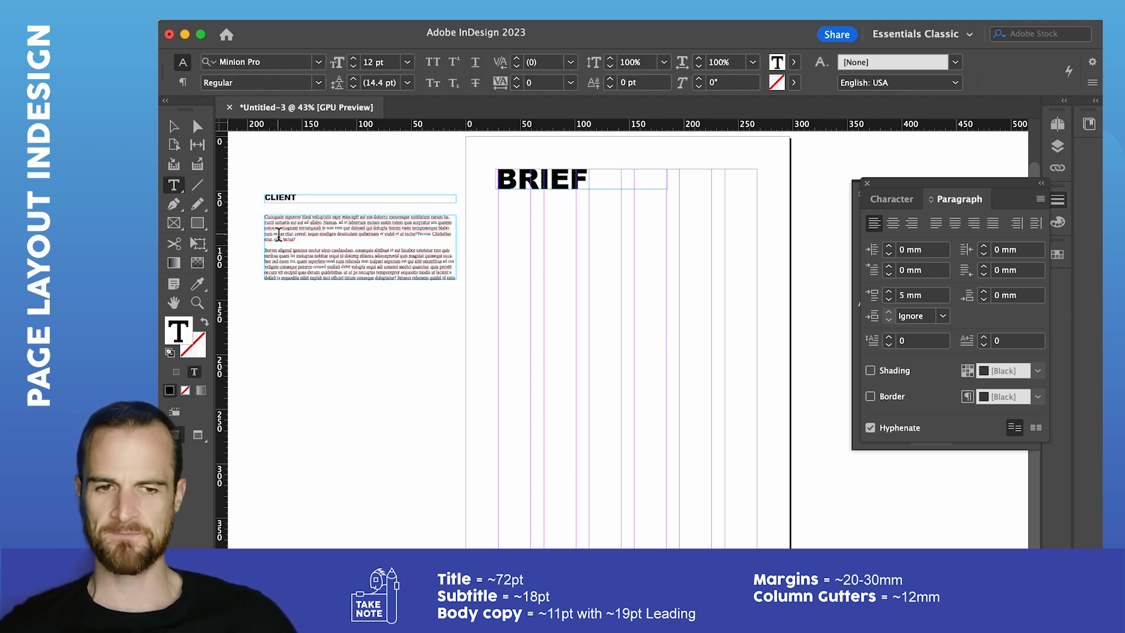
# Step: Reduce the body text to 11 pt with 19 pt leading in the Character panel
pyautogui.click(890, 200)
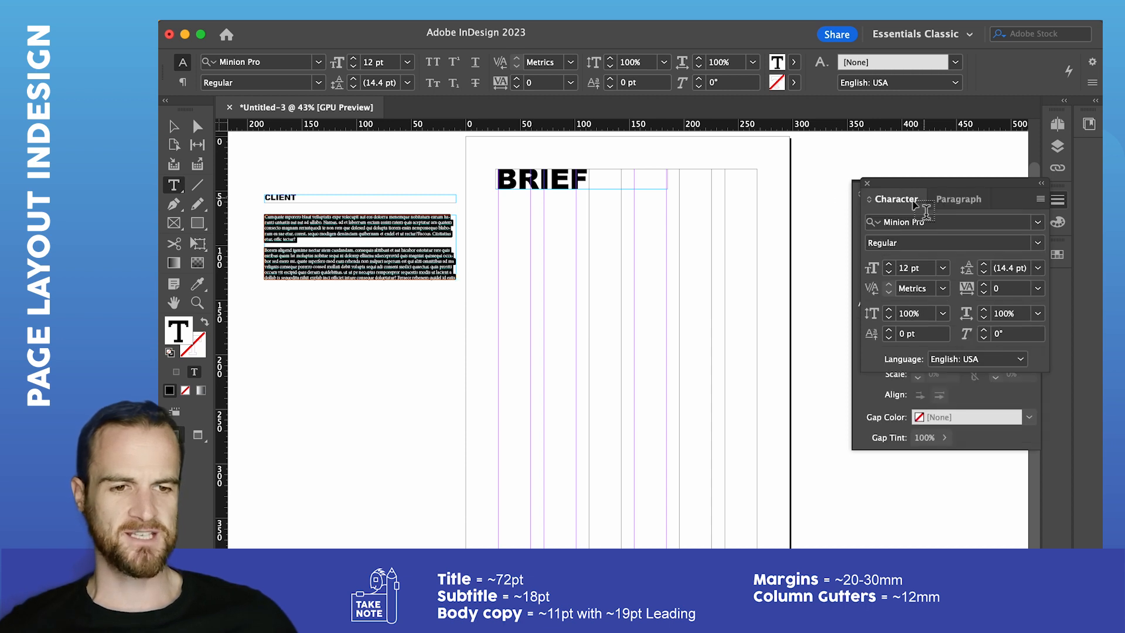
pyautogui.click(890, 273)
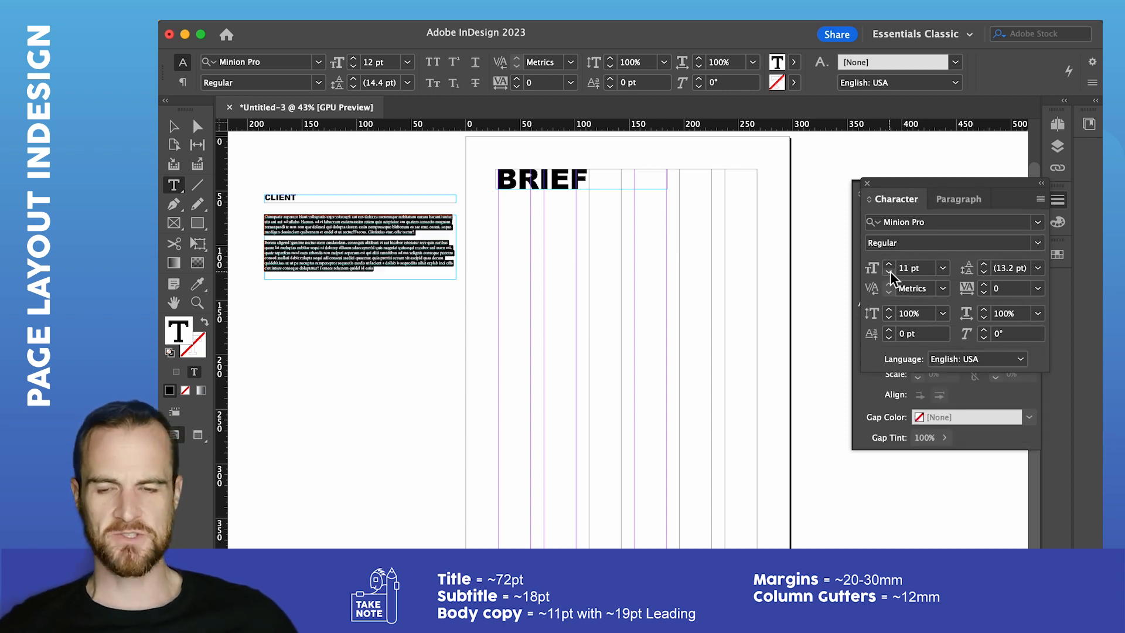
pyautogui.click(889, 271)
pyautogui.write('19')
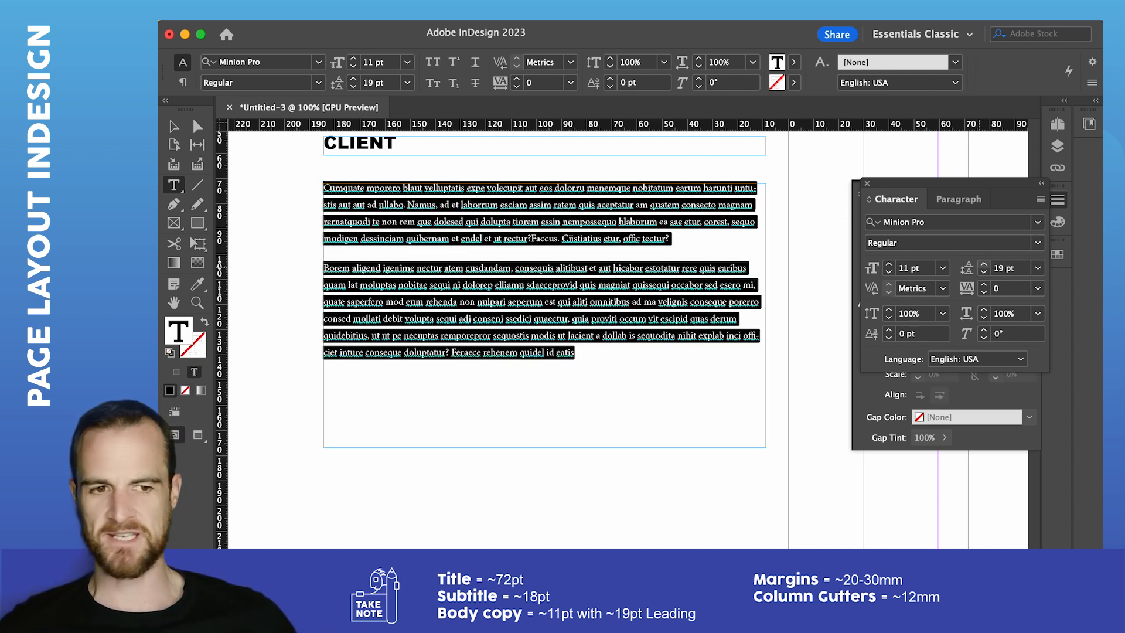
# Step: Set the body copy font to Arial
pyautogui.click(946, 222)
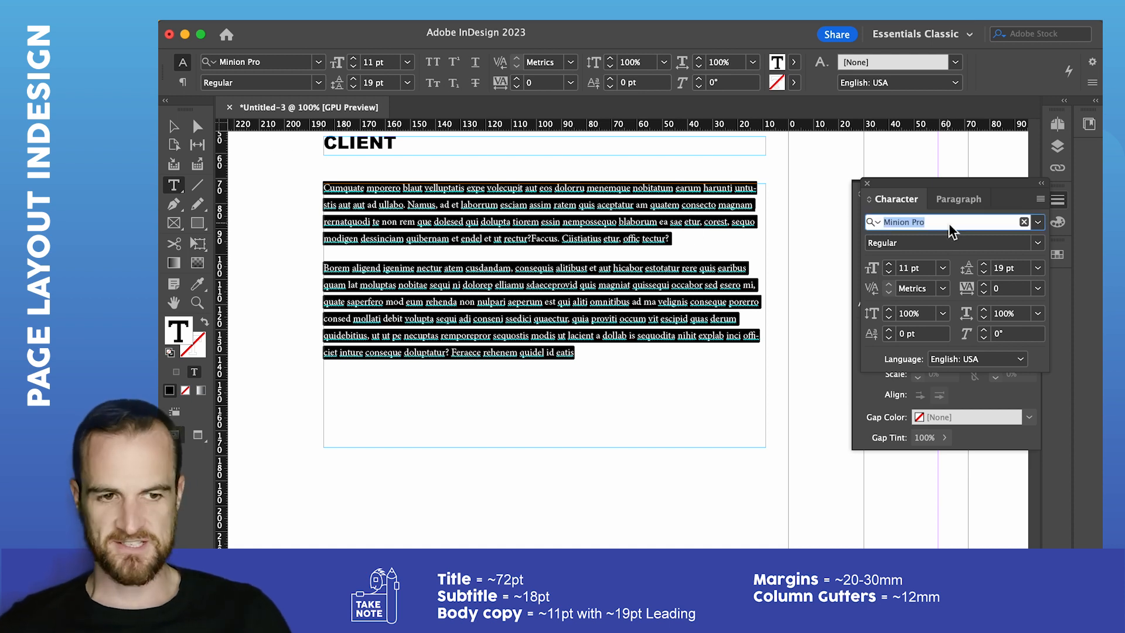
pyautogui.write('arial')
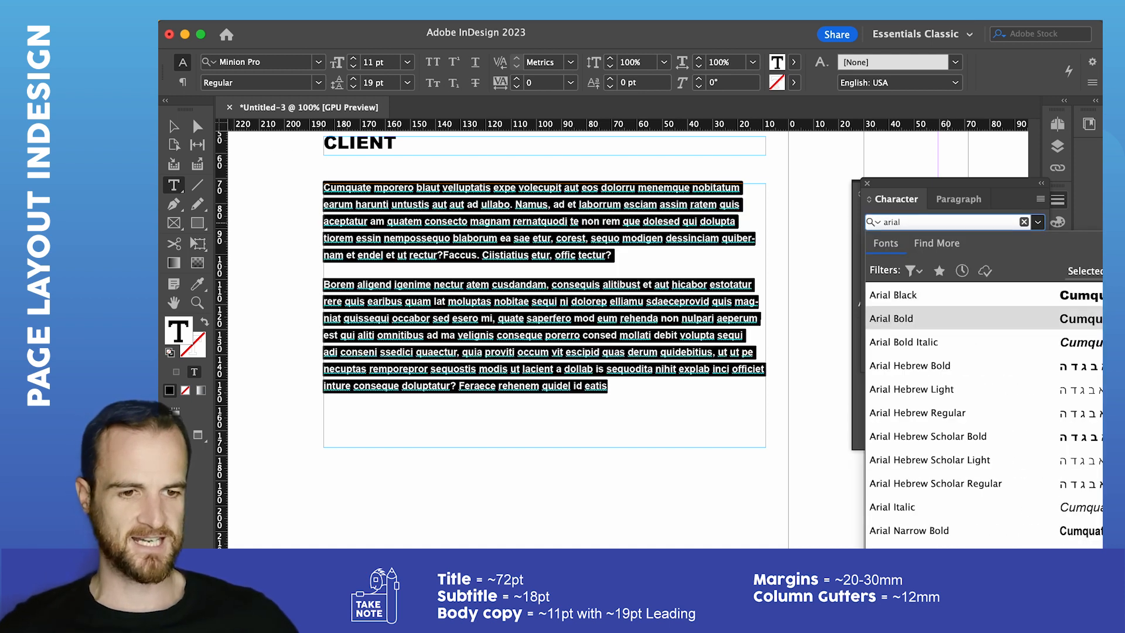
pyautogui.click(911, 389)
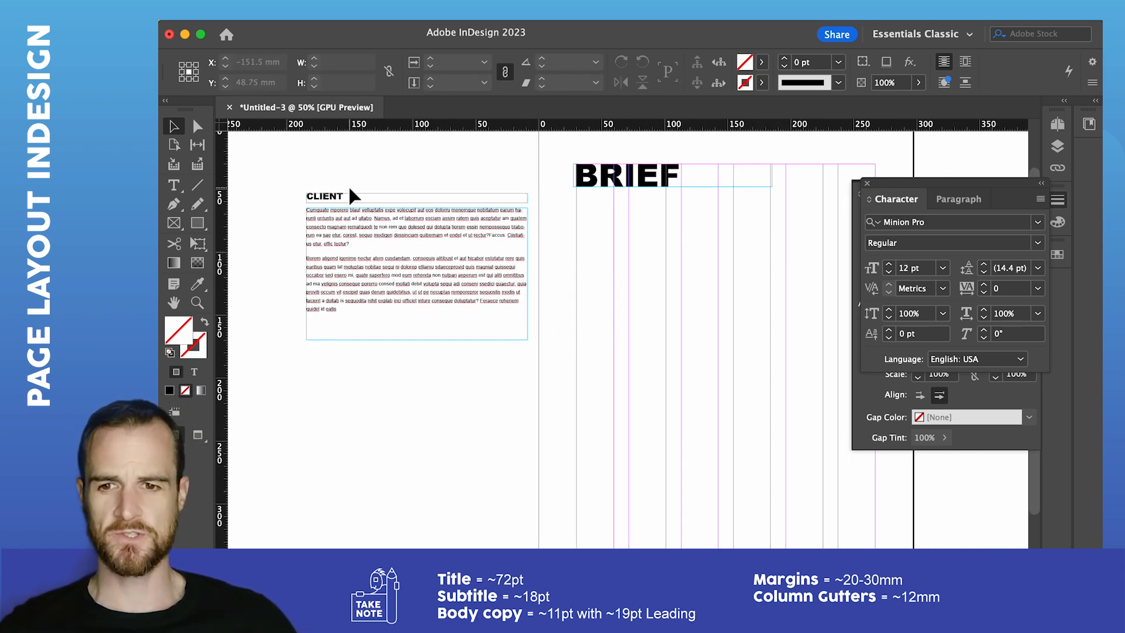
# Step: Draw a large empty text frame on the page beneath the BRIEF title
pyautogui.moveTo(352, 193); pyautogui.dragTo(372, 244)
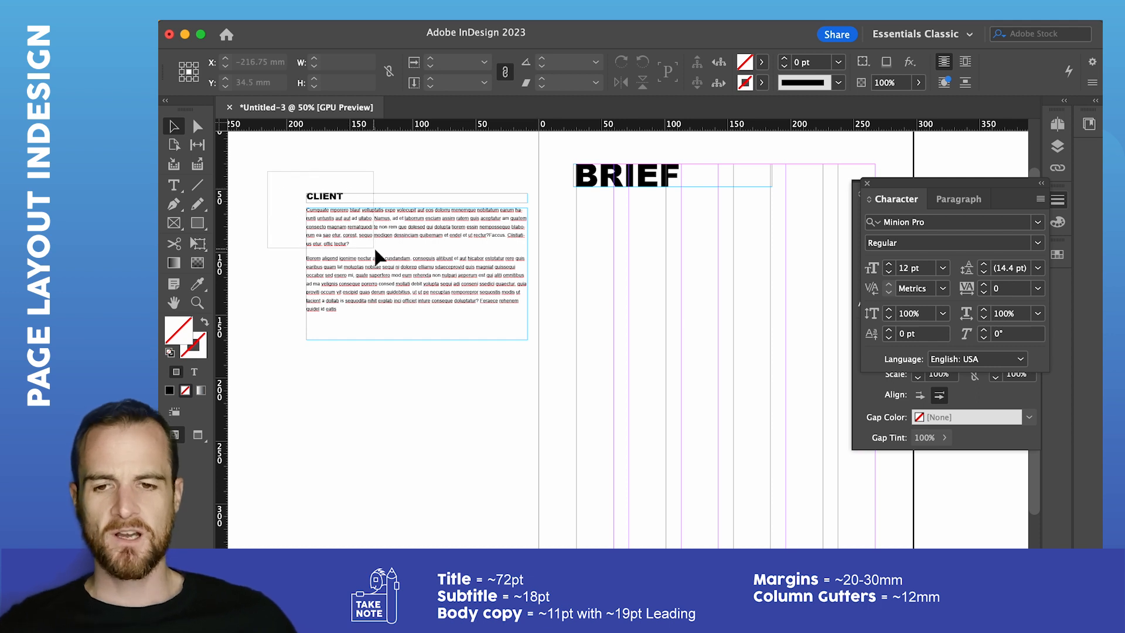
pyautogui.click(608, 258)
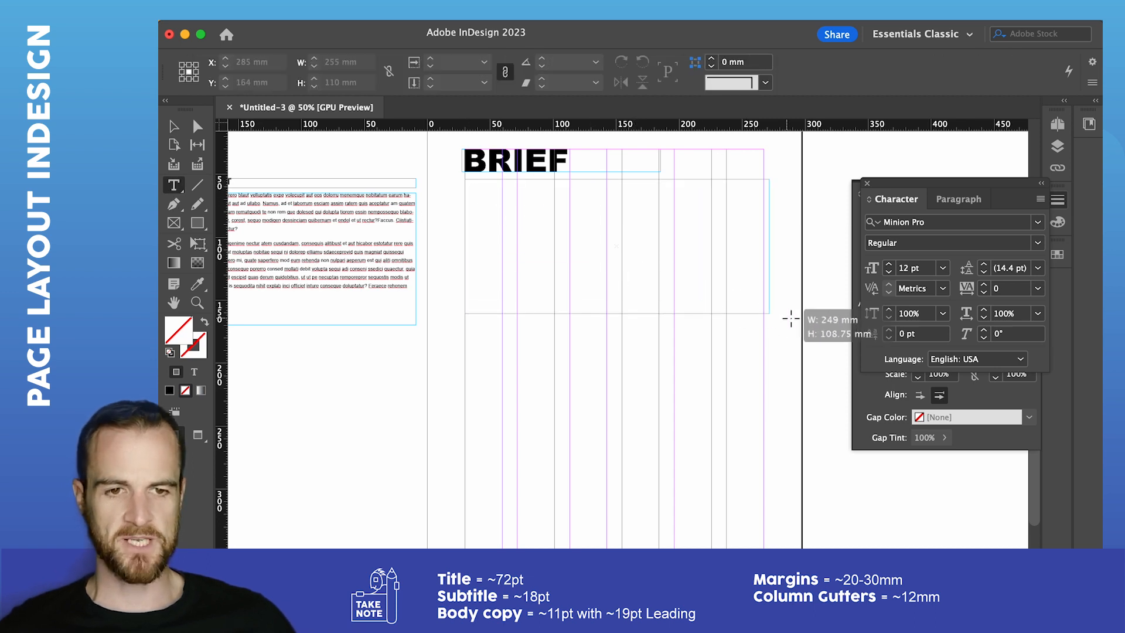
pyautogui.moveTo(788, 318); pyautogui.dragTo(764, 348)
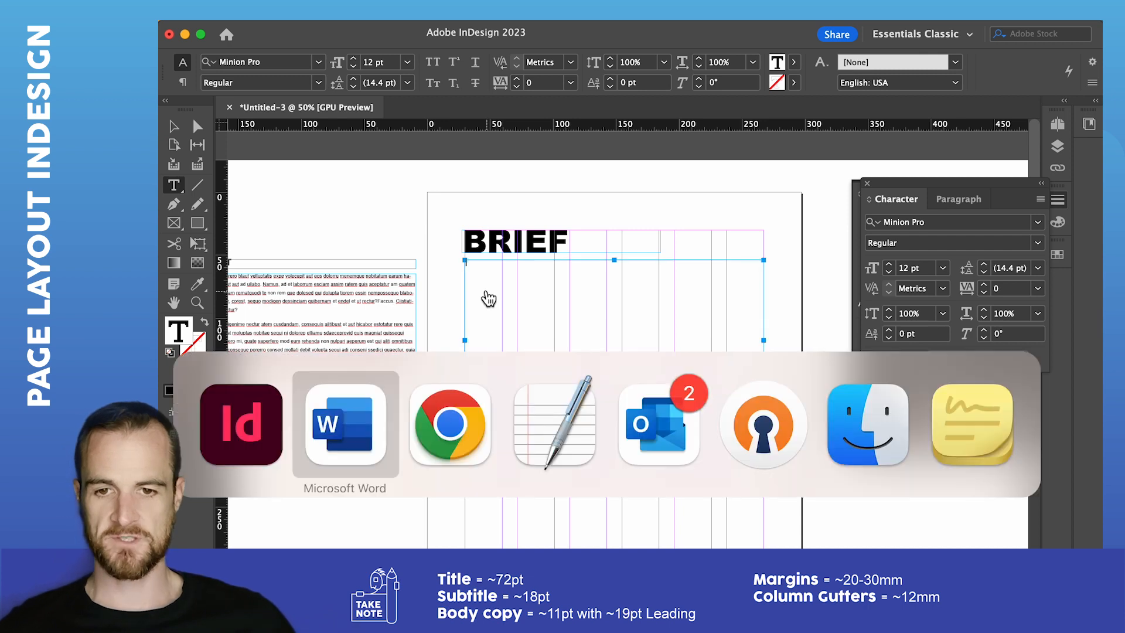
# Step: Switch to the Word brief and scroll to the Communication Need sections to copy them
pyautogui.click(345, 422)
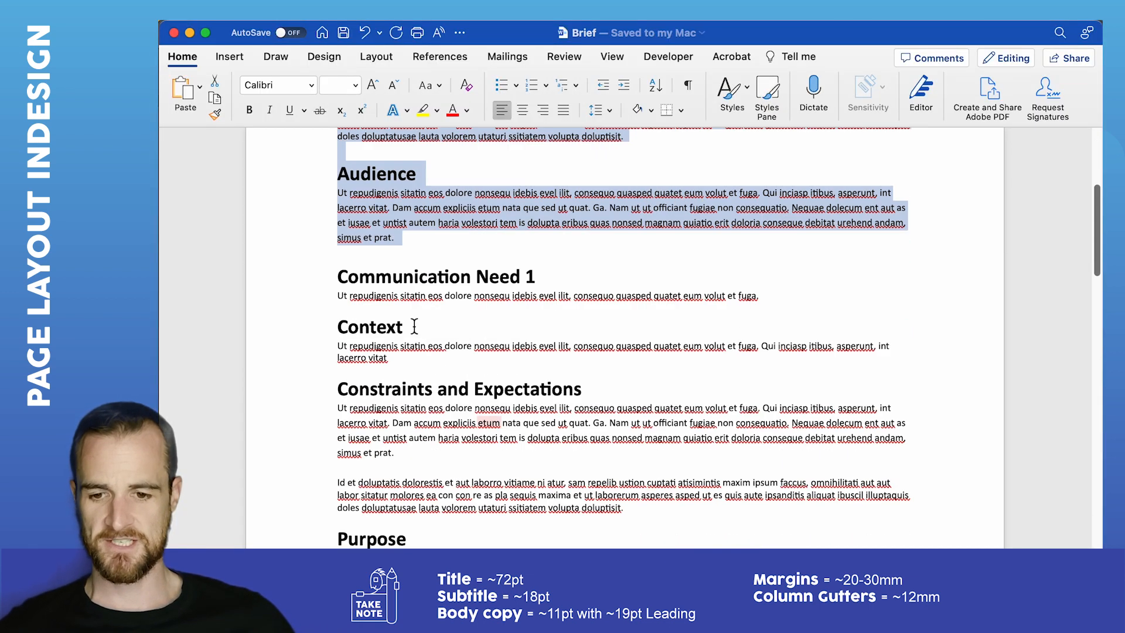
pyautogui.scroll(-3)
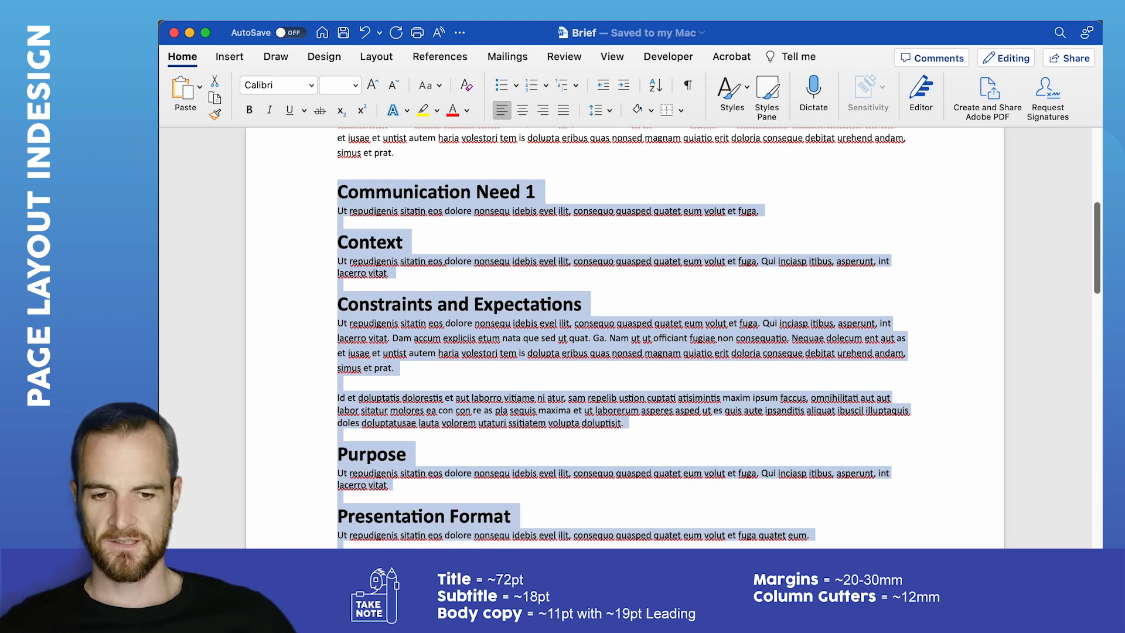
pyautogui.scroll(-3)
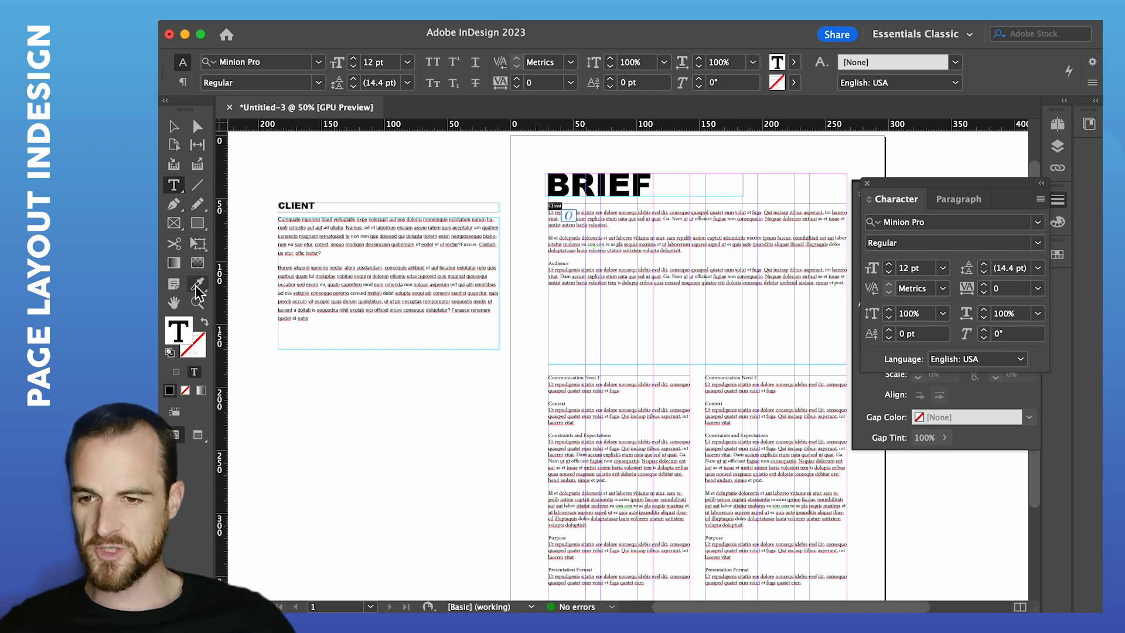
# Step: Apply bold Arial heading formatting to Communication Need 2 and restyle the Audience body text
pyautogui.click(198, 282)
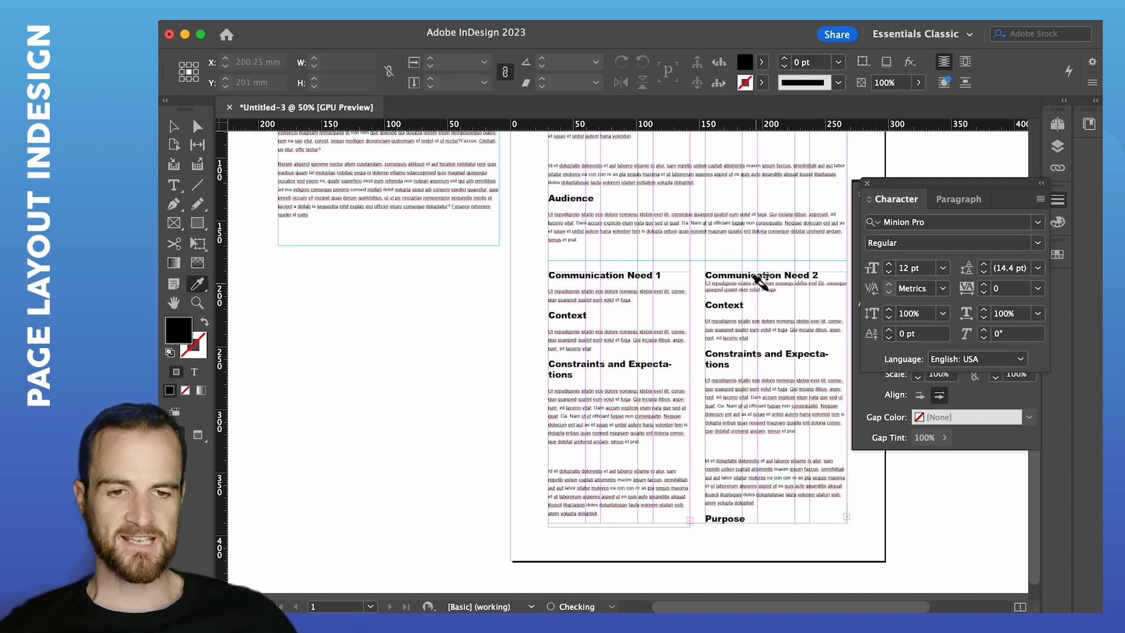
pyautogui.click(174, 185)
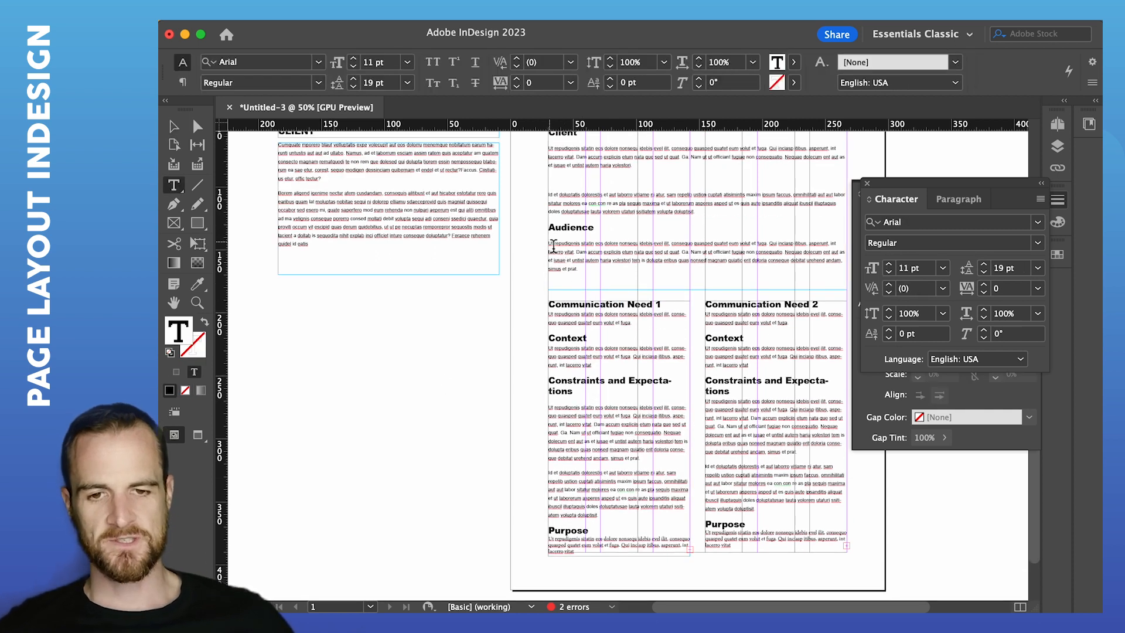
pyautogui.click(544, 62)
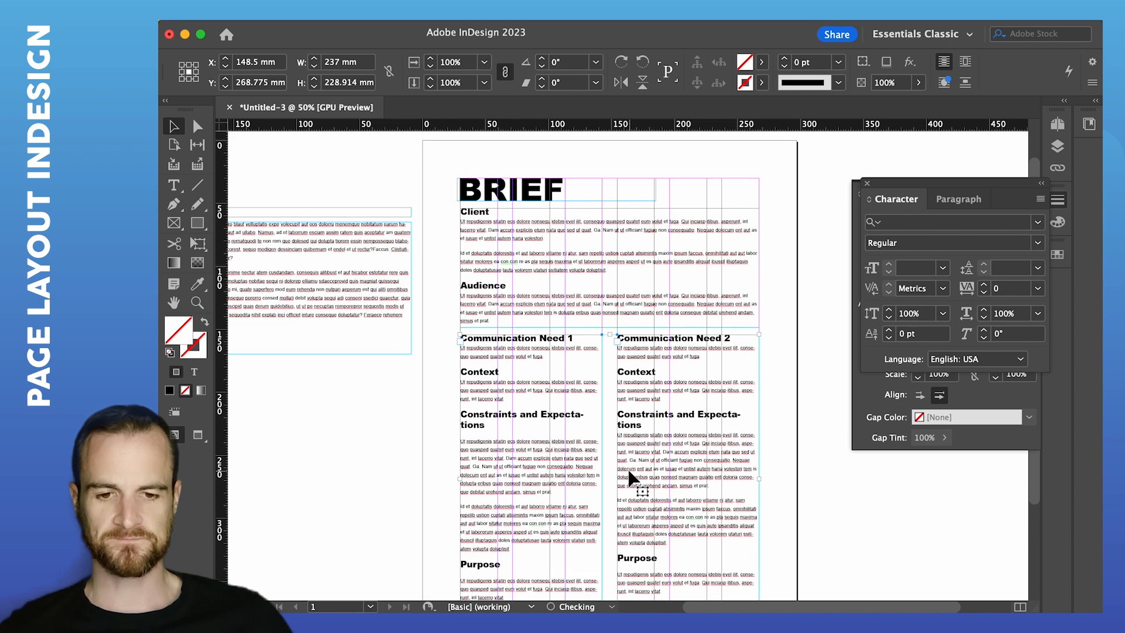
# Step: Resize the left column frame so its text runs down to Presentation Format
pyautogui.scroll(-3)
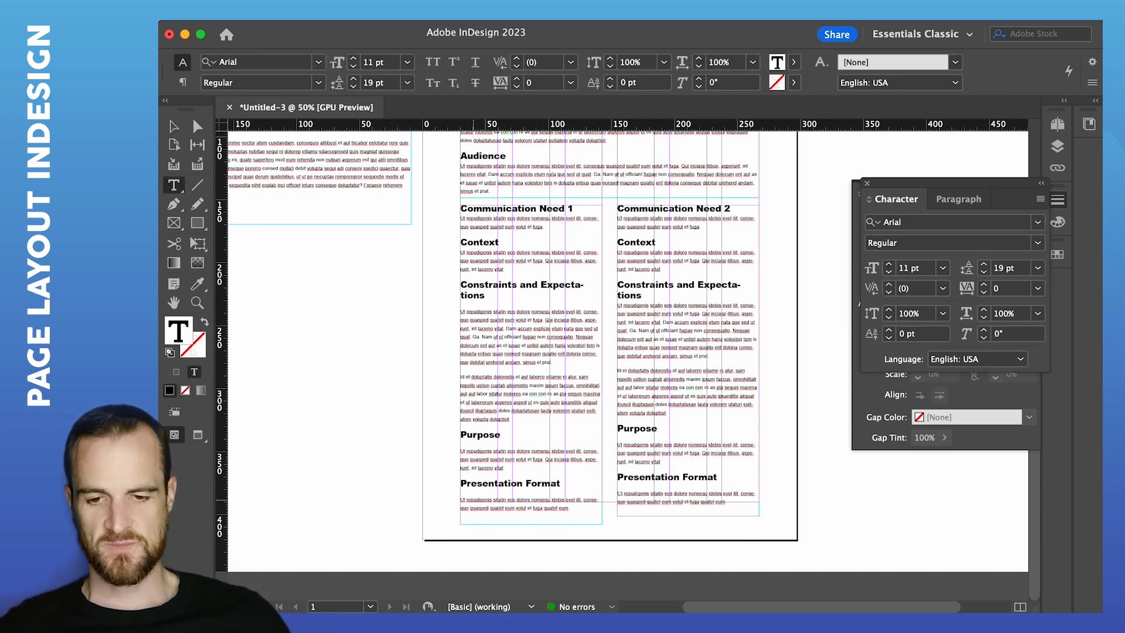
pyautogui.click(258, 63)
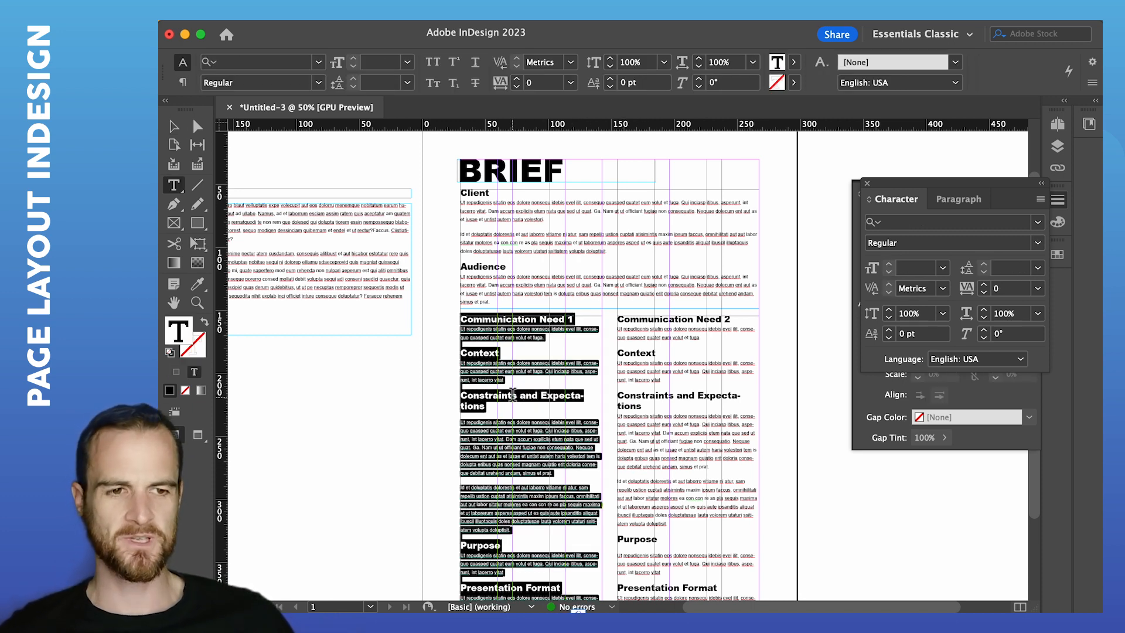
# Step: Turn off hyphenation in the Paragraph panel so Constraints and Expectations wraps whole
pyautogui.click(957, 200)
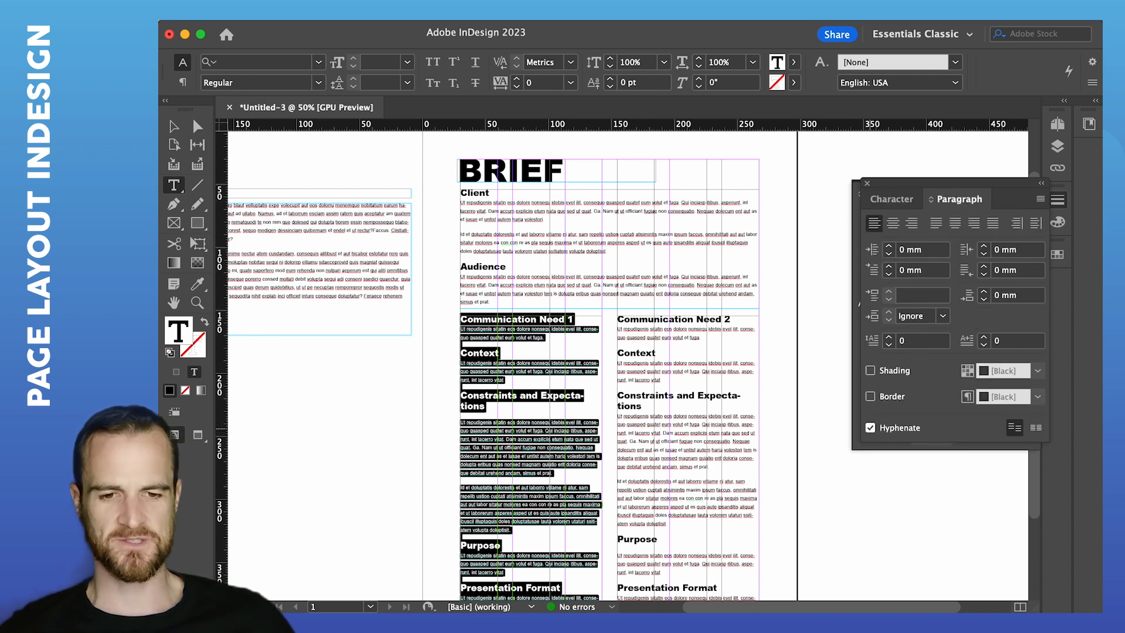
pyautogui.click(870, 427)
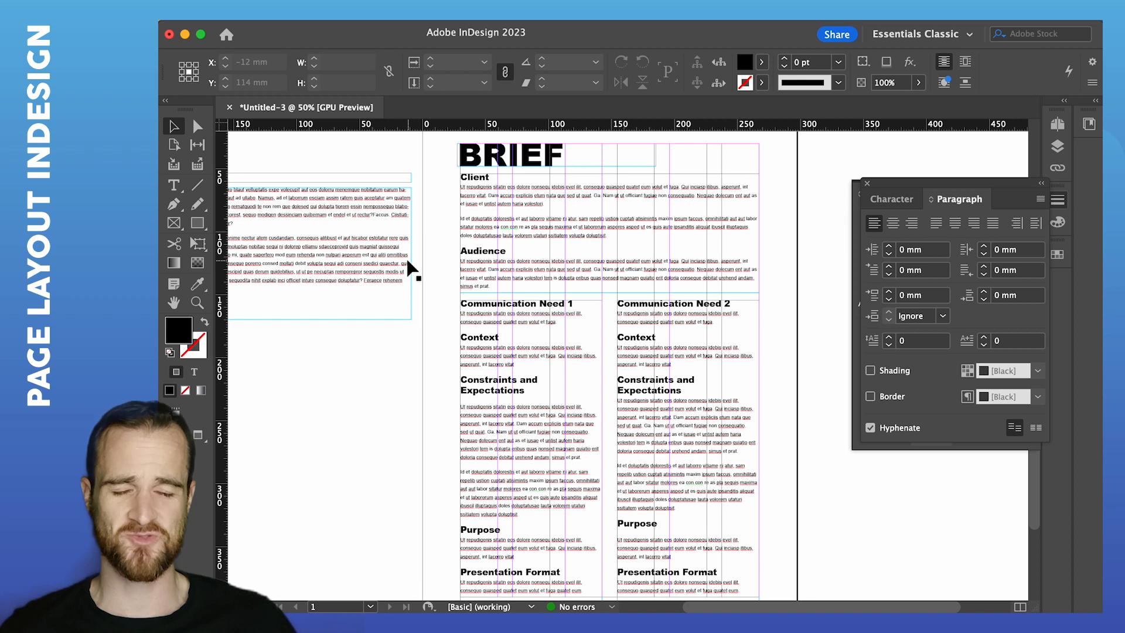
pyautogui.moveTo(408, 269); pyautogui.dragTo(409, 327)
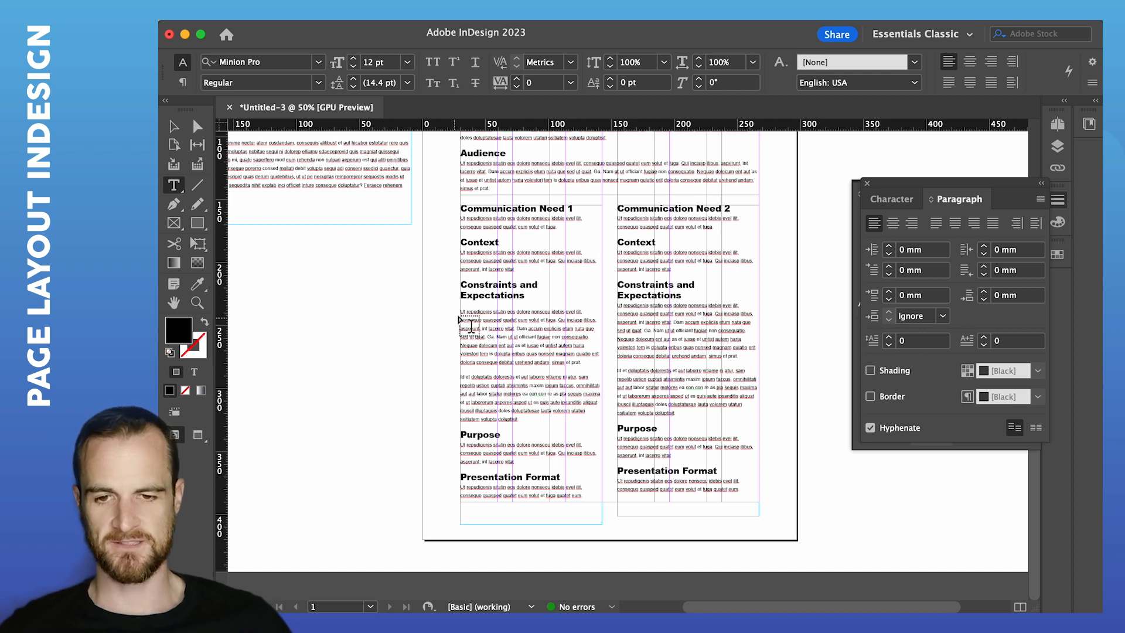
# Step: Select the column text and the Constraints and Expectations heading for Arial Black styling
pyautogui.click(509, 315)
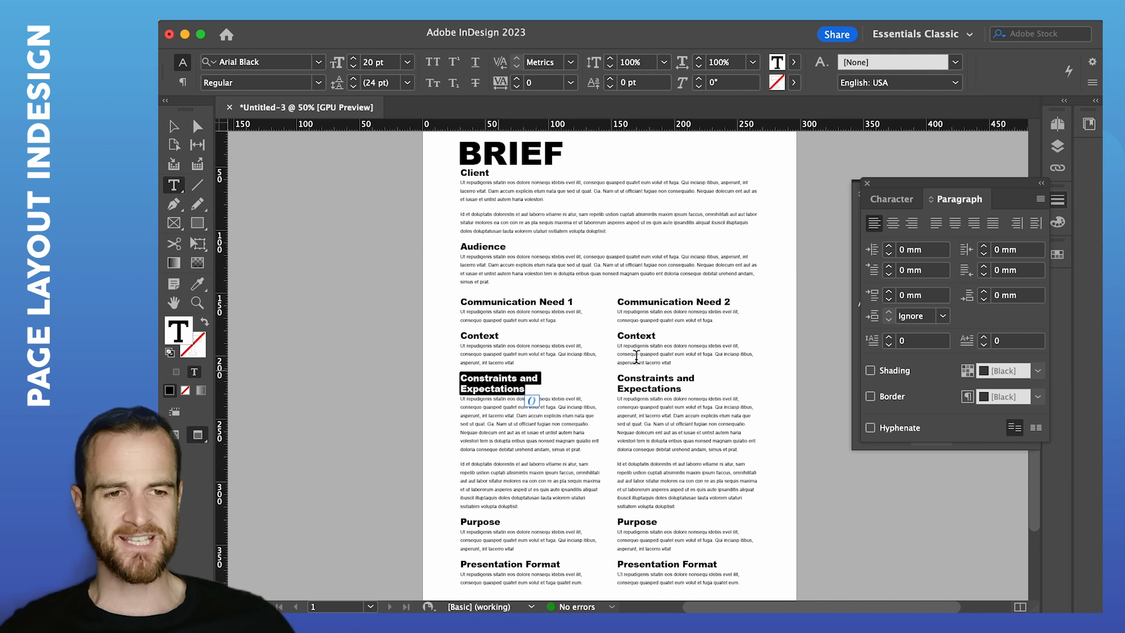
pyautogui.click(890, 199)
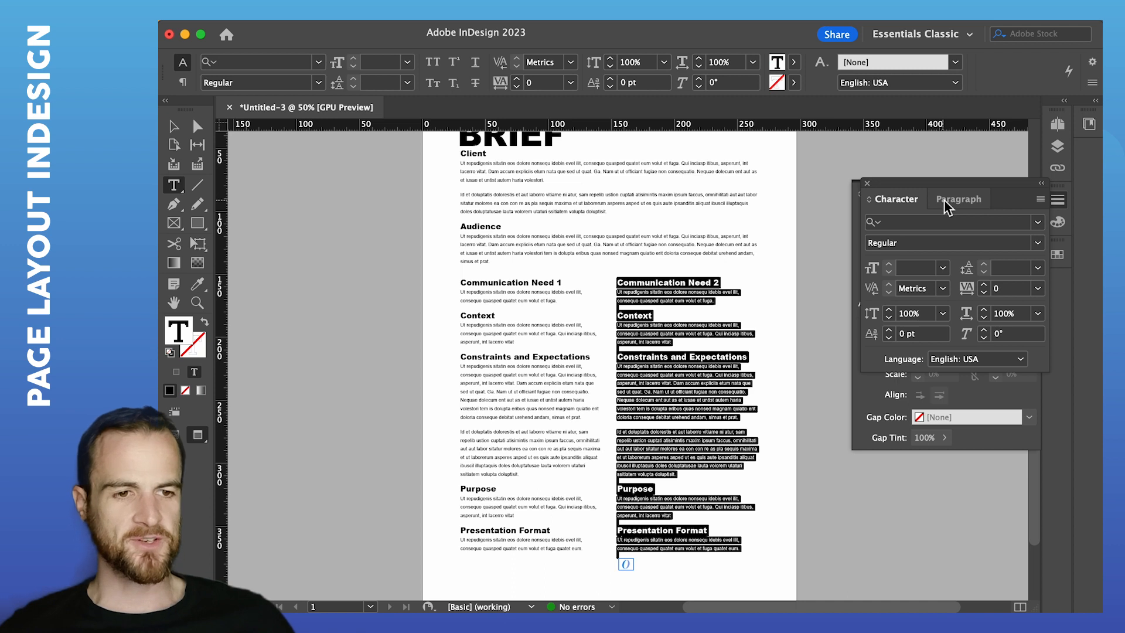
# Step: Add paragraph space above the Communication Need columns to leave room for a divider
pyautogui.click(957, 199)
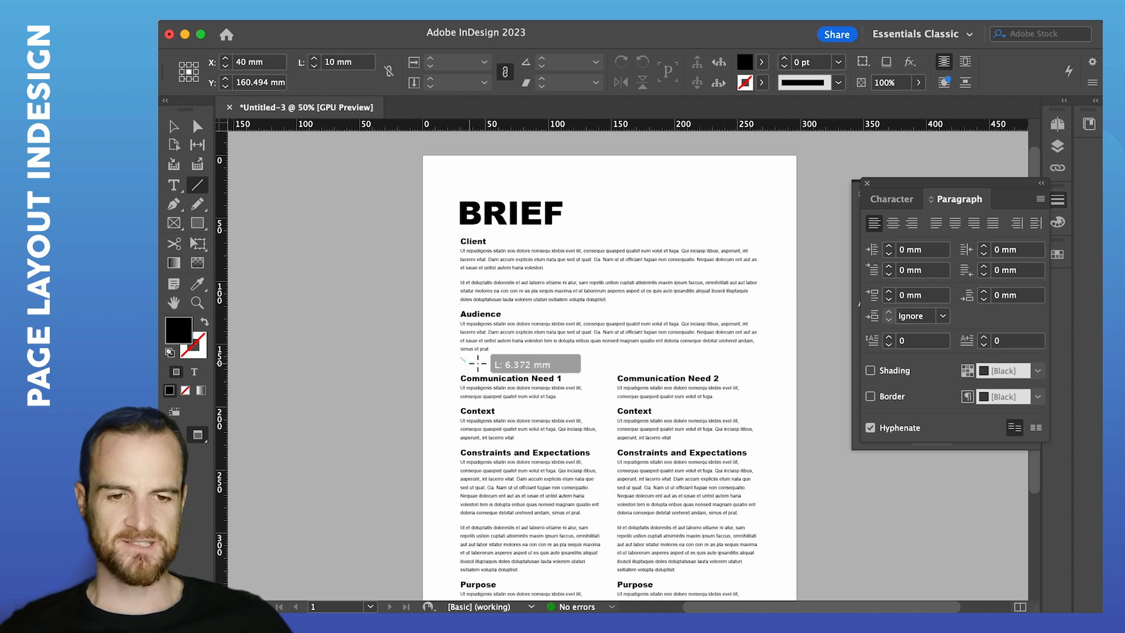
# Step: Draw a horizontal divider below Audience and make it a dotted stroke
pyautogui.moveTo(470, 363); pyautogui.dragTo(760, 358)
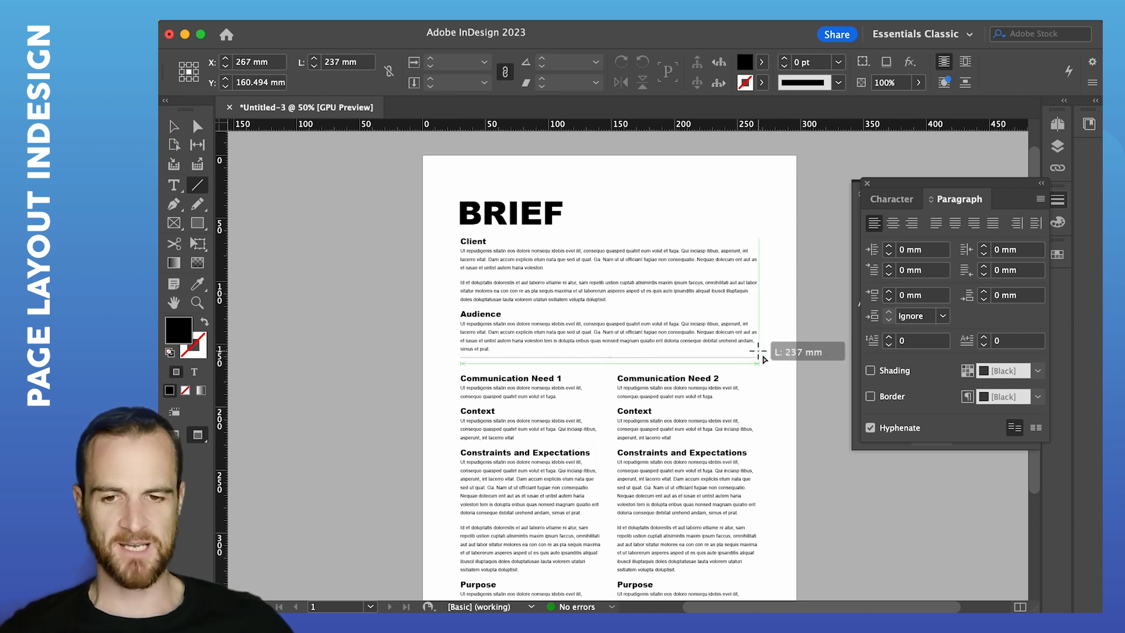
pyautogui.moveTo(459, 361); pyautogui.dragTo(757, 361)
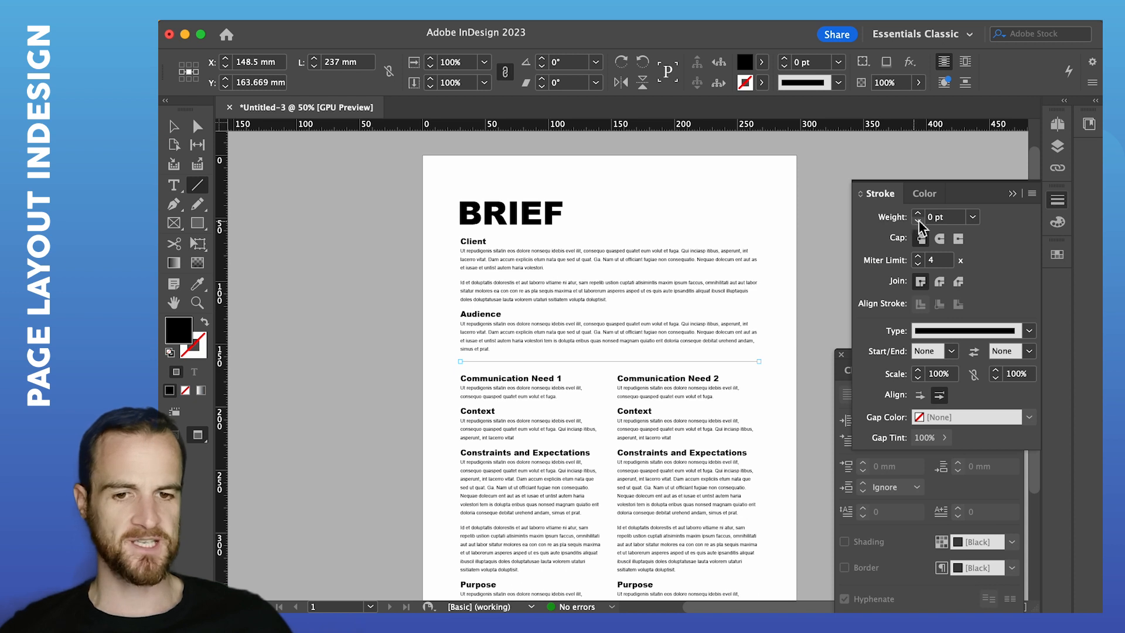
pyautogui.click(919, 212)
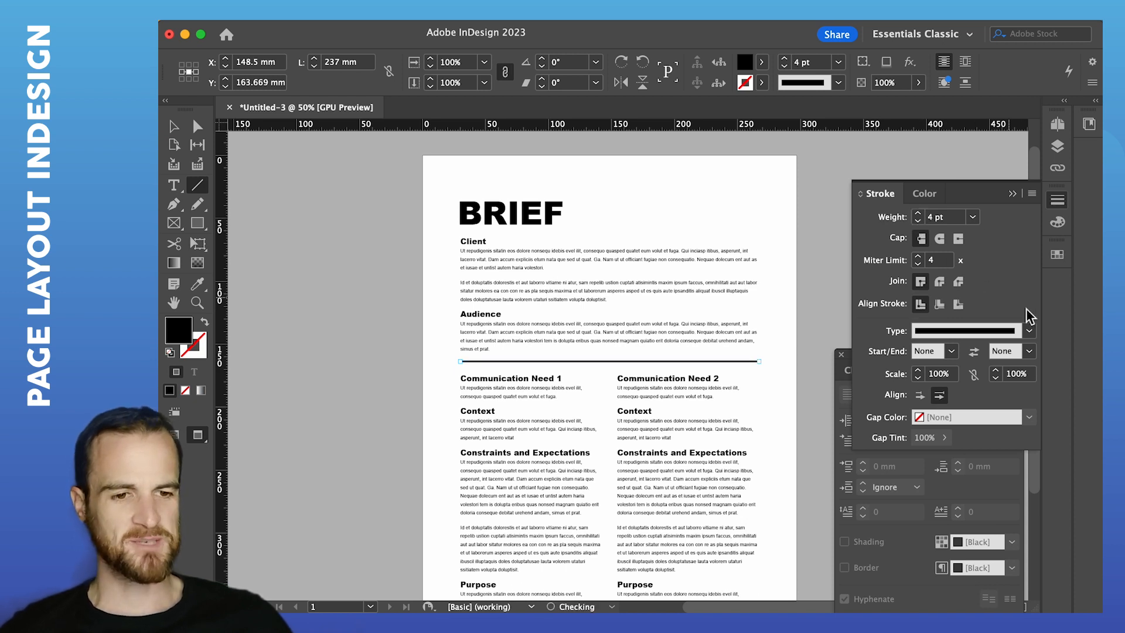
pyautogui.click(1029, 330)
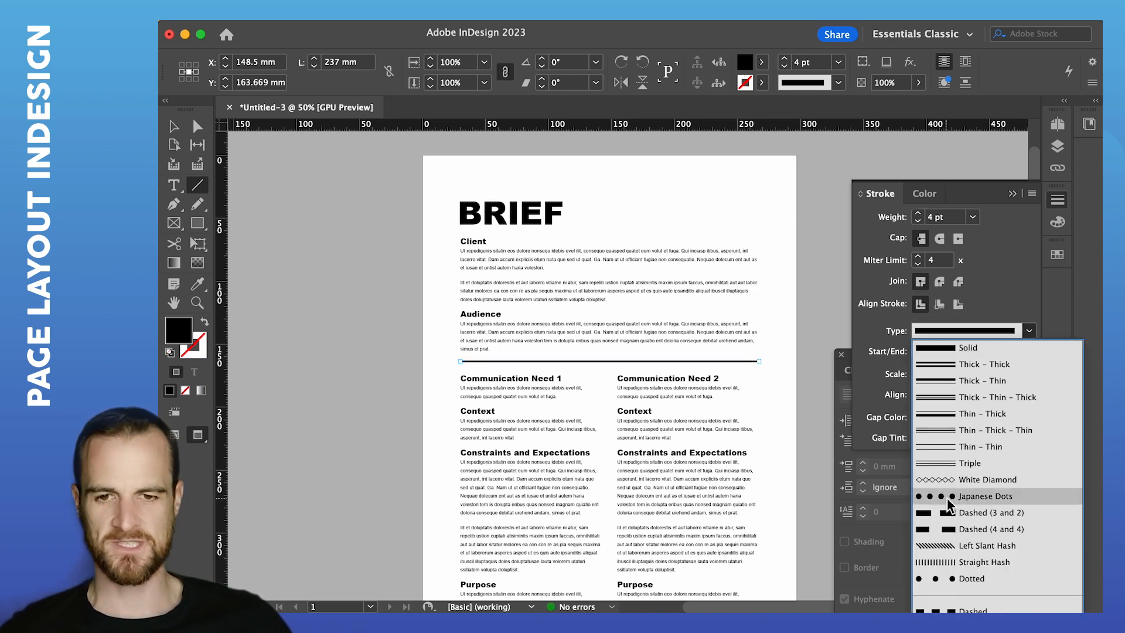
pyautogui.click(985, 496)
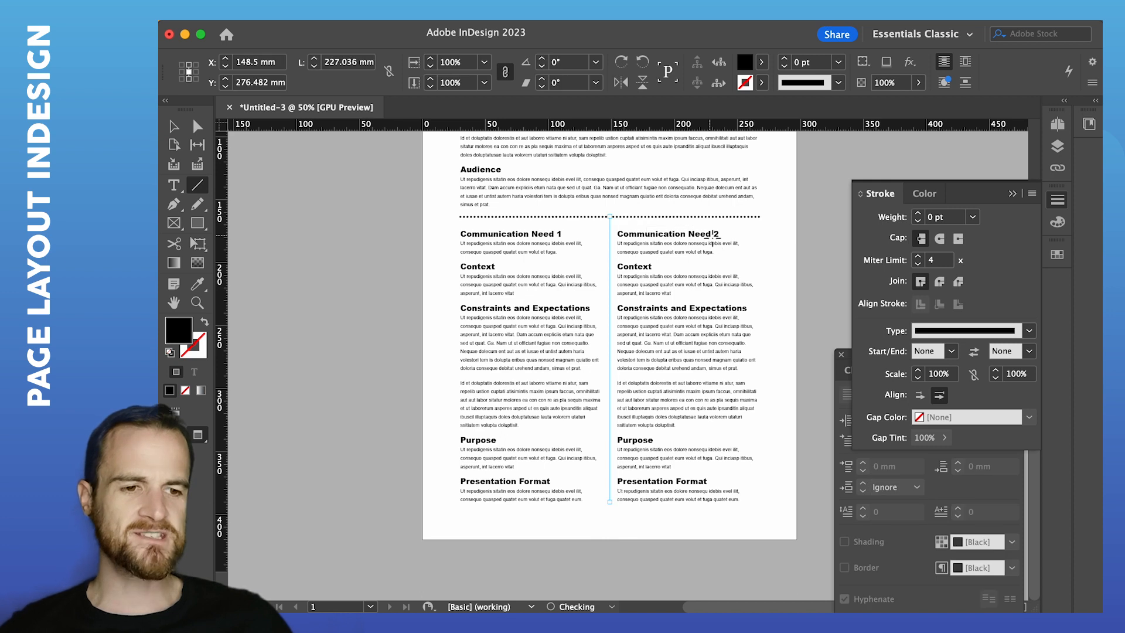
# Step: Set the dotted divider's stroke weight to 1 pt
pyautogui.click(1029, 330)
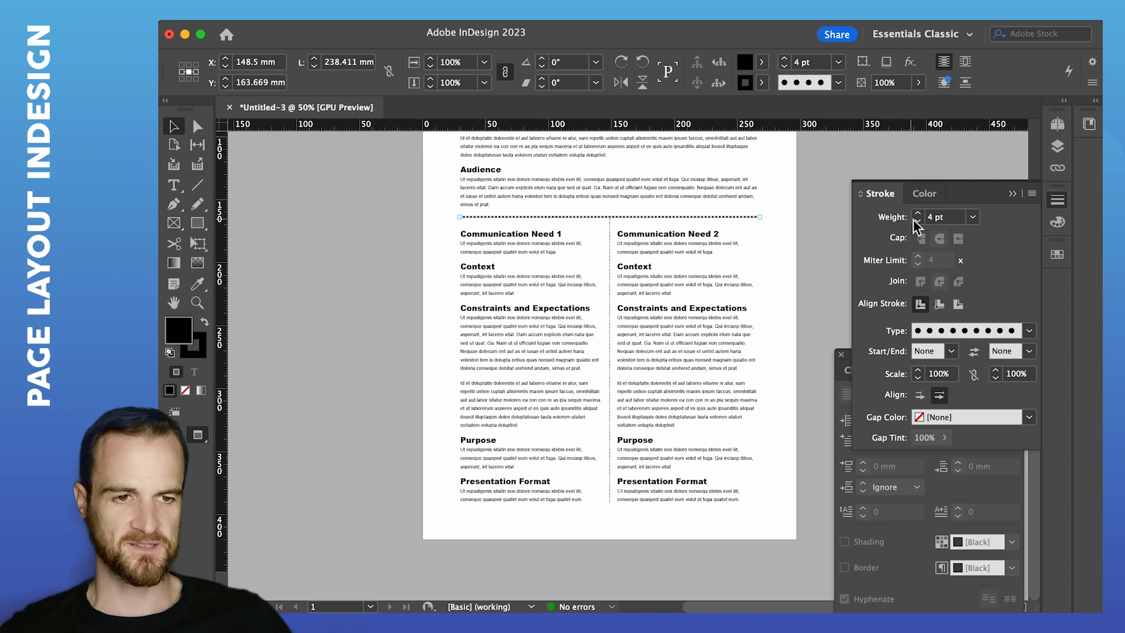
pyautogui.click(916, 221)
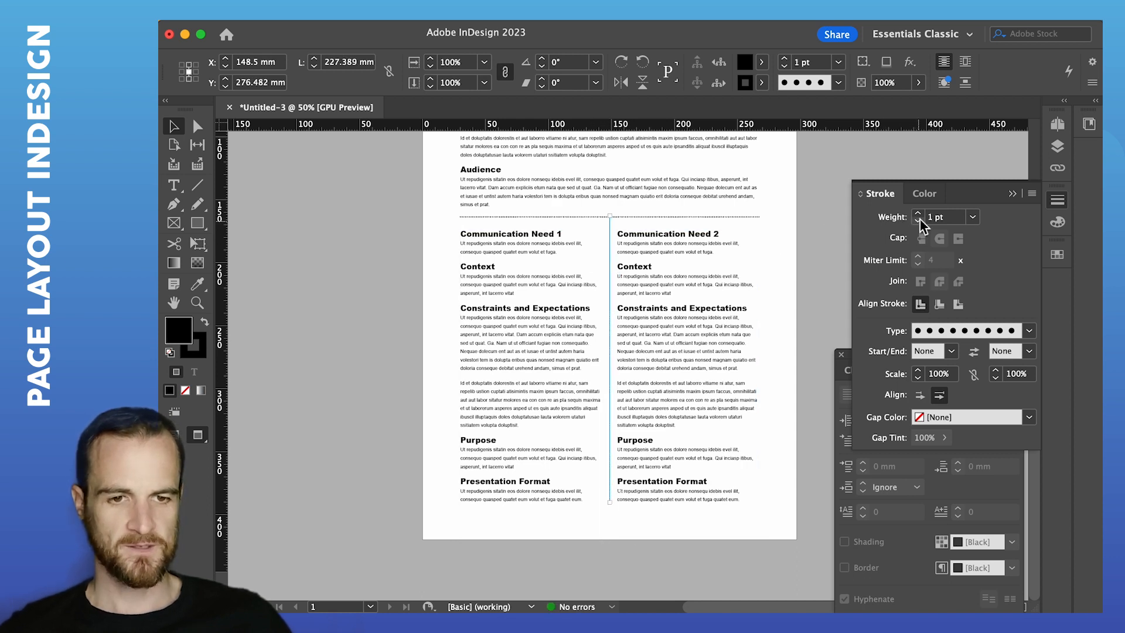
pyautogui.click(917, 222)
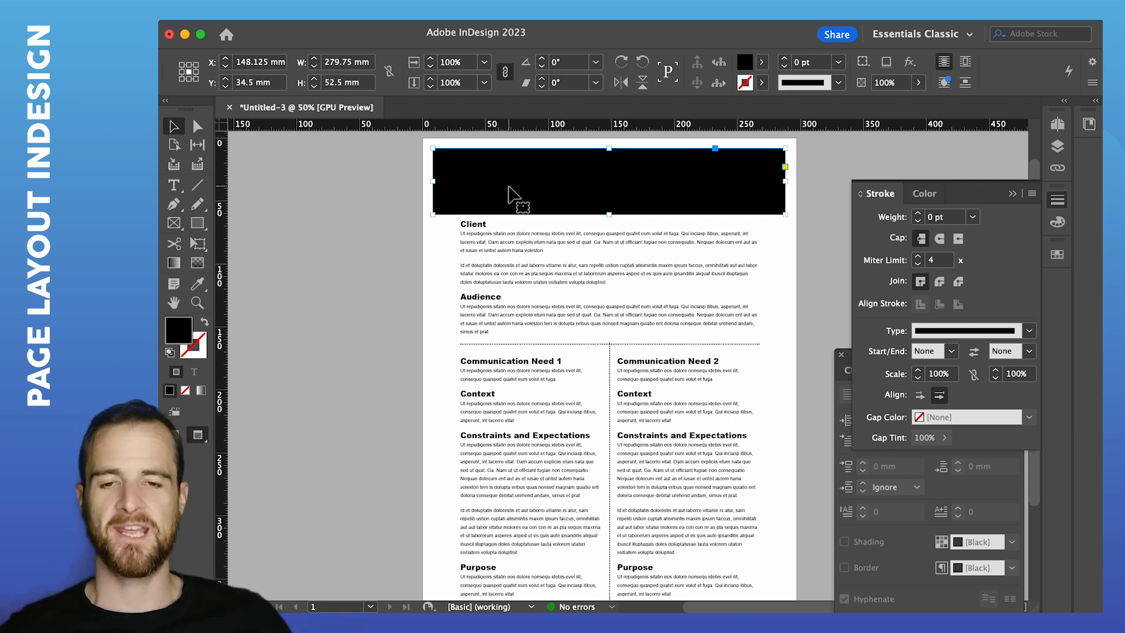
# Step: Fill the header rectangle olive green and make the BRIEF text white
pyautogui.rightClick(513, 183)
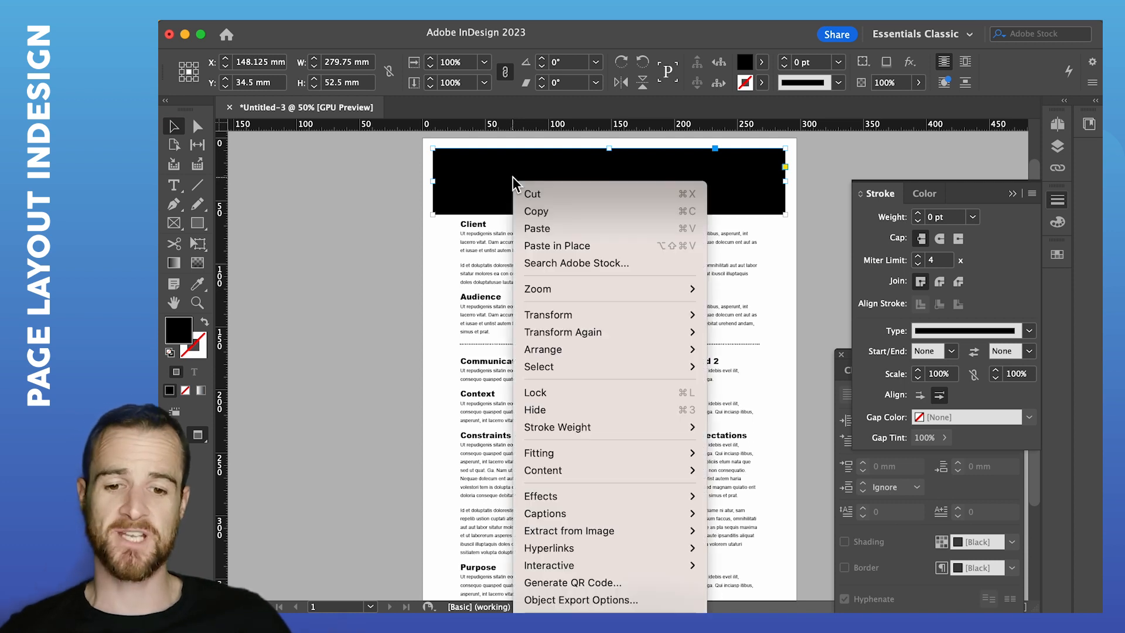
pyautogui.moveTo(580, 426)
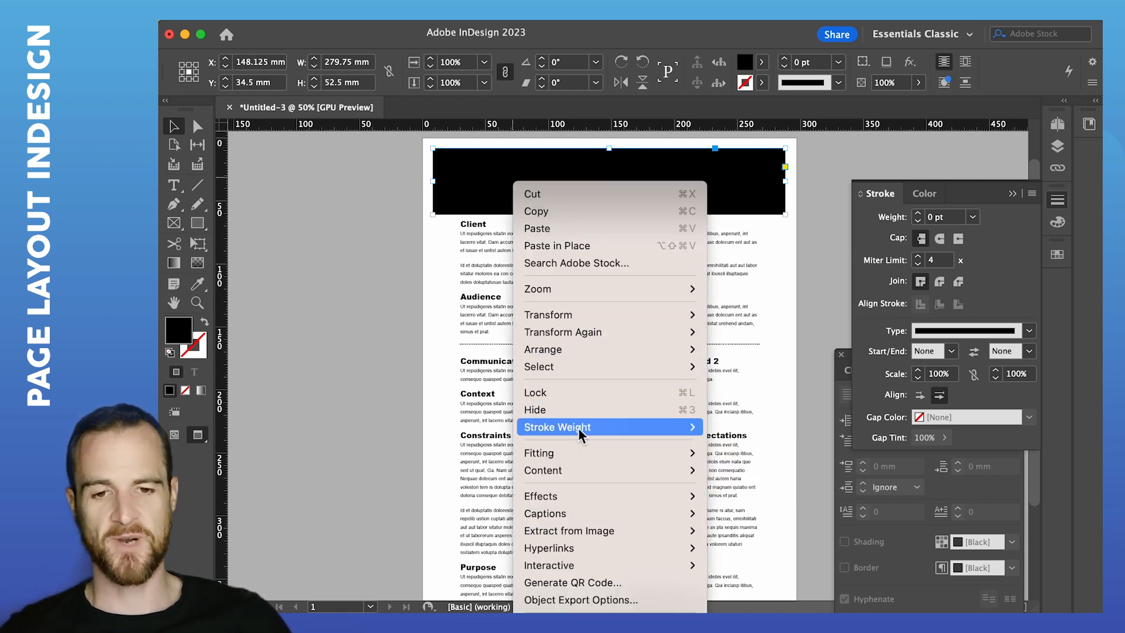
pyautogui.moveTo(543, 349)
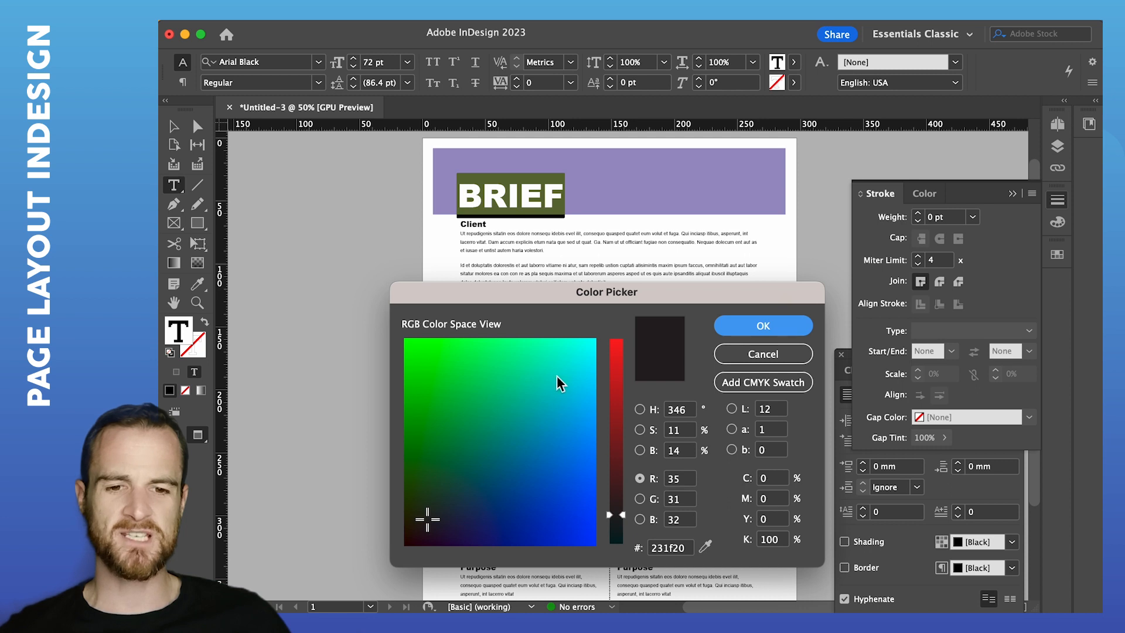
pyautogui.click(761, 324)
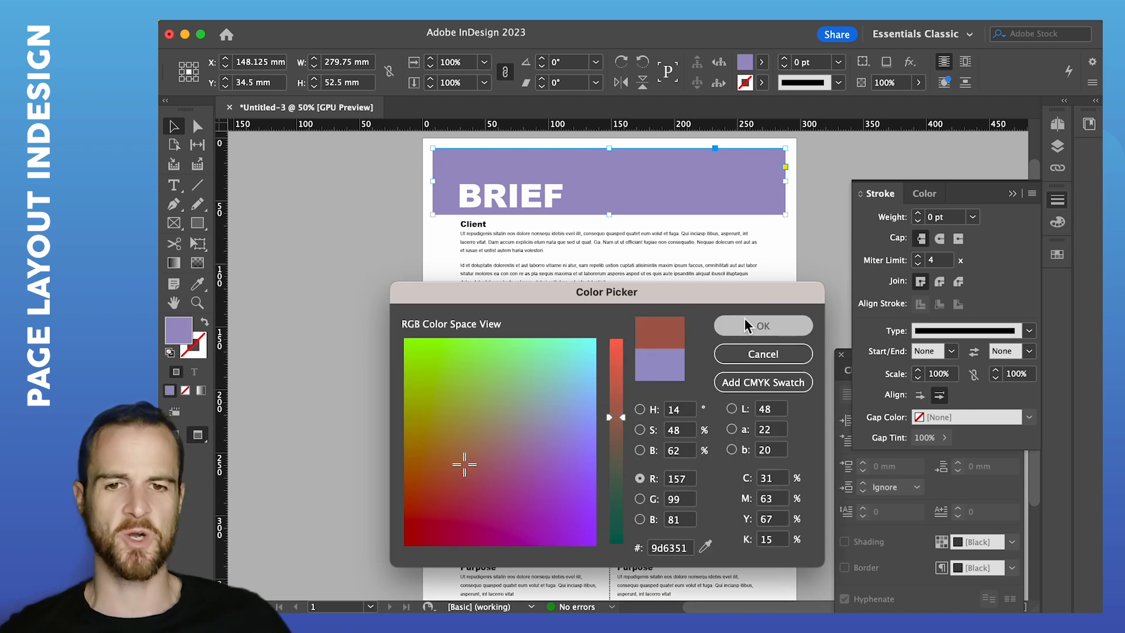
pyautogui.click(762, 324)
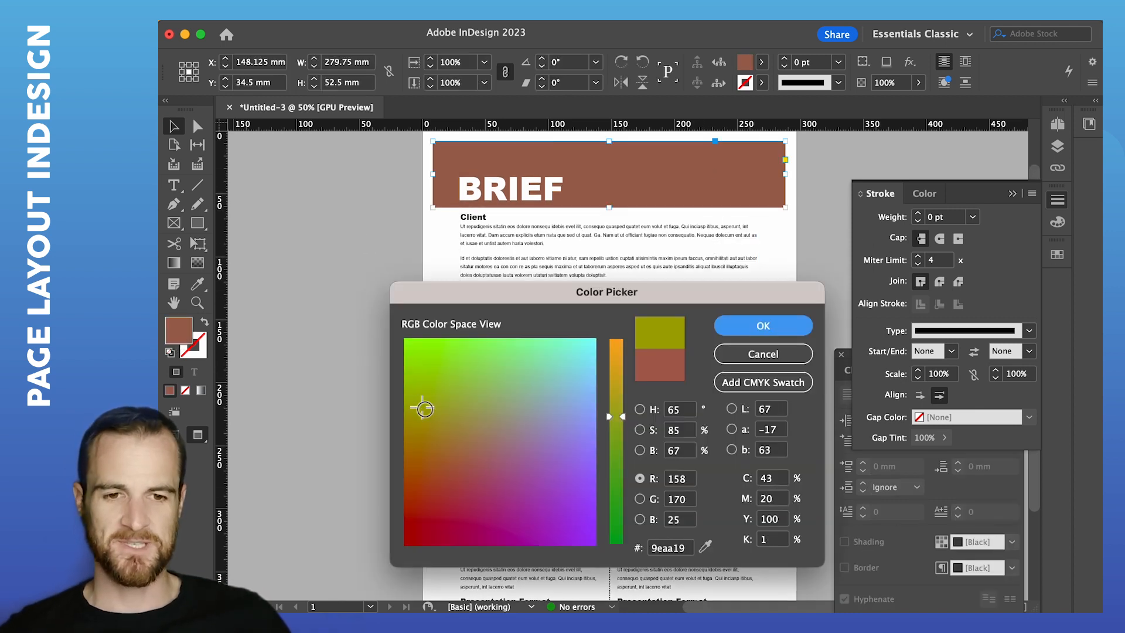
pyautogui.click(761, 324)
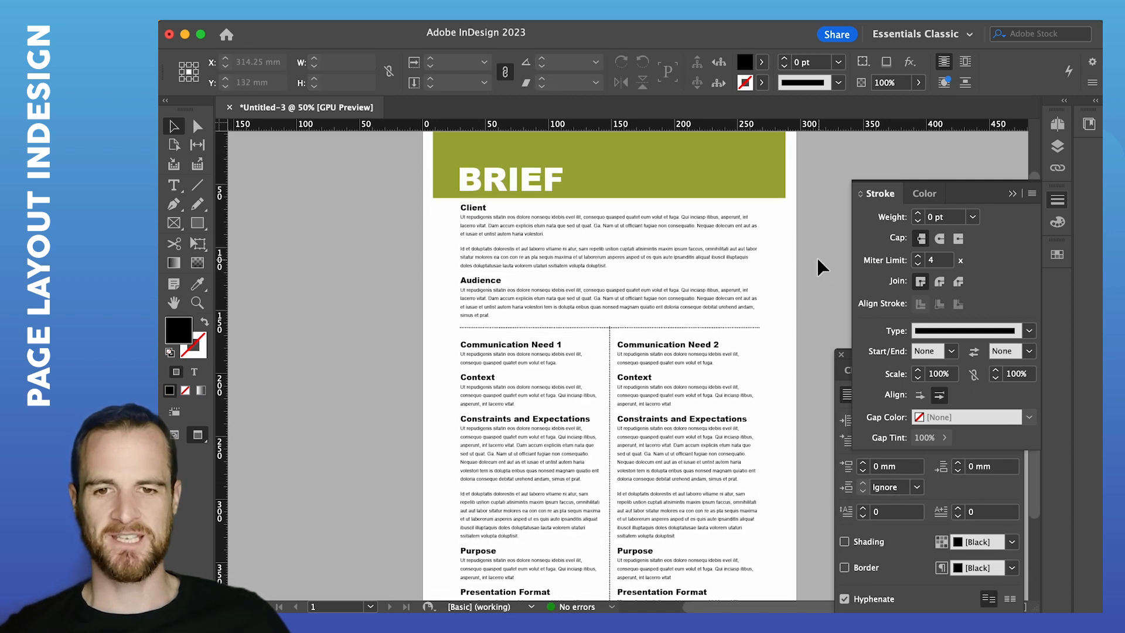
# Step: Move the BRIEF frame lower-left in the green band and dismiss the Paragraph panel
pyautogui.click(509, 180)
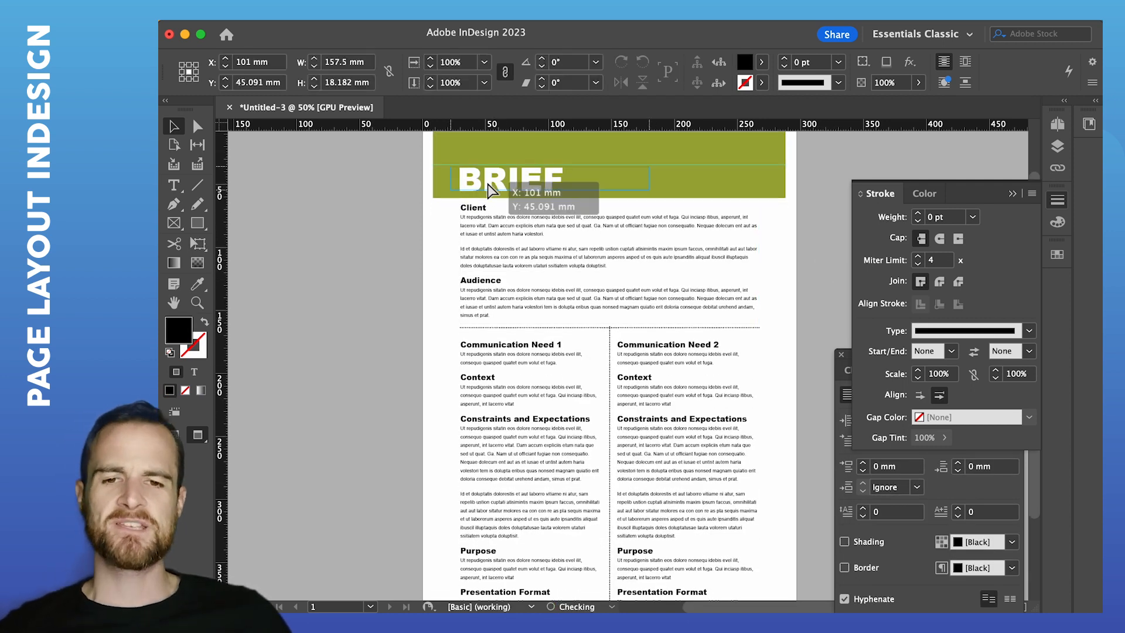
pyautogui.scroll(-3)
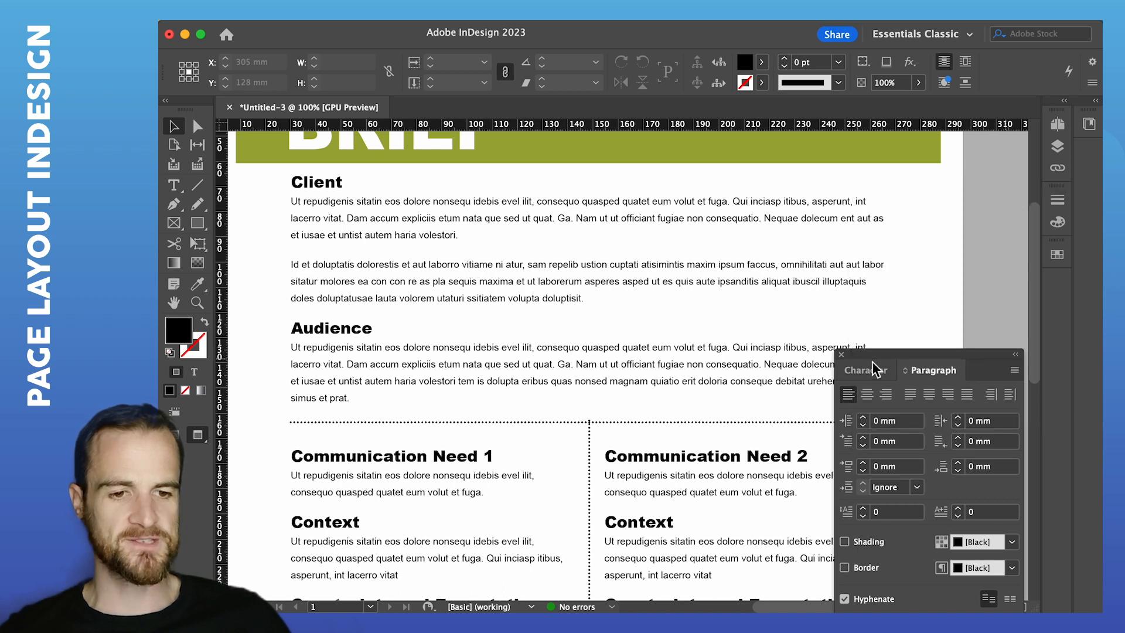
pyautogui.click(430, 223)
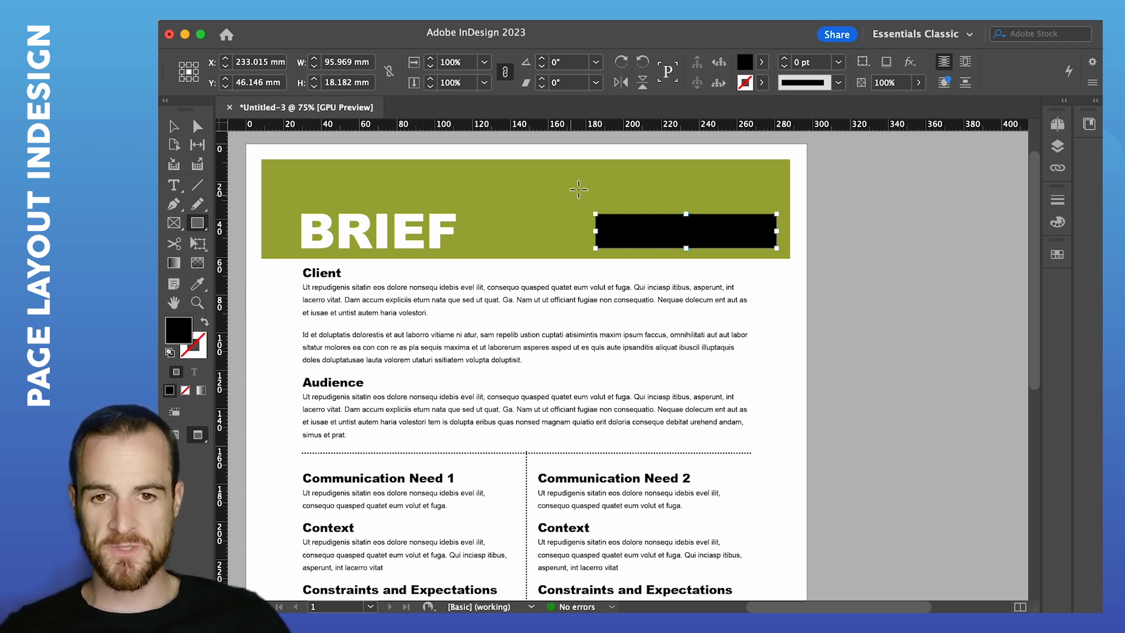
# Step: Fill the right-hand box pale yellow and add a 'Teacher signature and date' text frame above it
pyautogui.click(178, 326)
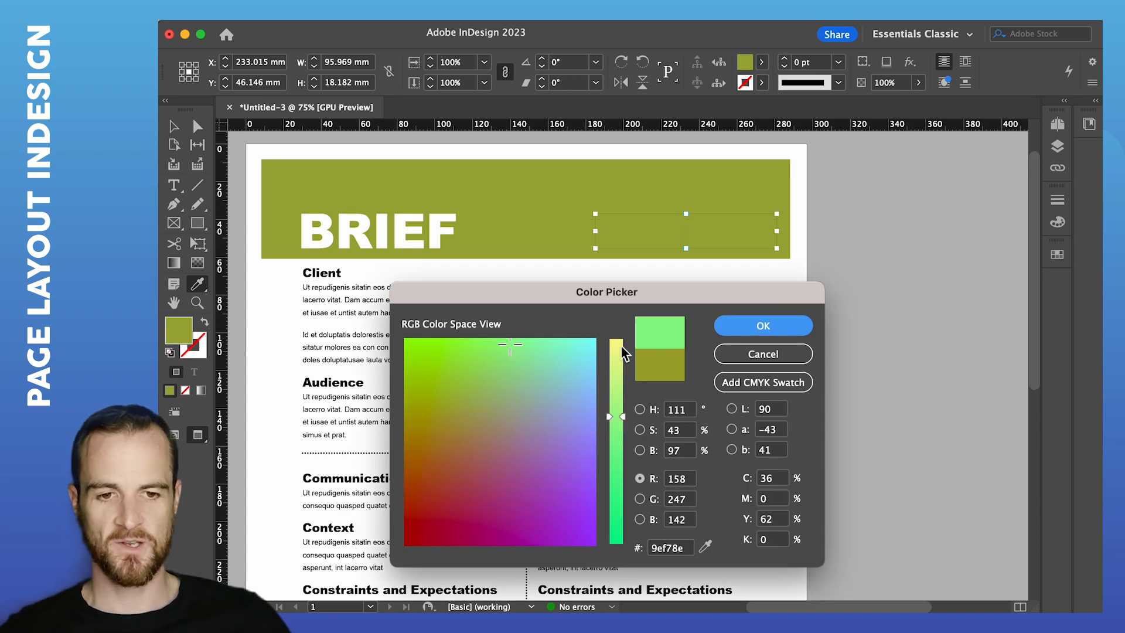
pyautogui.click(761, 324)
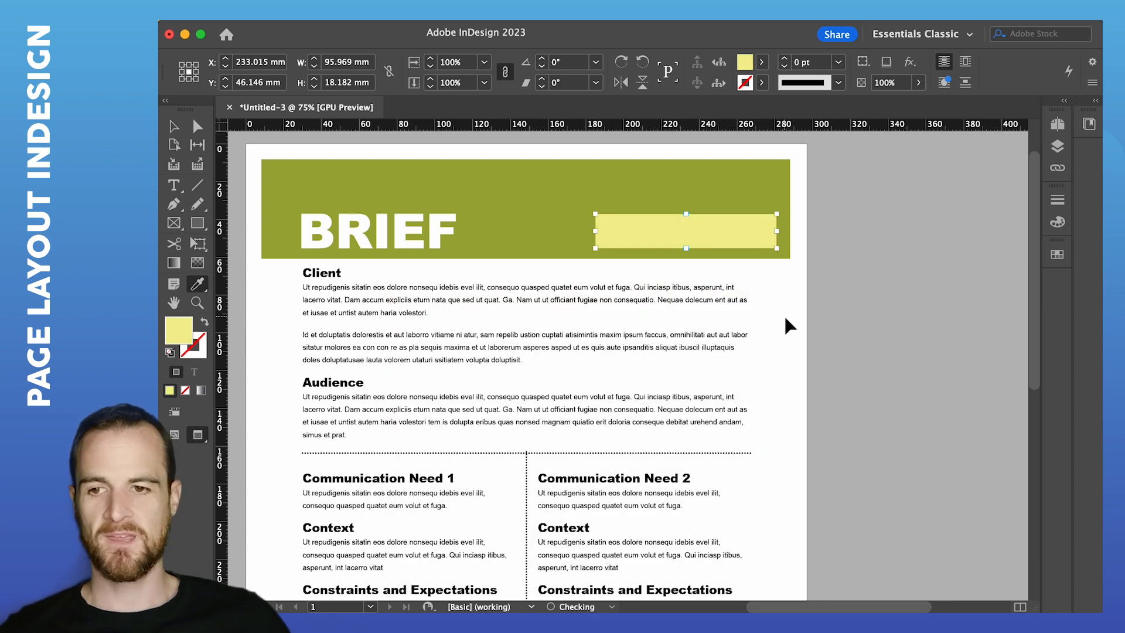
pyautogui.click(173, 185)
pyautogui.write('Tea')
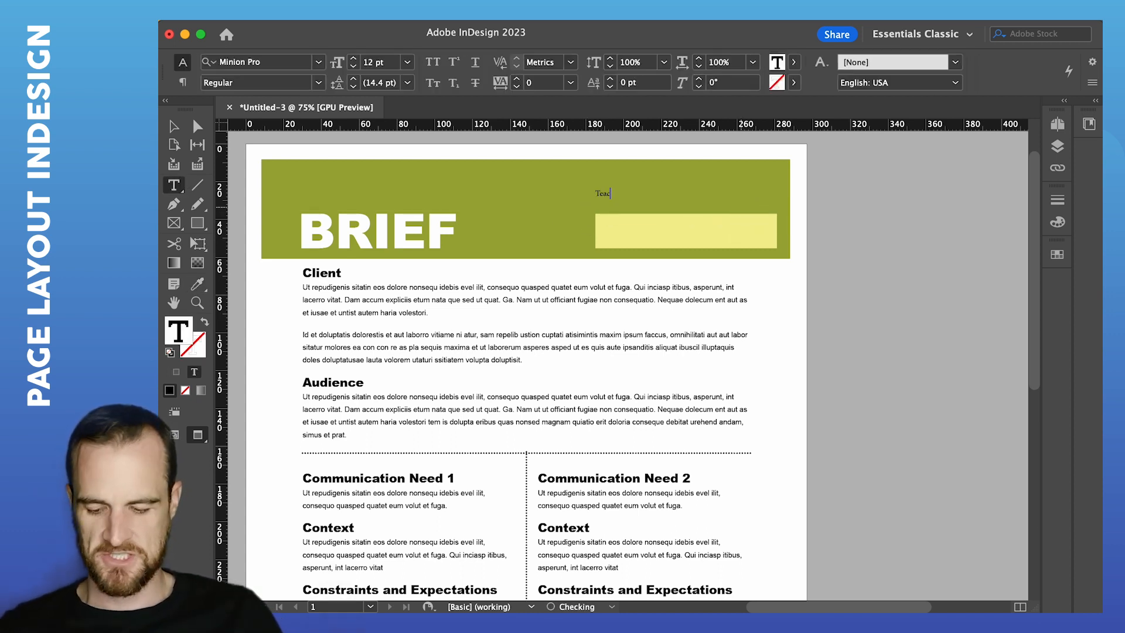
pyautogui.write('cher sign')
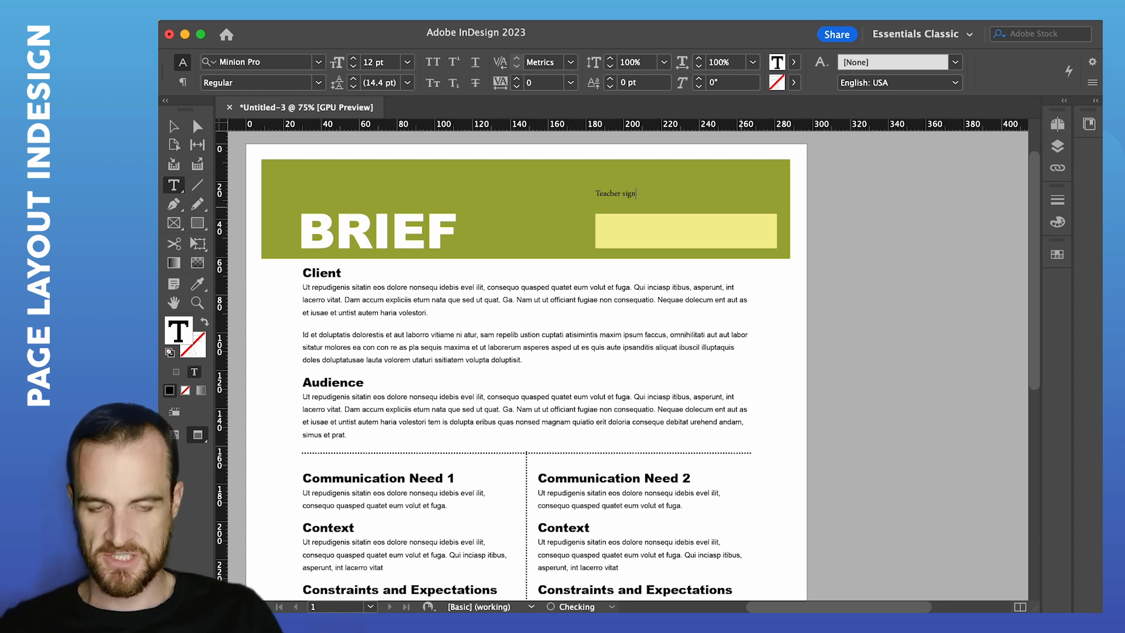
pyautogui.write('ature')
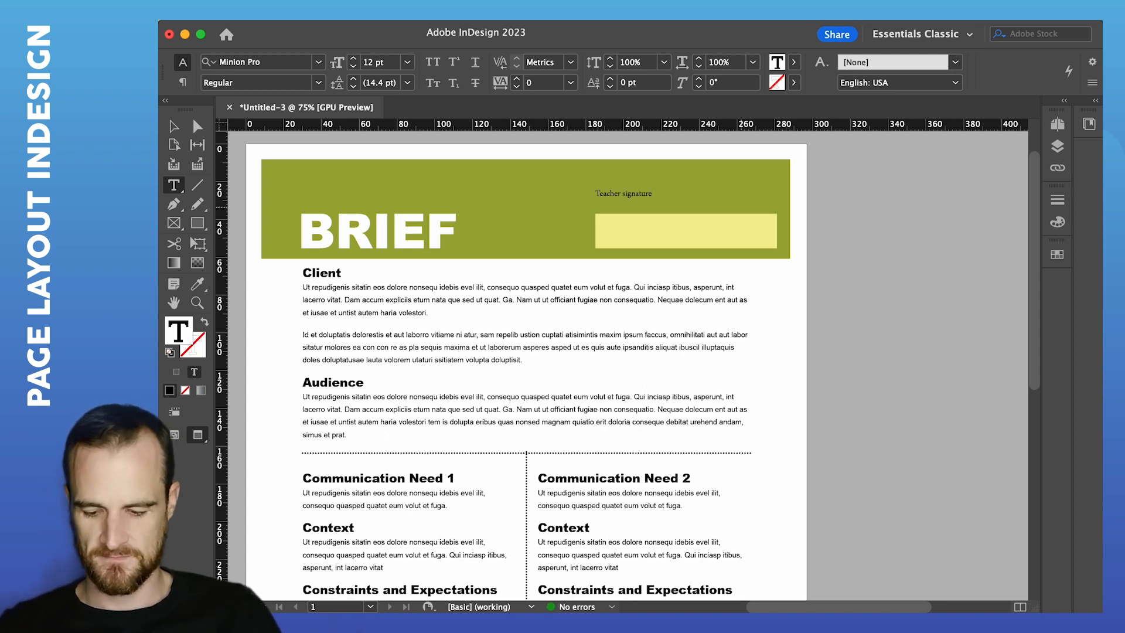
pyautogui.write('and date')
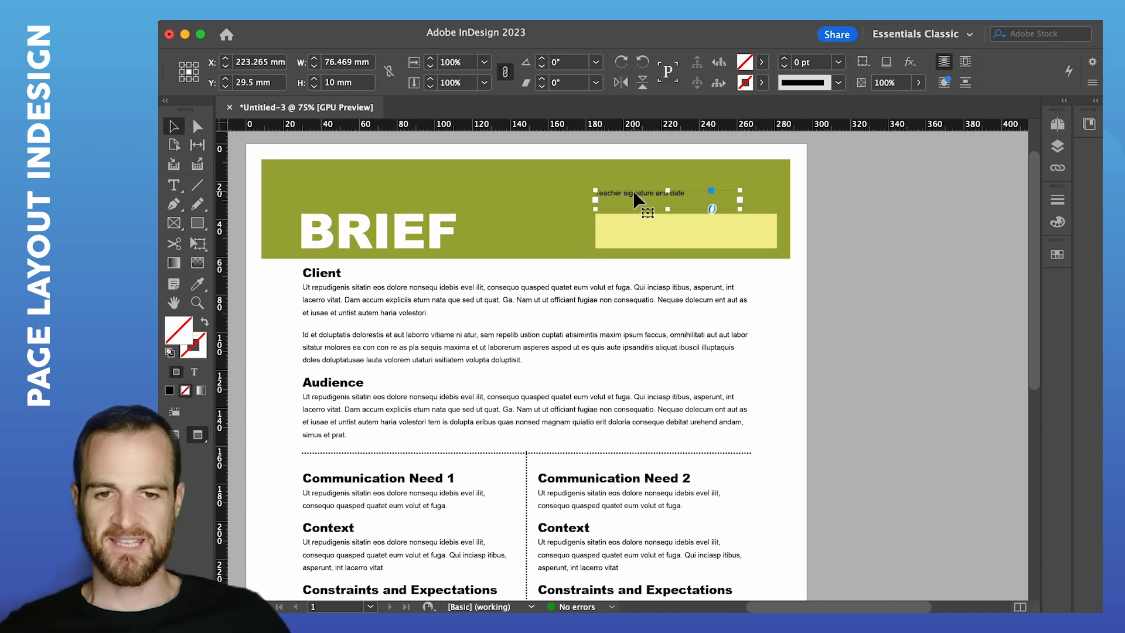
# Step: Recolour the signature label text and adjust its frame height
pyautogui.press('cmd+a')
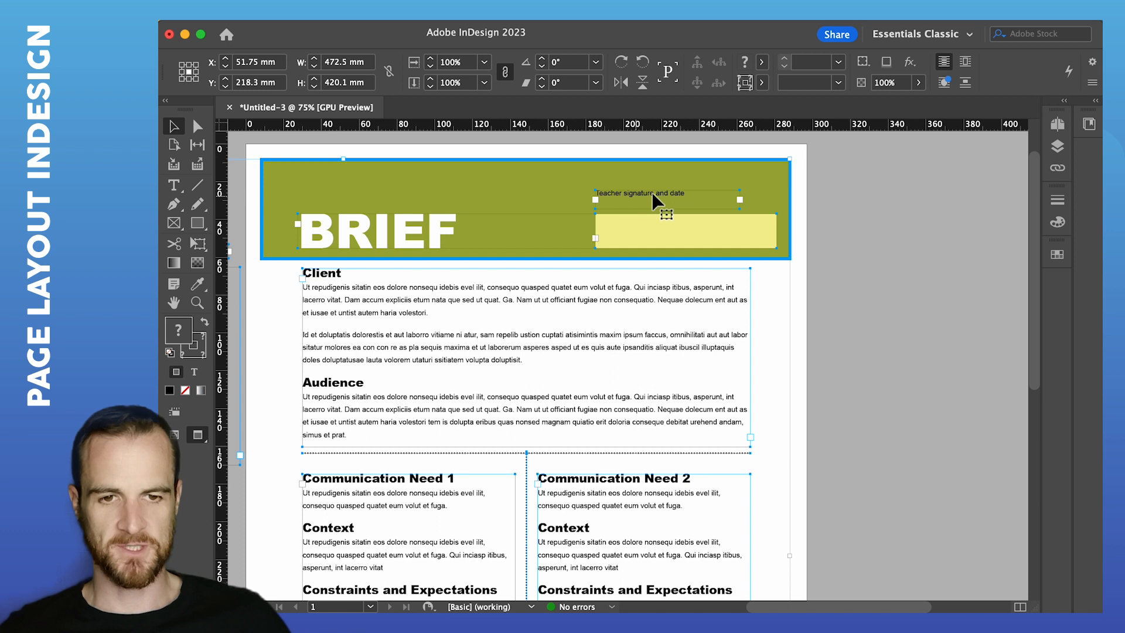
pyautogui.doubleClick(638, 193)
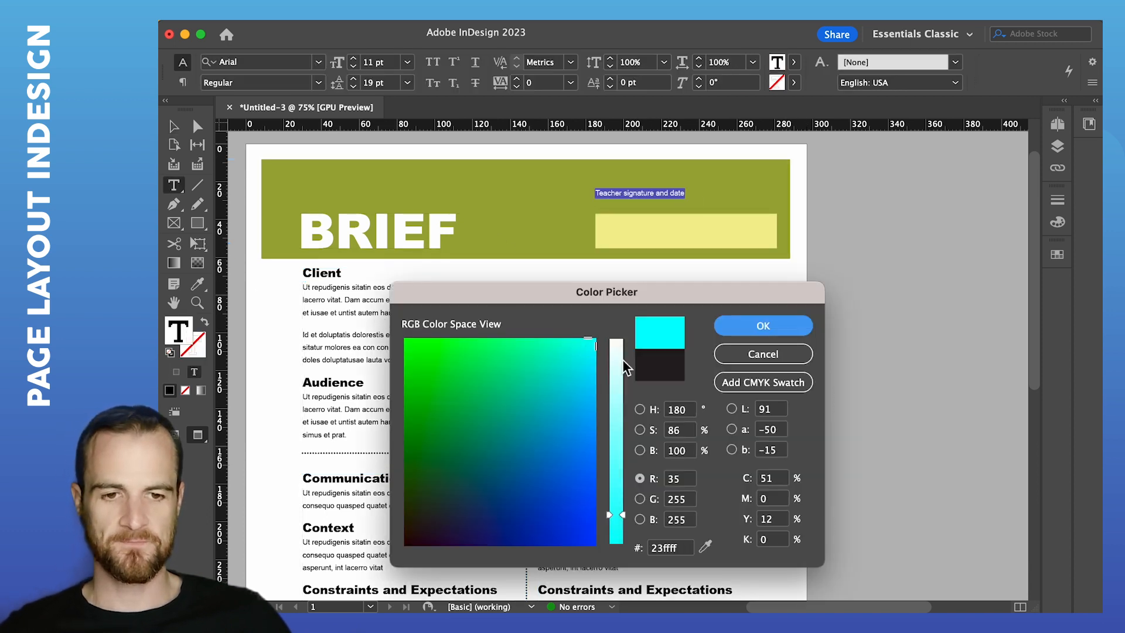
pyautogui.click(763, 325)
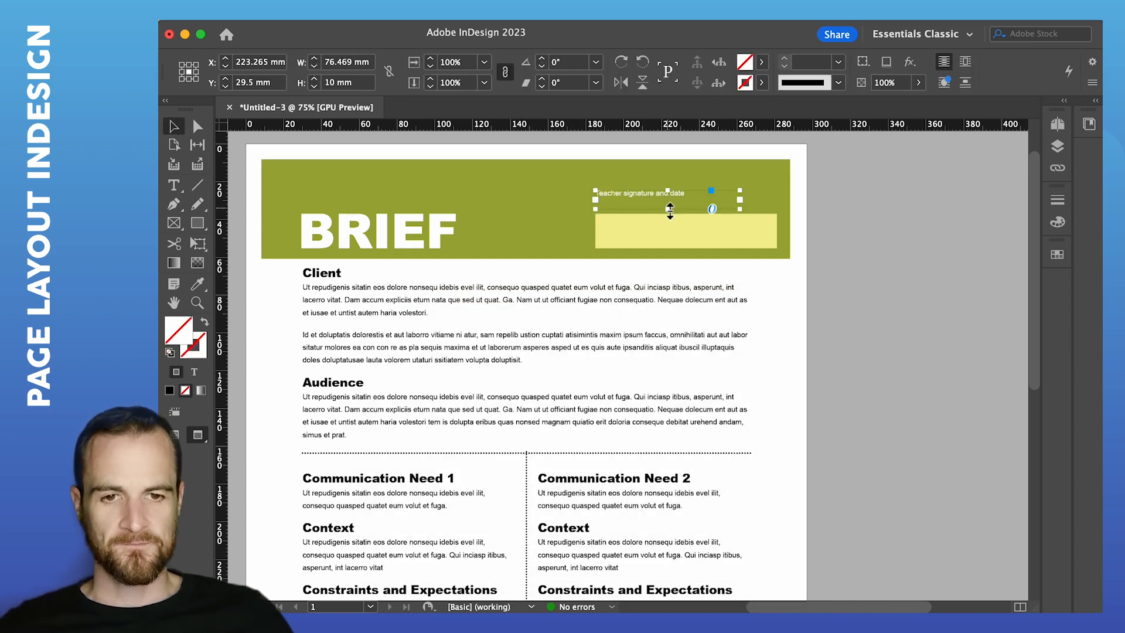
pyautogui.moveTo(670, 208); pyautogui.dragTo(641, 224)
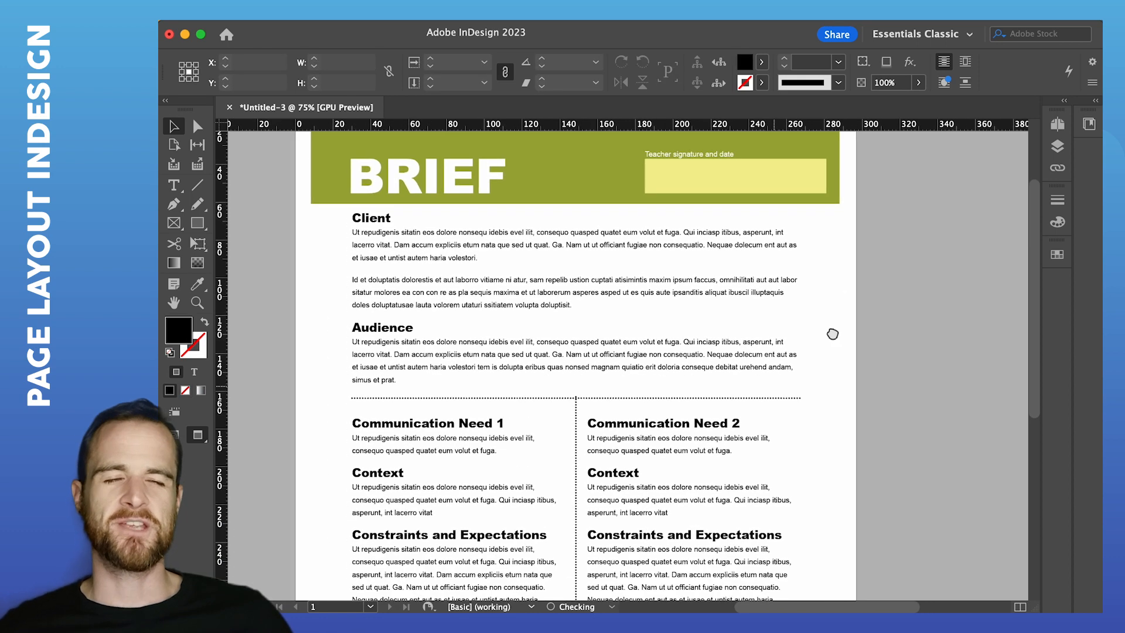
pyautogui.scroll(-3)
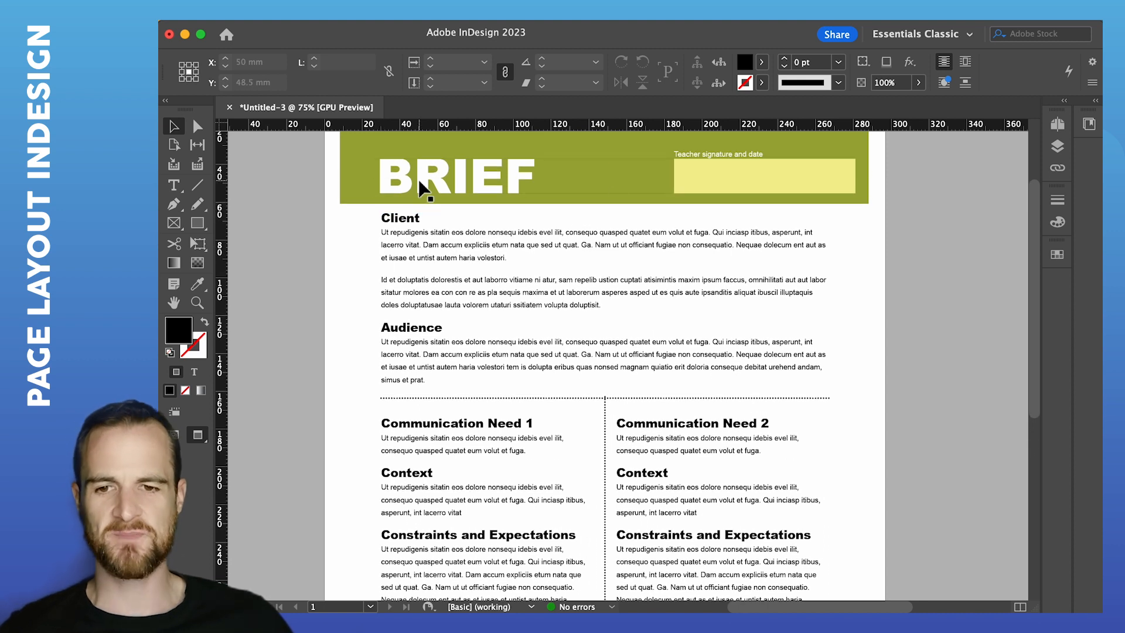
pyautogui.click(502, 301)
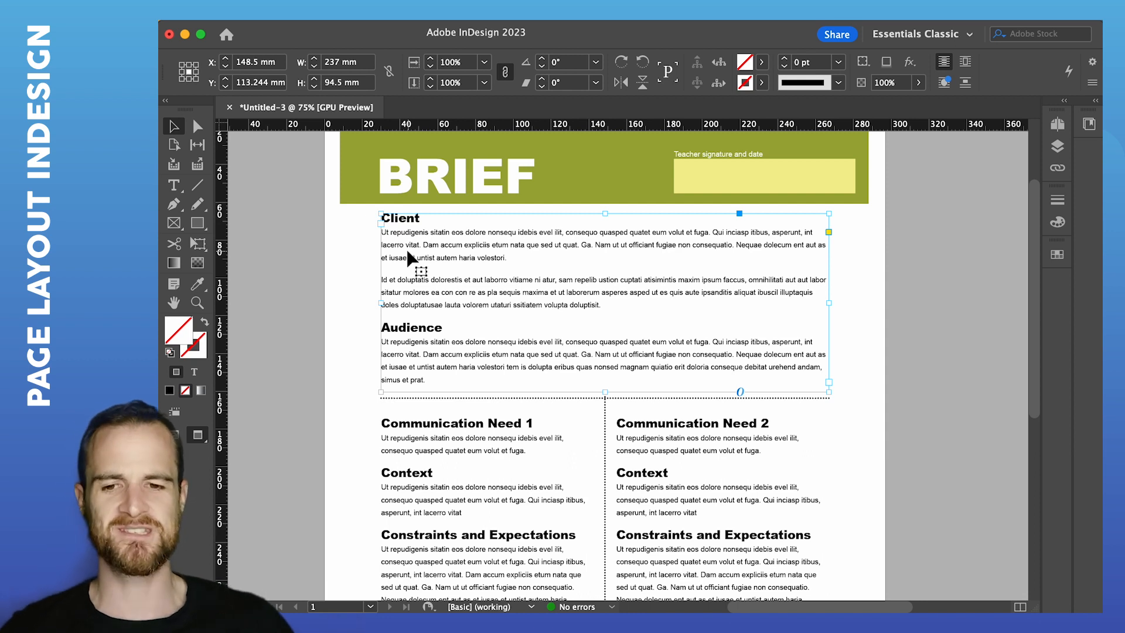
pyautogui.scroll(-3)
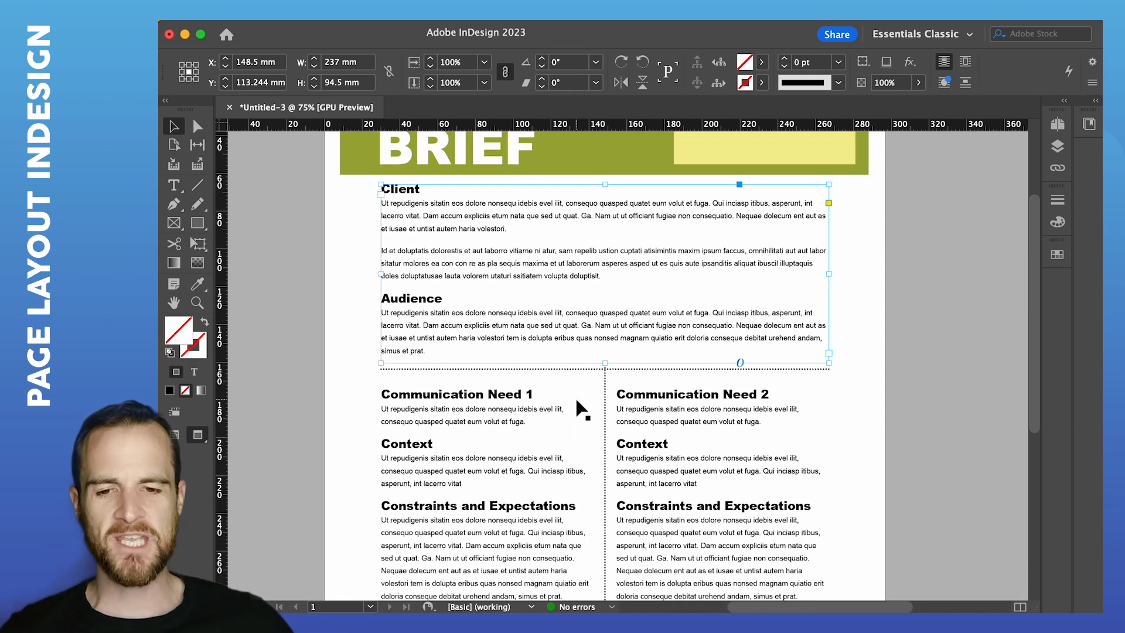
pyautogui.scroll(-3)
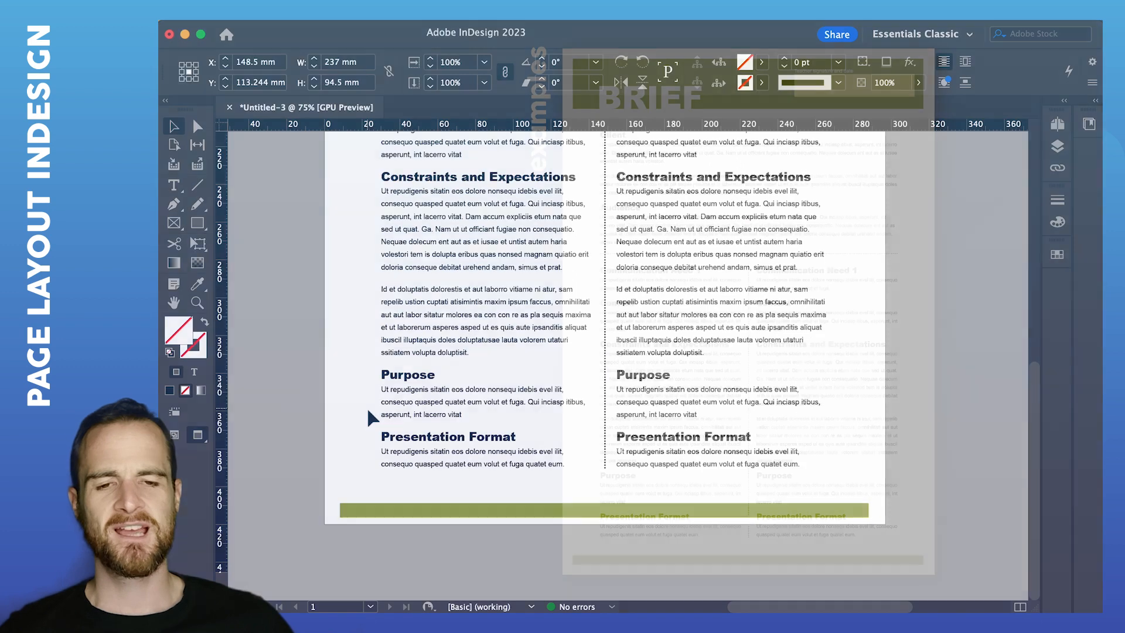